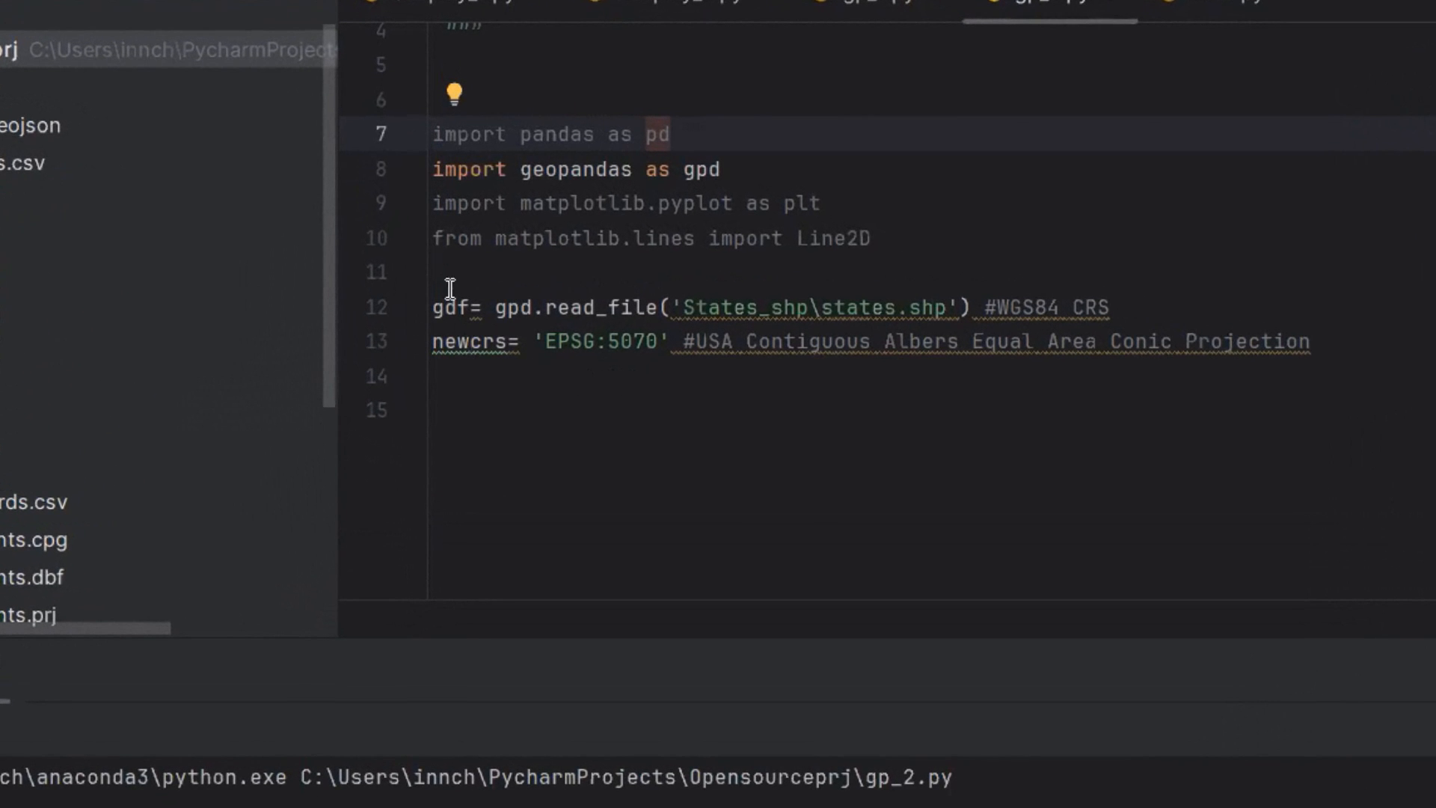
pyautogui.moveTo(1235, 336)
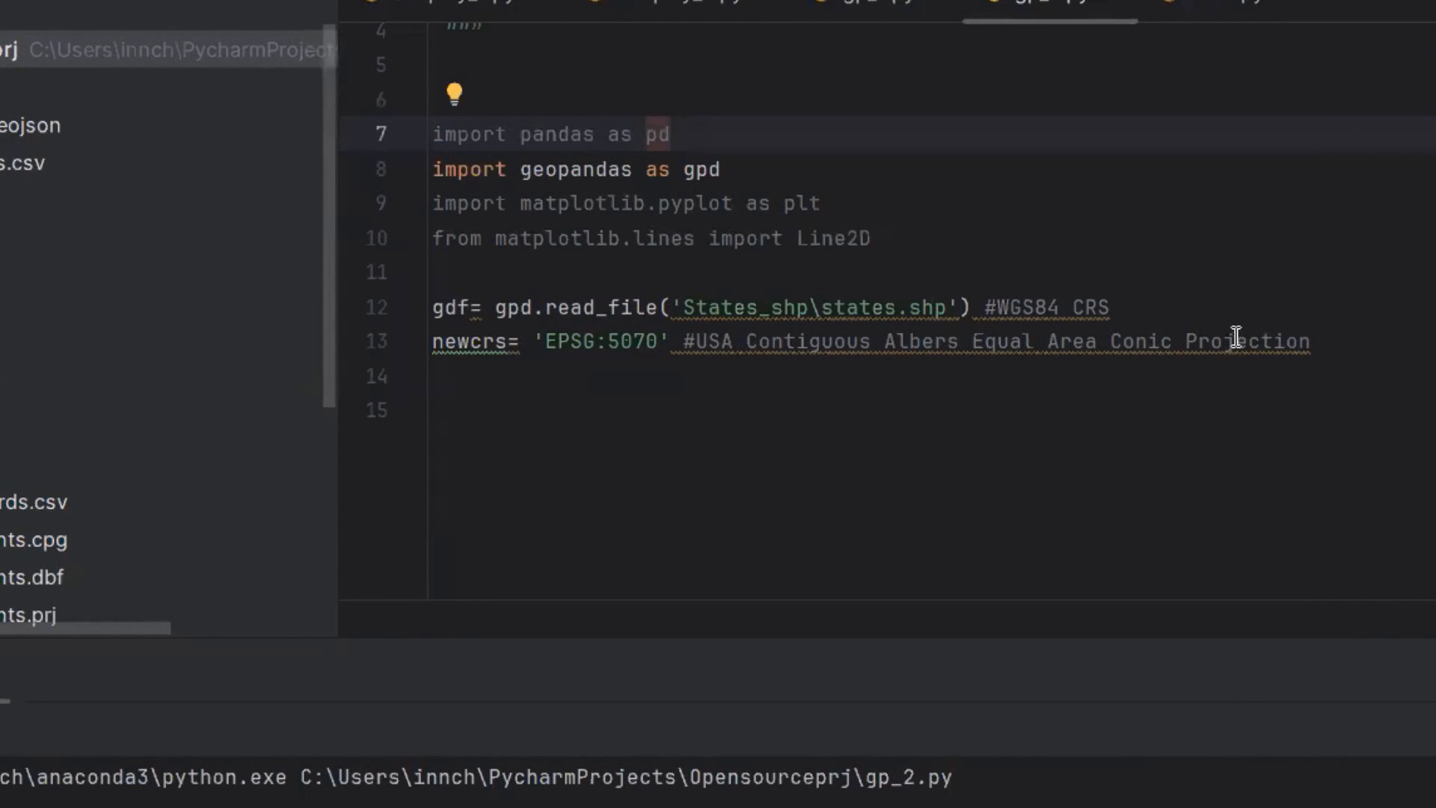
pyautogui.moveTo(611, 447)
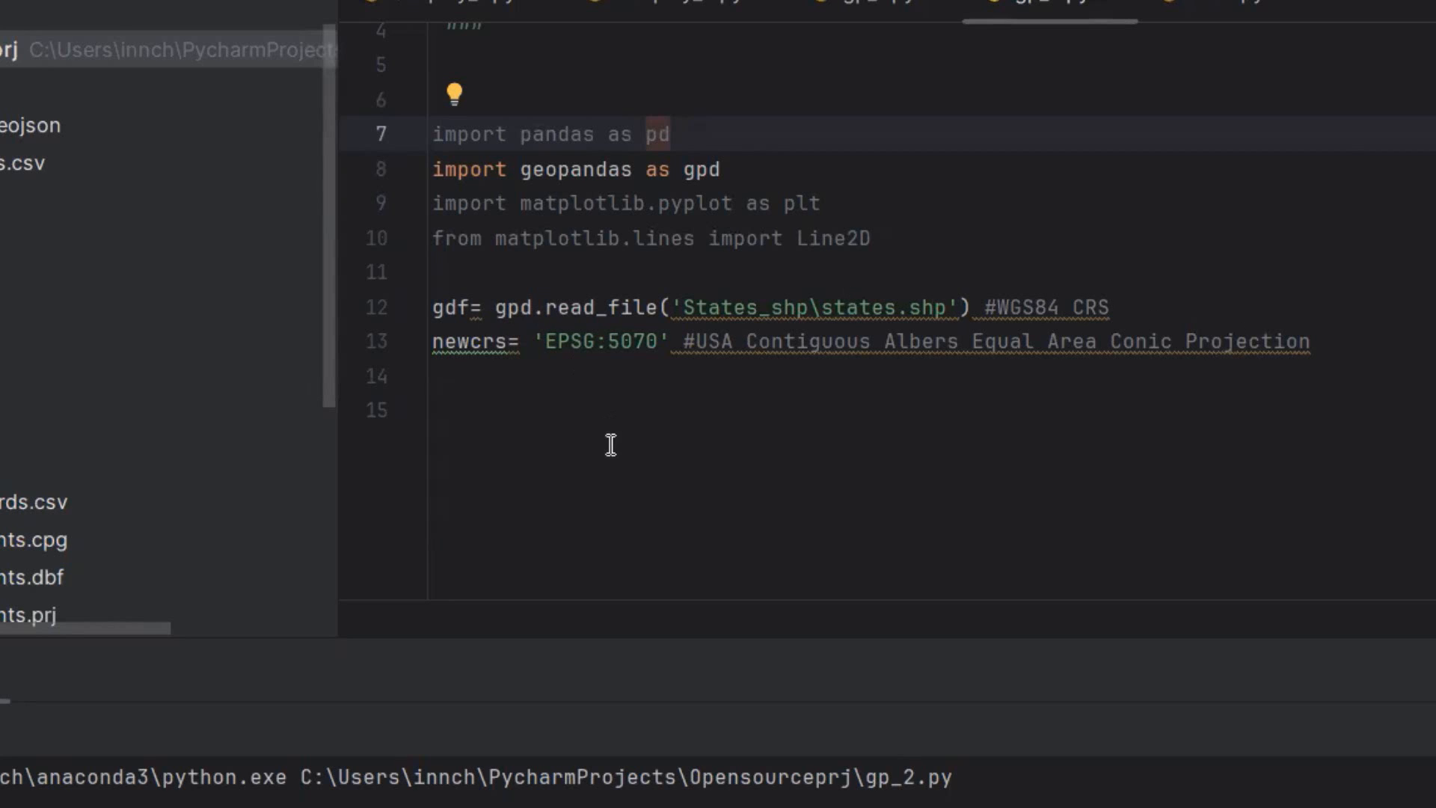
pyautogui.moveTo(547, 81)
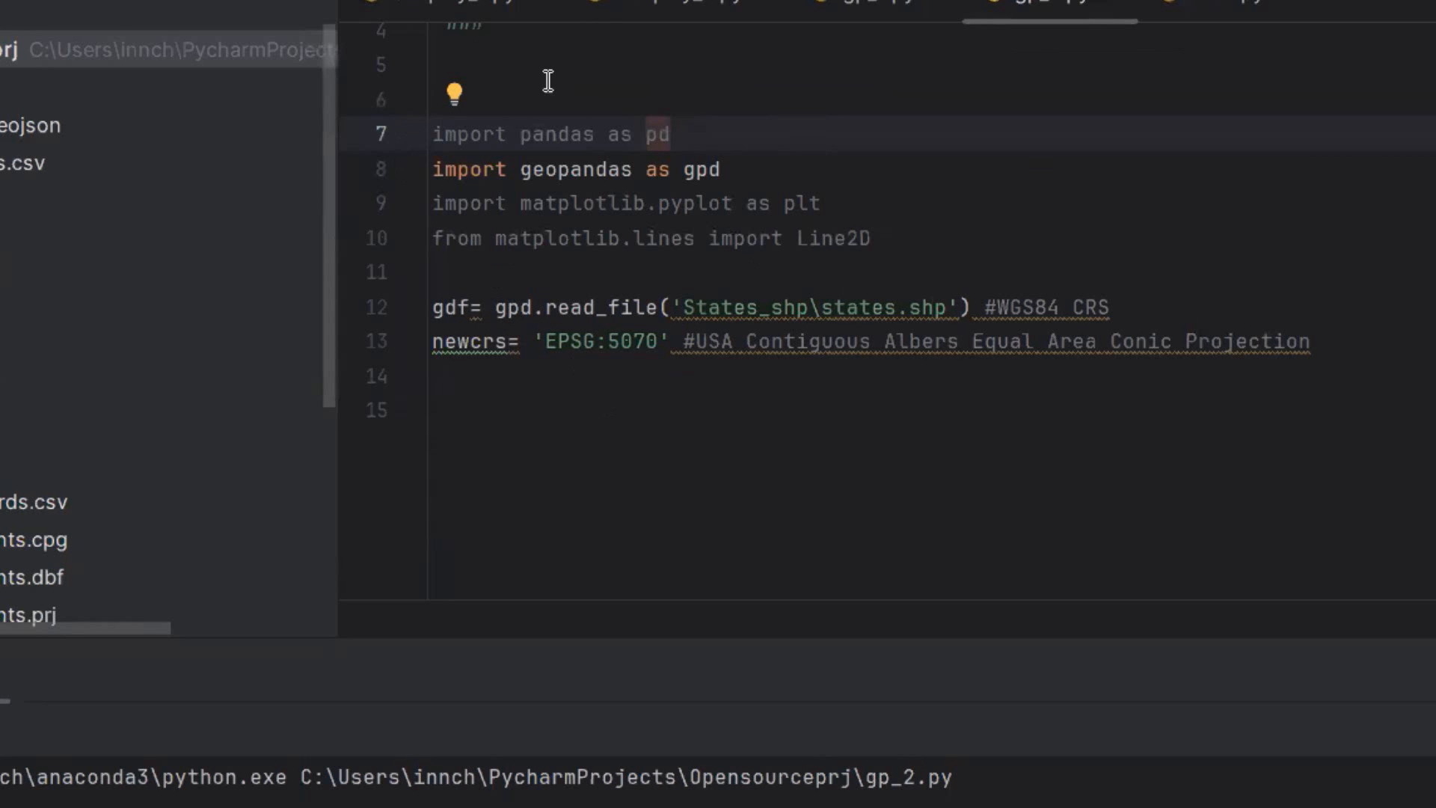
pyautogui.moveTo(665, 265)
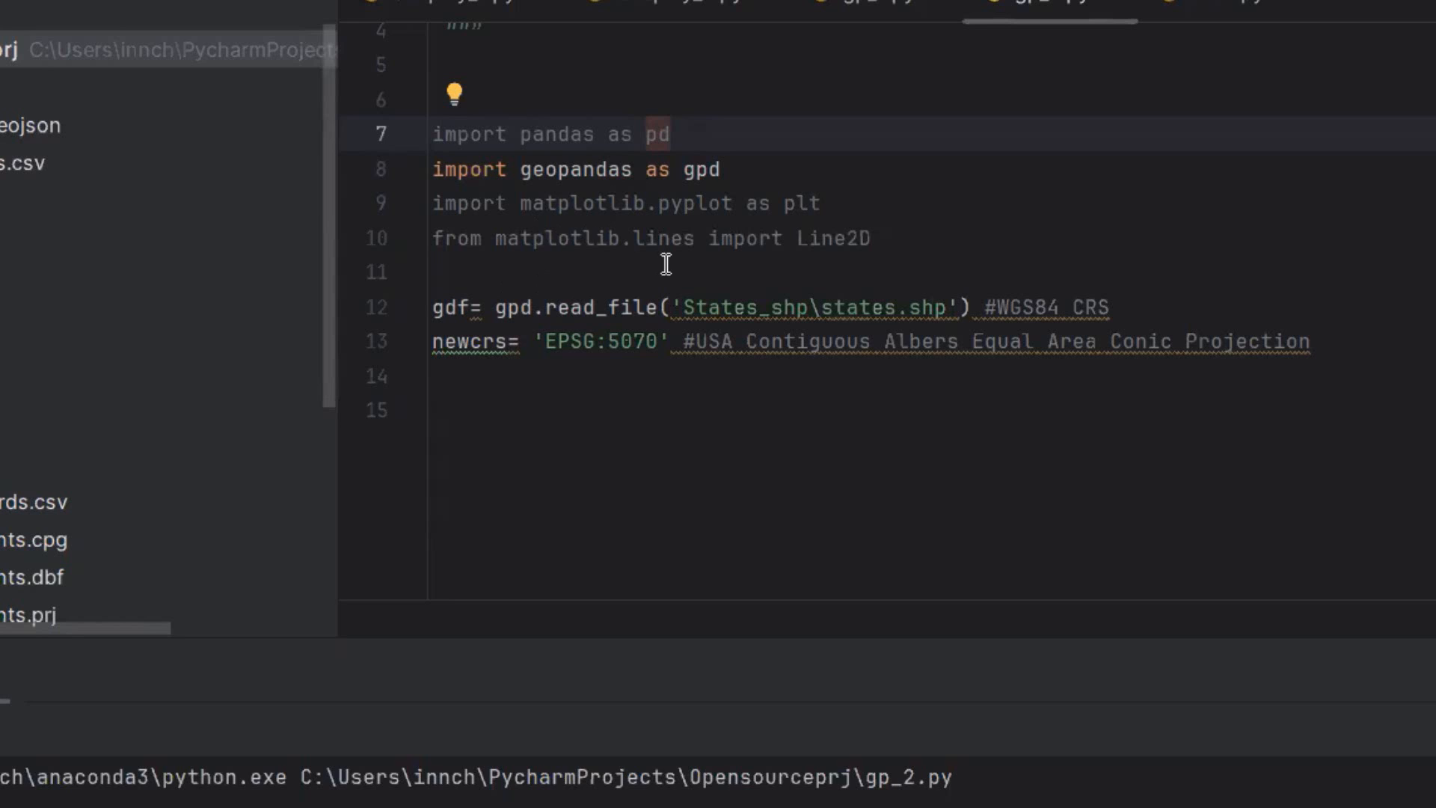
pyautogui.moveTo(497, 220)
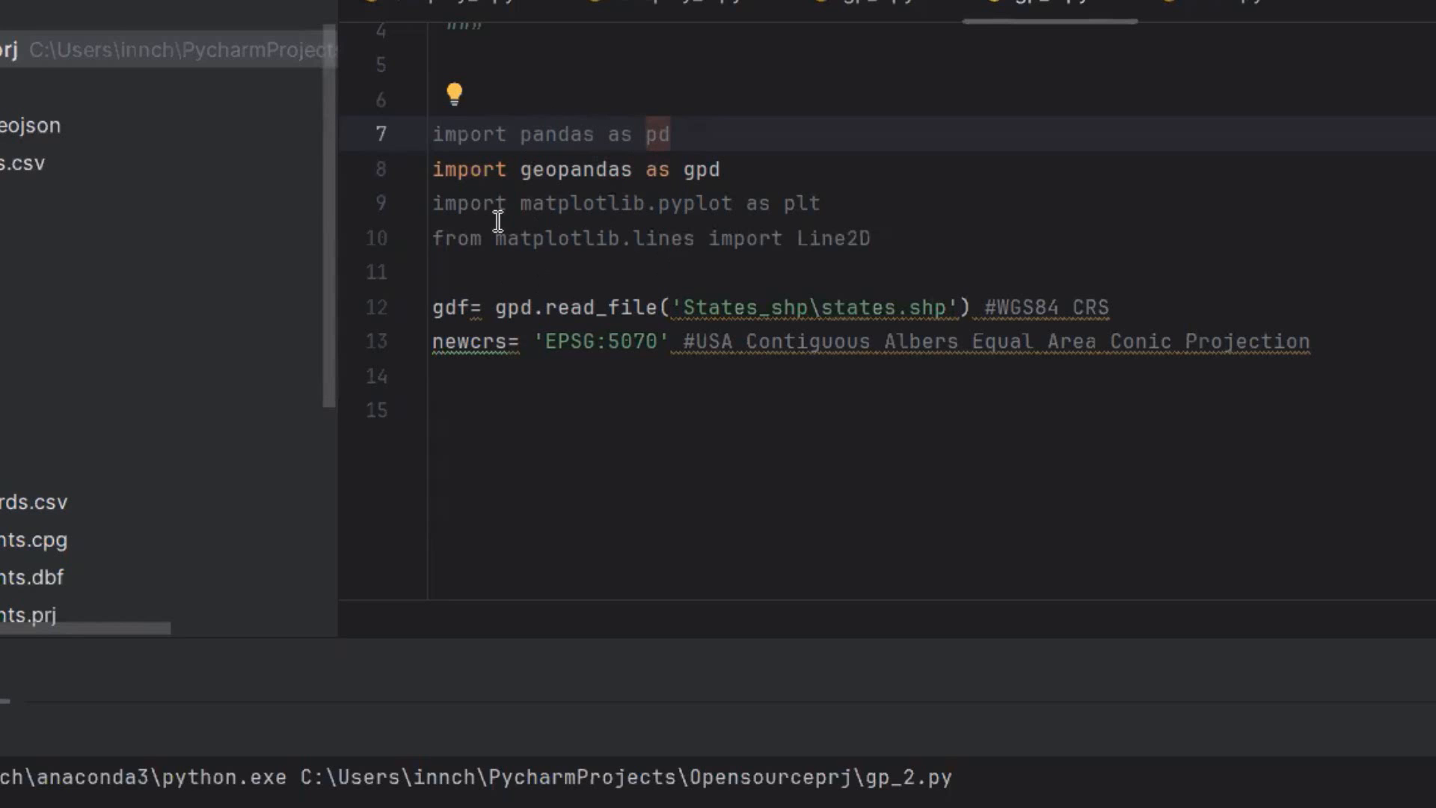
pyautogui.moveTo(655, 517)
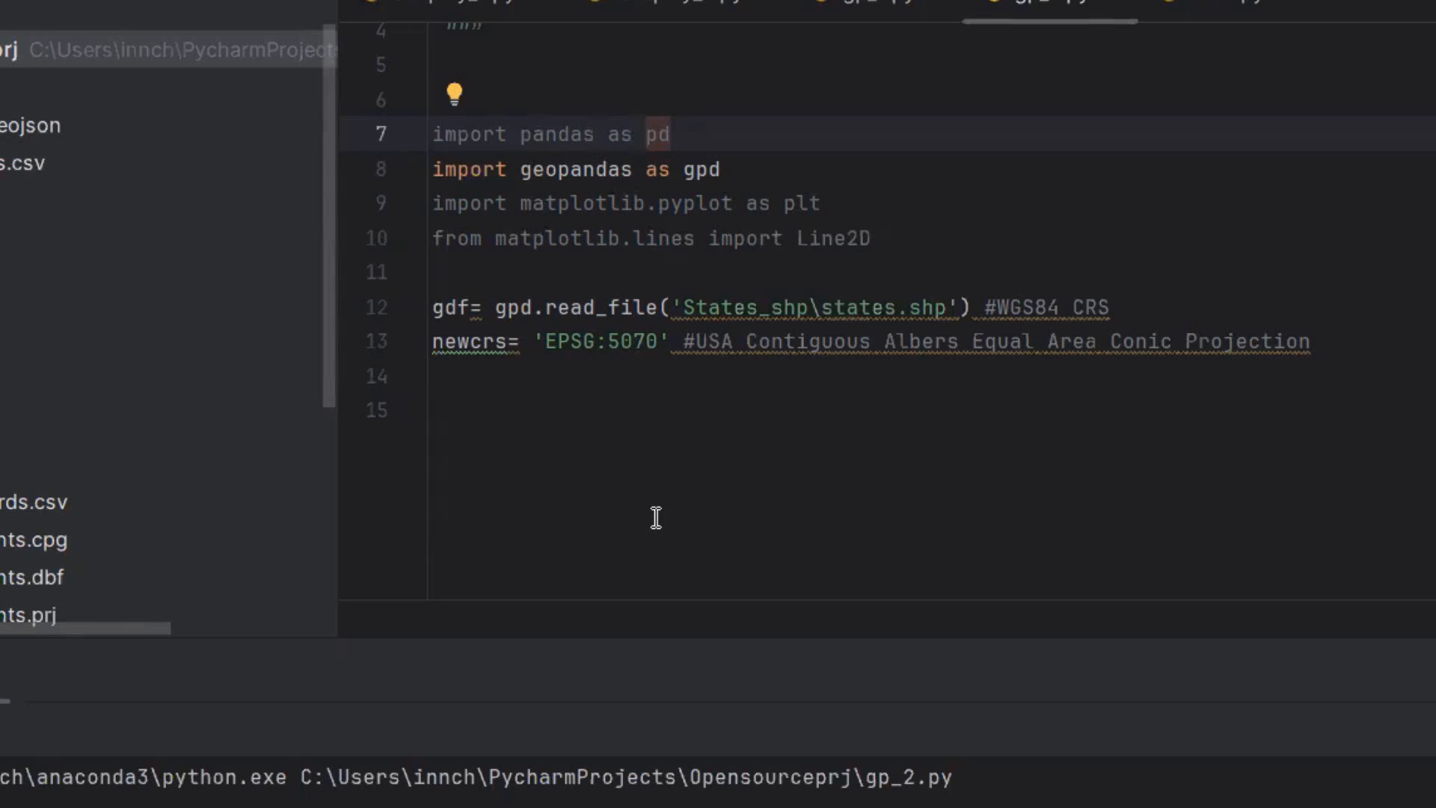
pyautogui.moveTo(384, 322)
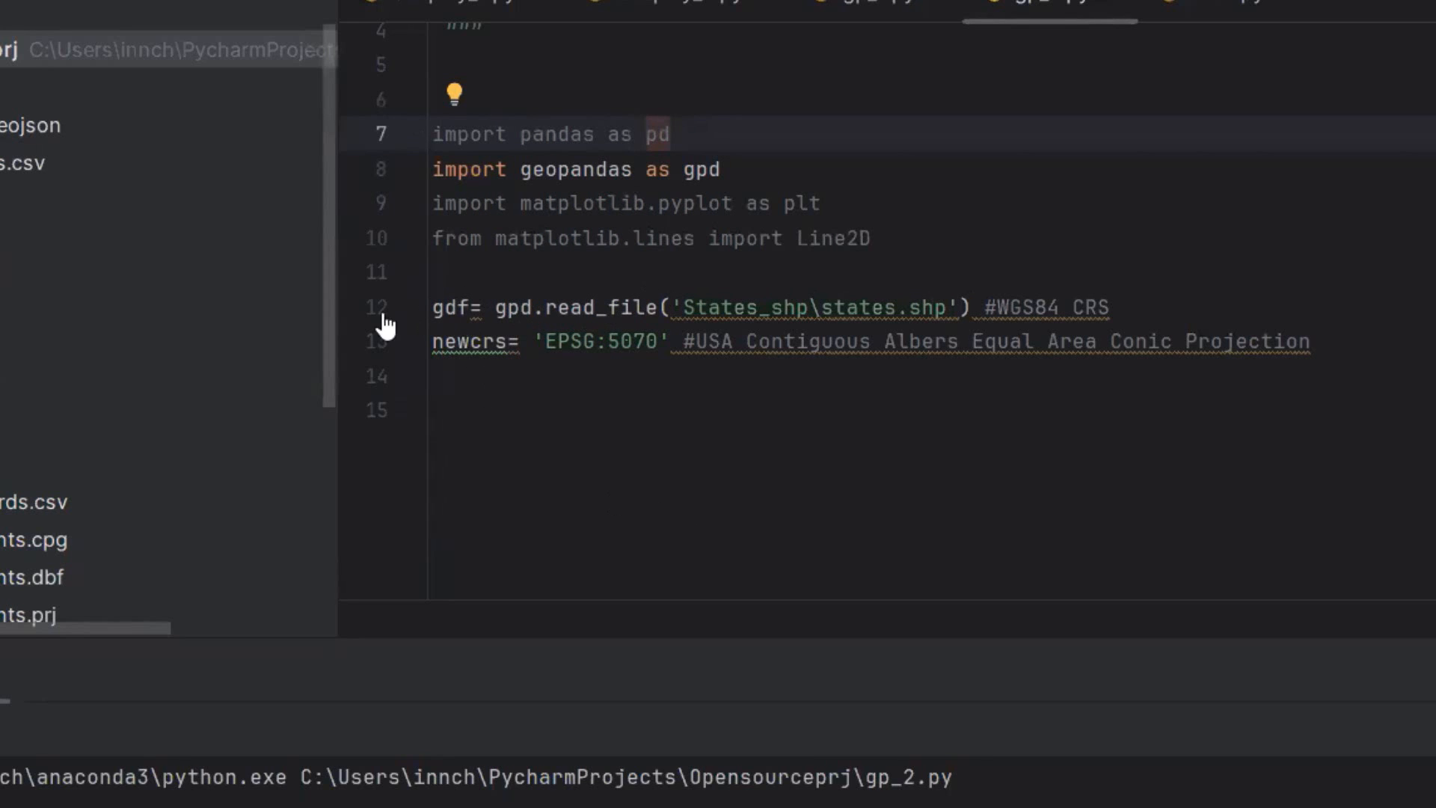
pyautogui.moveTo(947, 298)
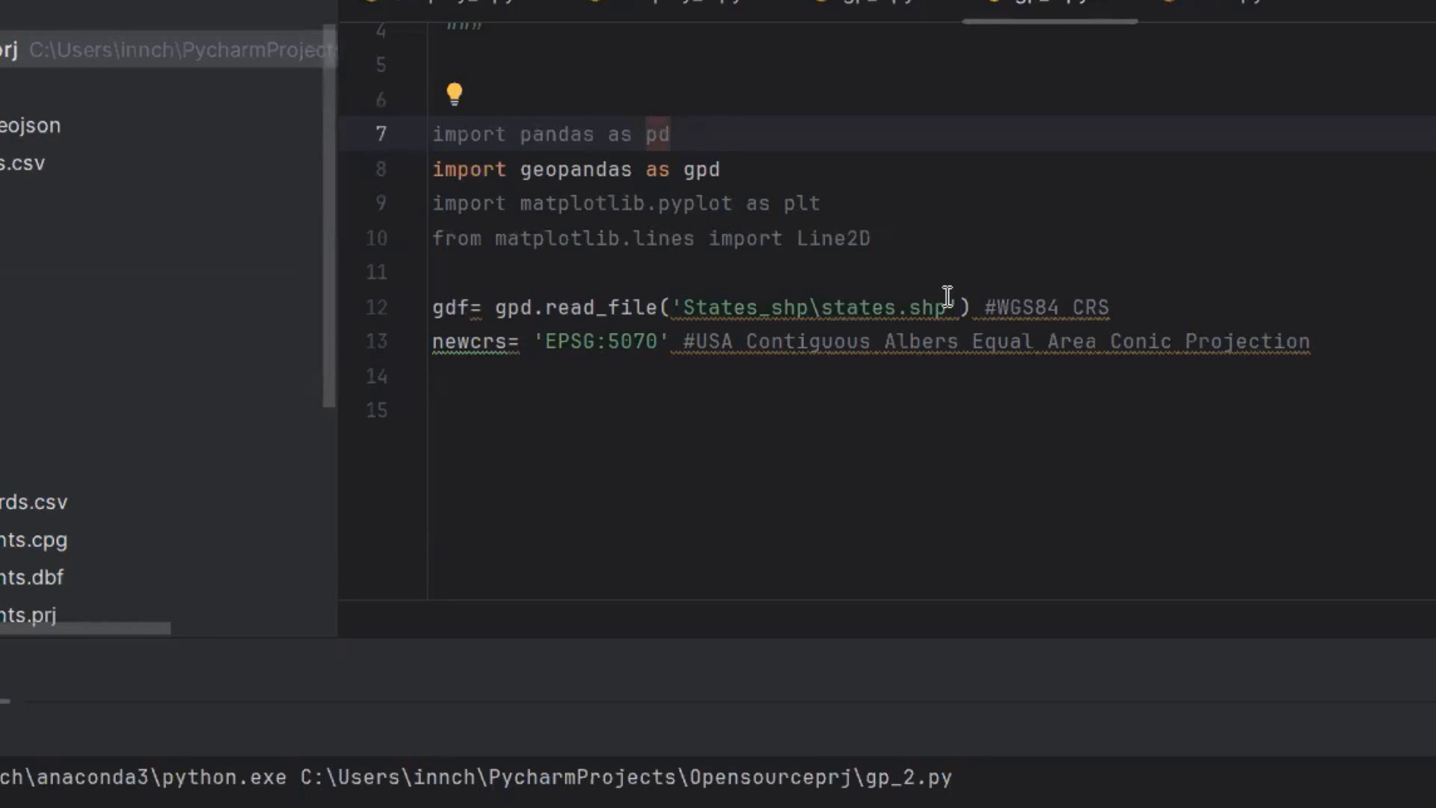
pyautogui.moveTo(922, 318)
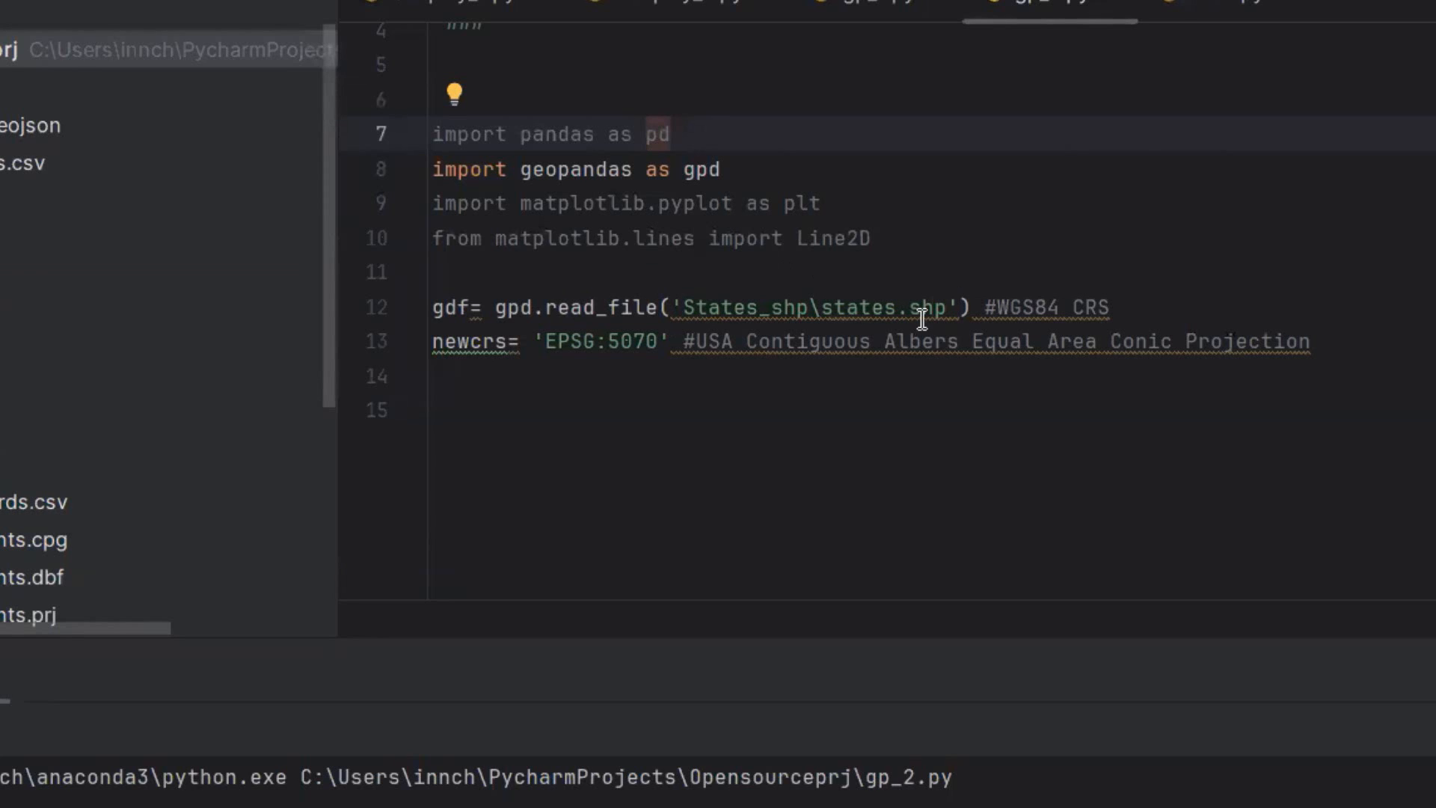
pyautogui.moveTo(464, 293)
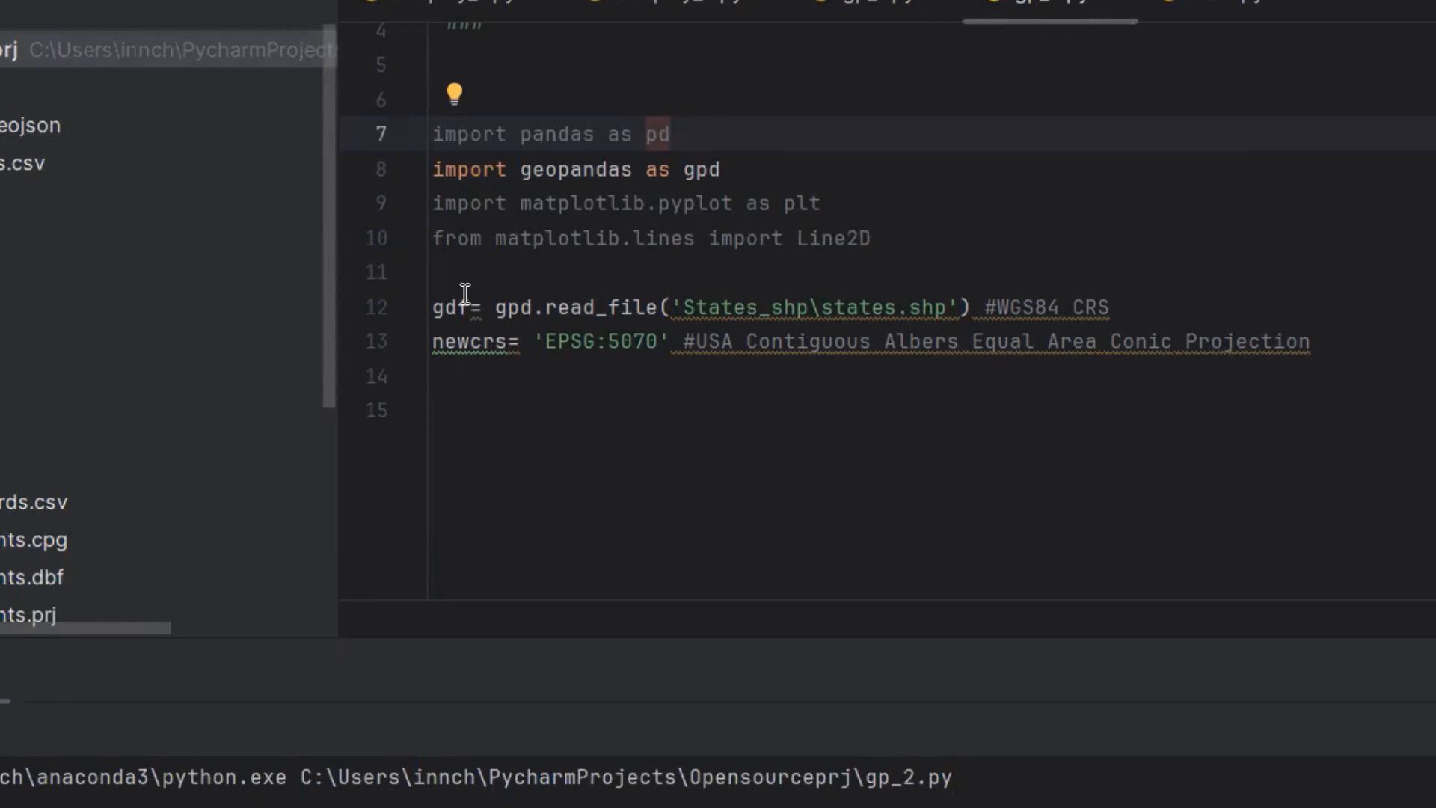
pyautogui.moveTo(1002, 306)
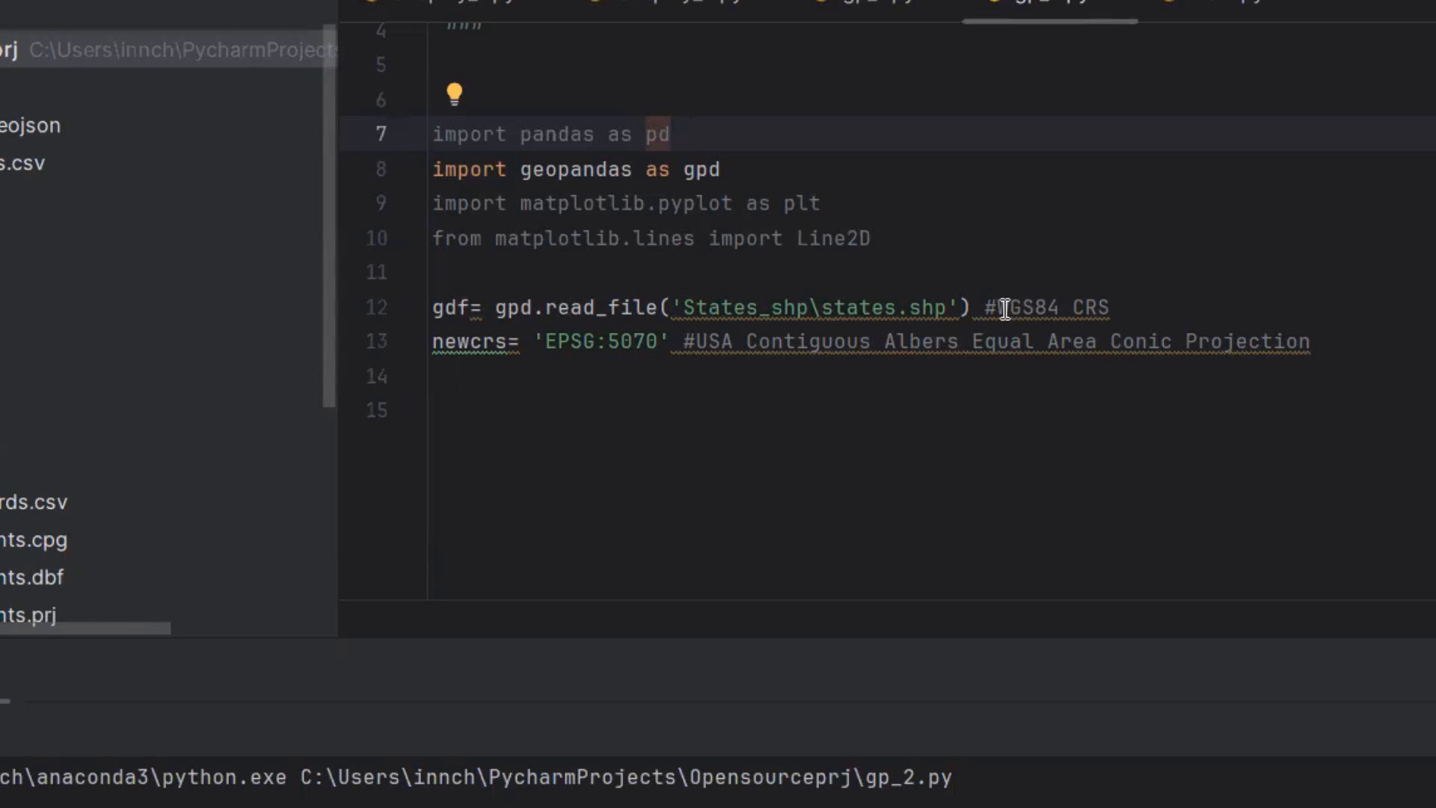
pyautogui.moveTo(1286, 352)
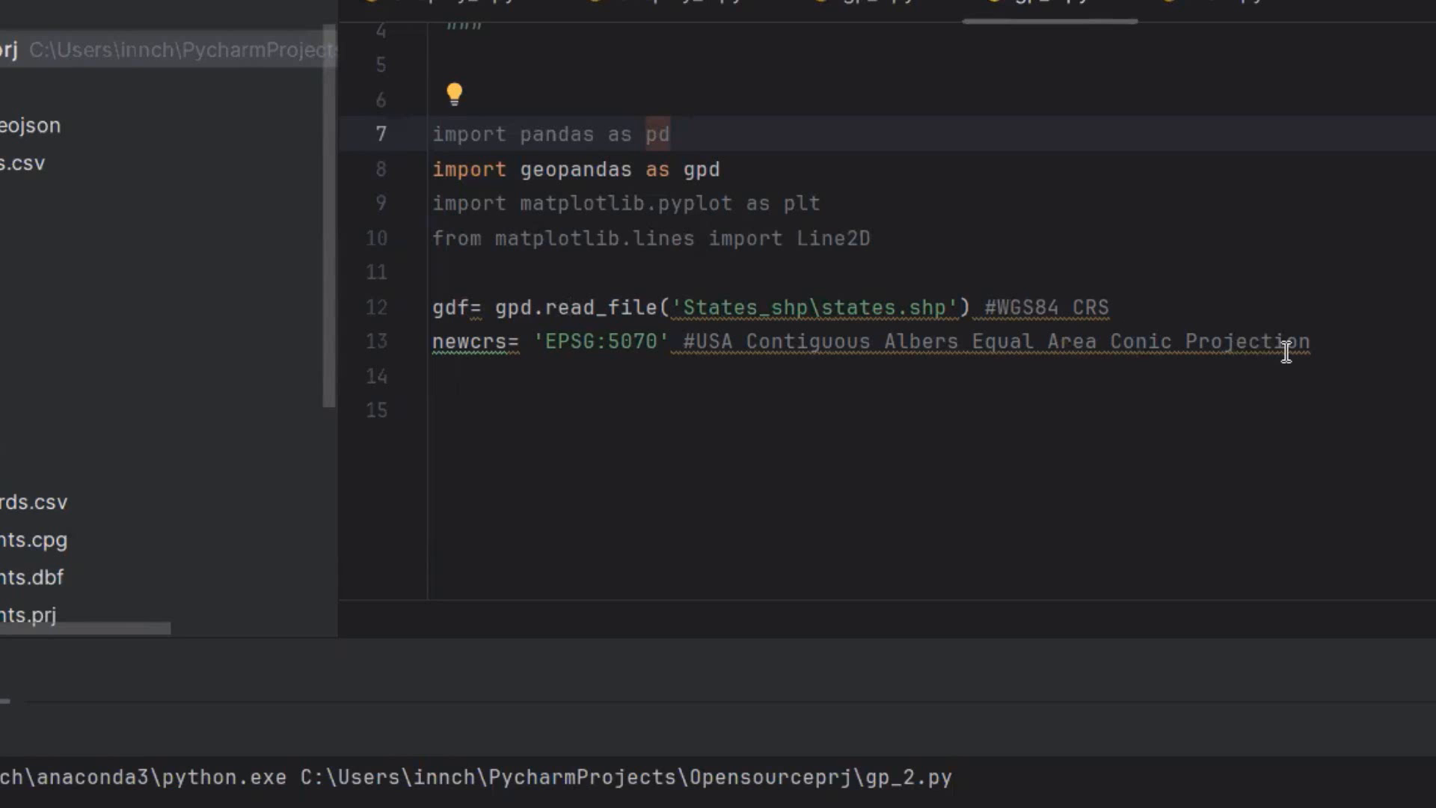
pyautogui.moveTo(1140, 299)
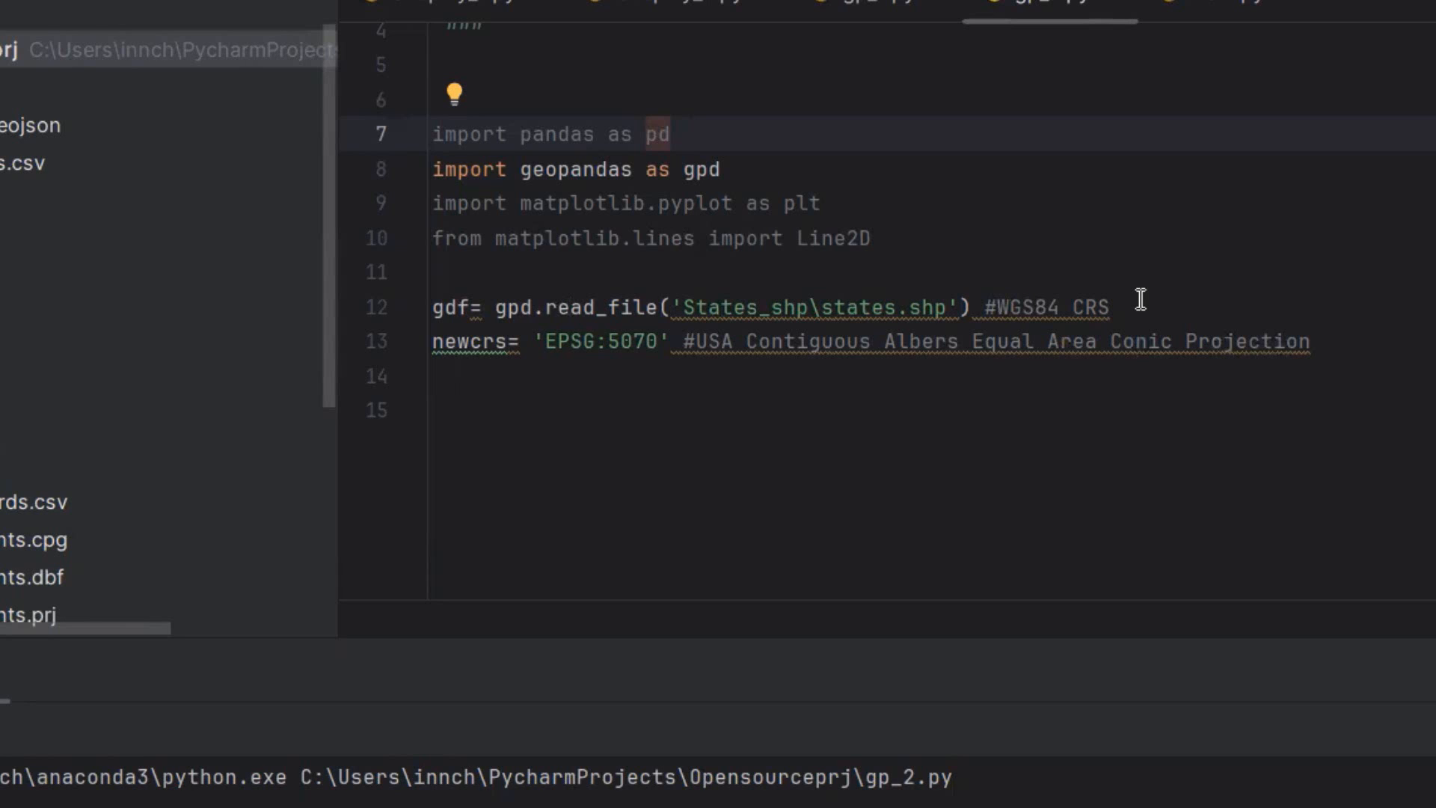
pyautogui.moveTo(314, 266)
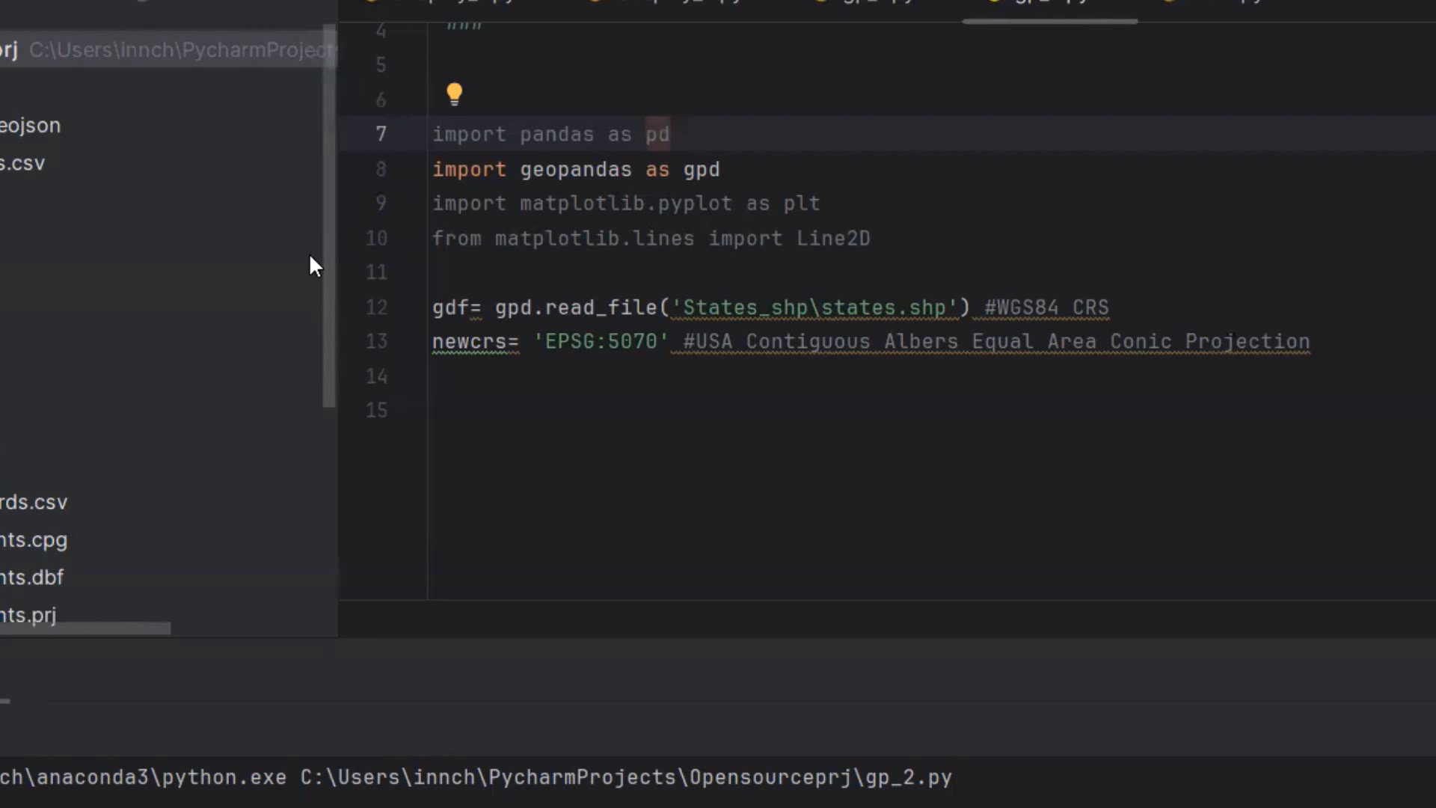
pyautogui.moveTo(865, 343)
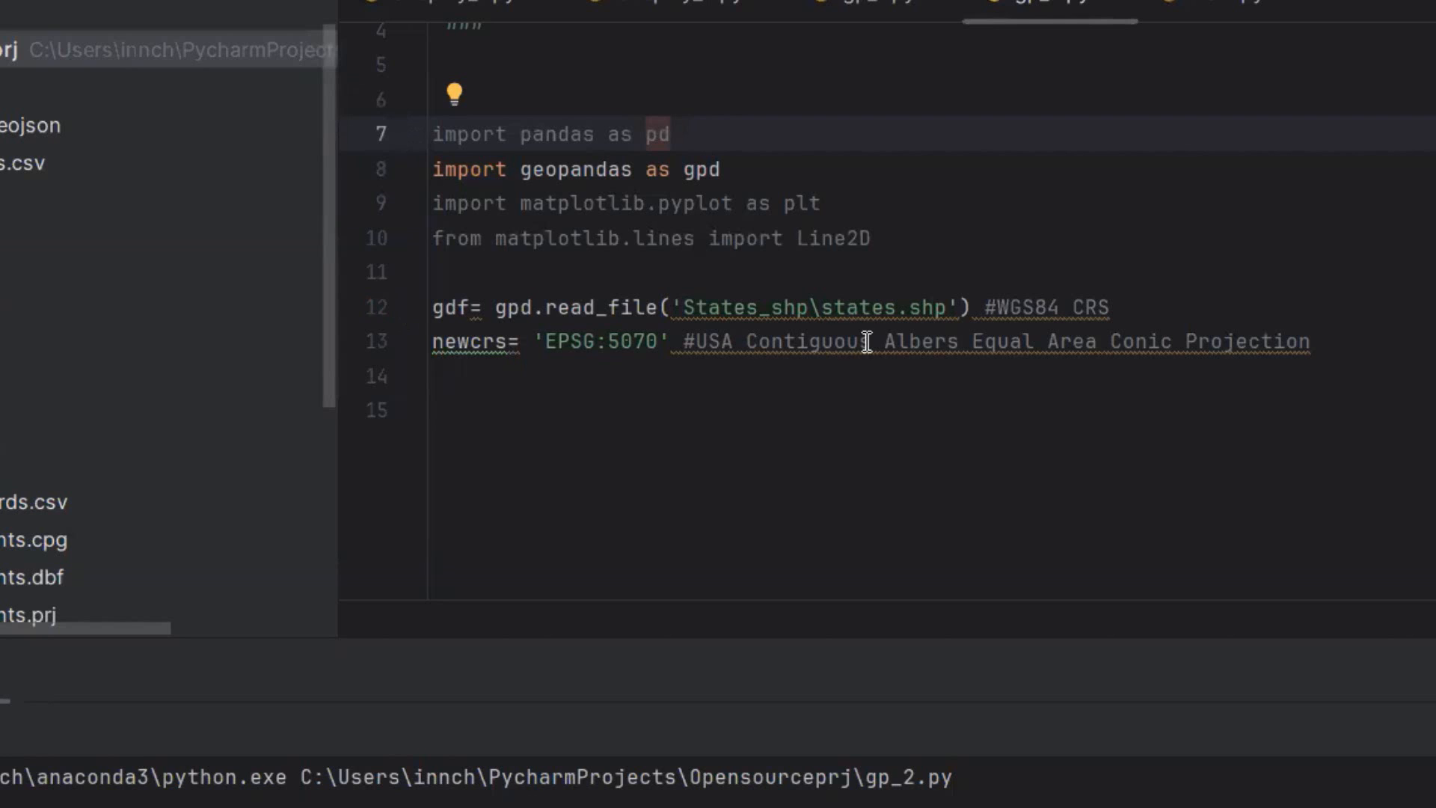
pyautogui.moveTo(383, 304)
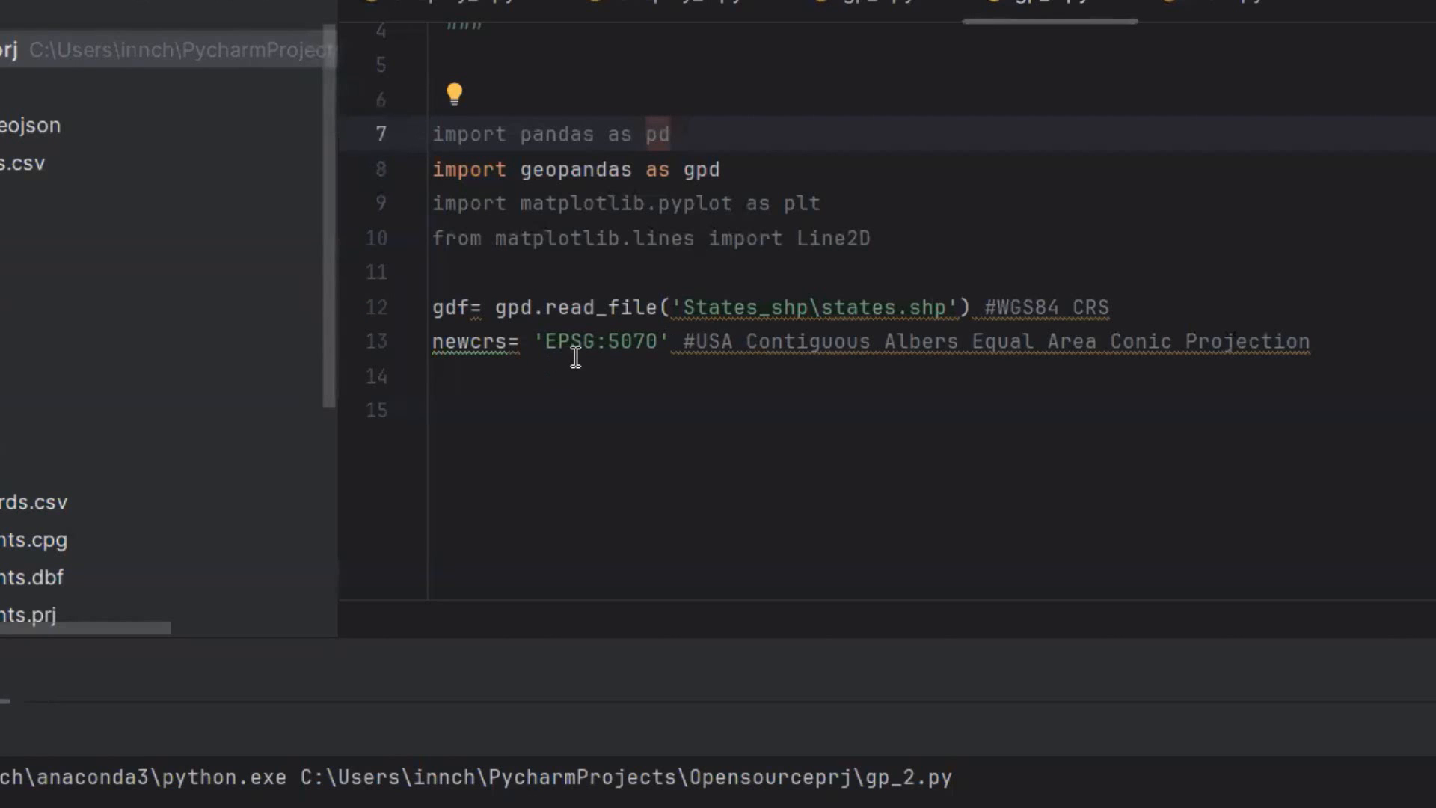
pyautogui.moveTo(723, 355)
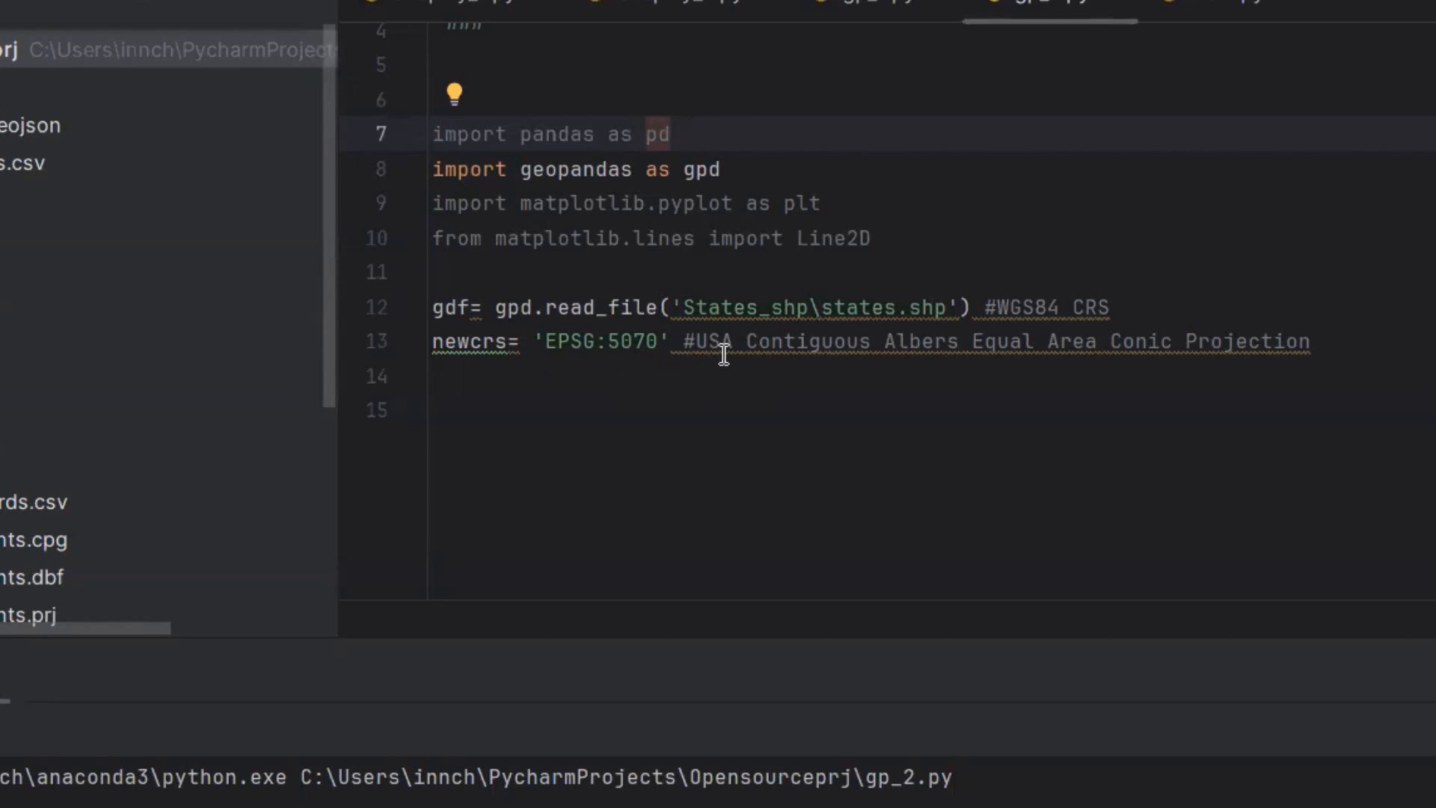
pyautogui.moveTo(746, 380)
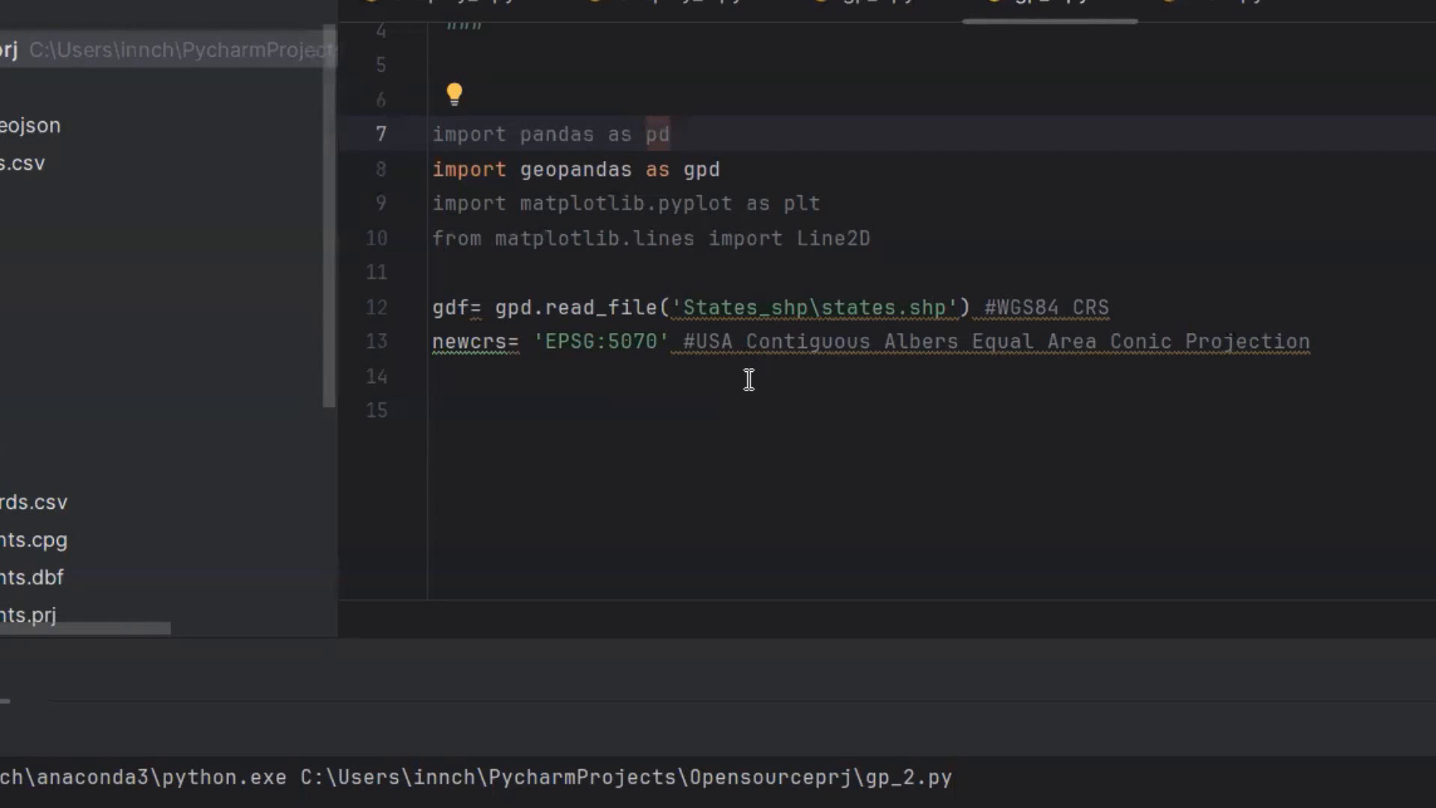
pyautogui.moveTo(1373, 347)
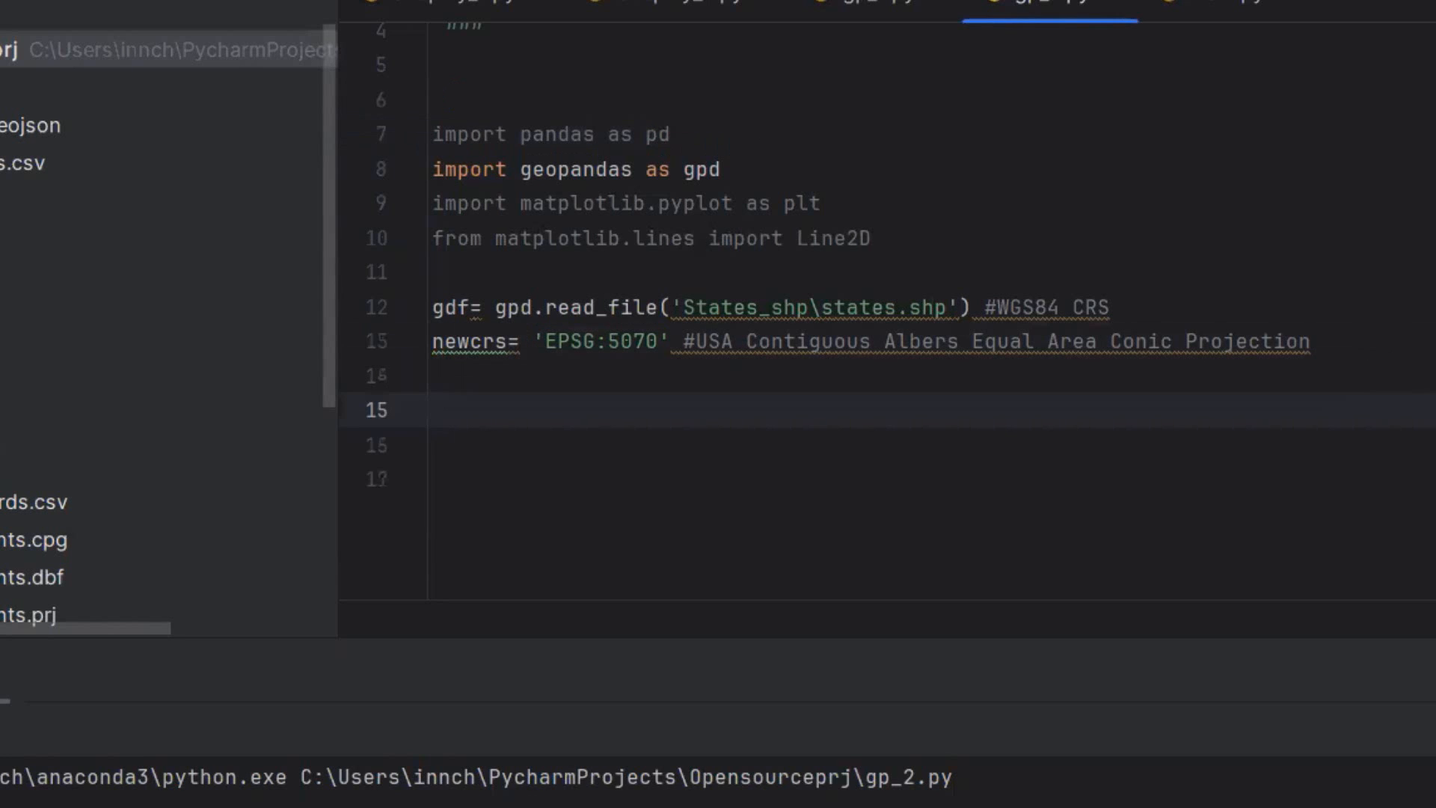
# Reproject the states data with gdf.to_crs into a new gdf_tranformed variable
pyautogui.write('gdf')
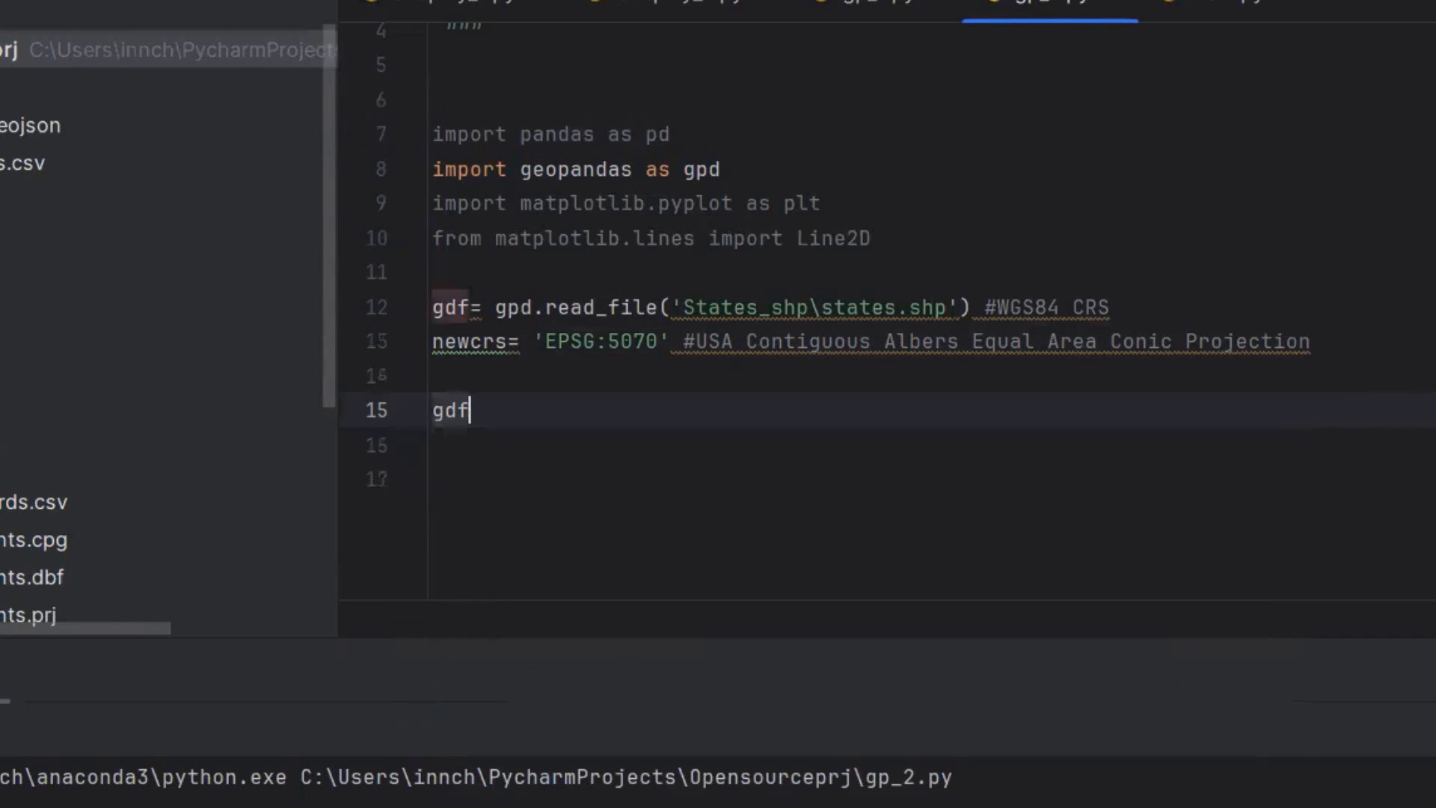
pyautogui.write('_tranforme')
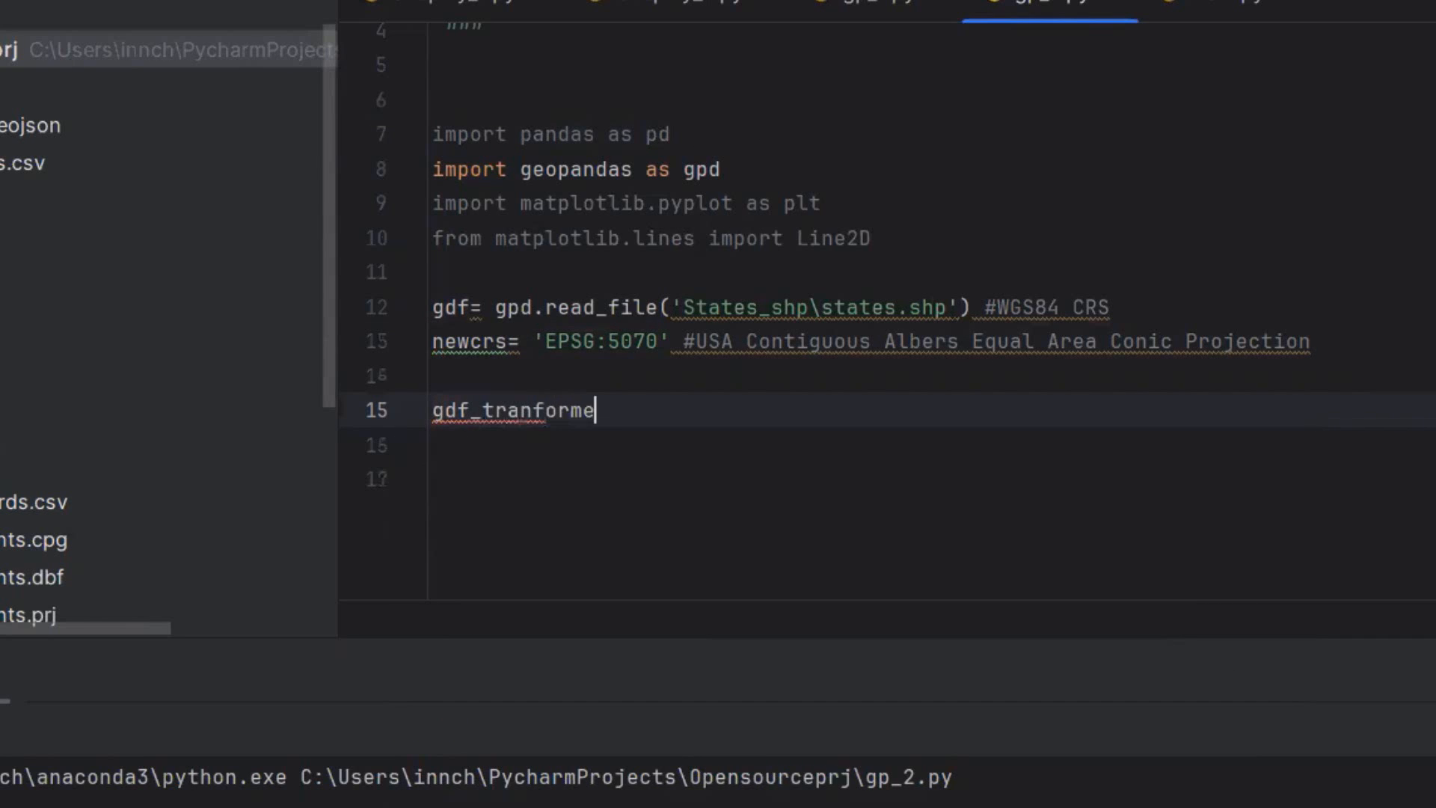
pyautogui.write('d =')
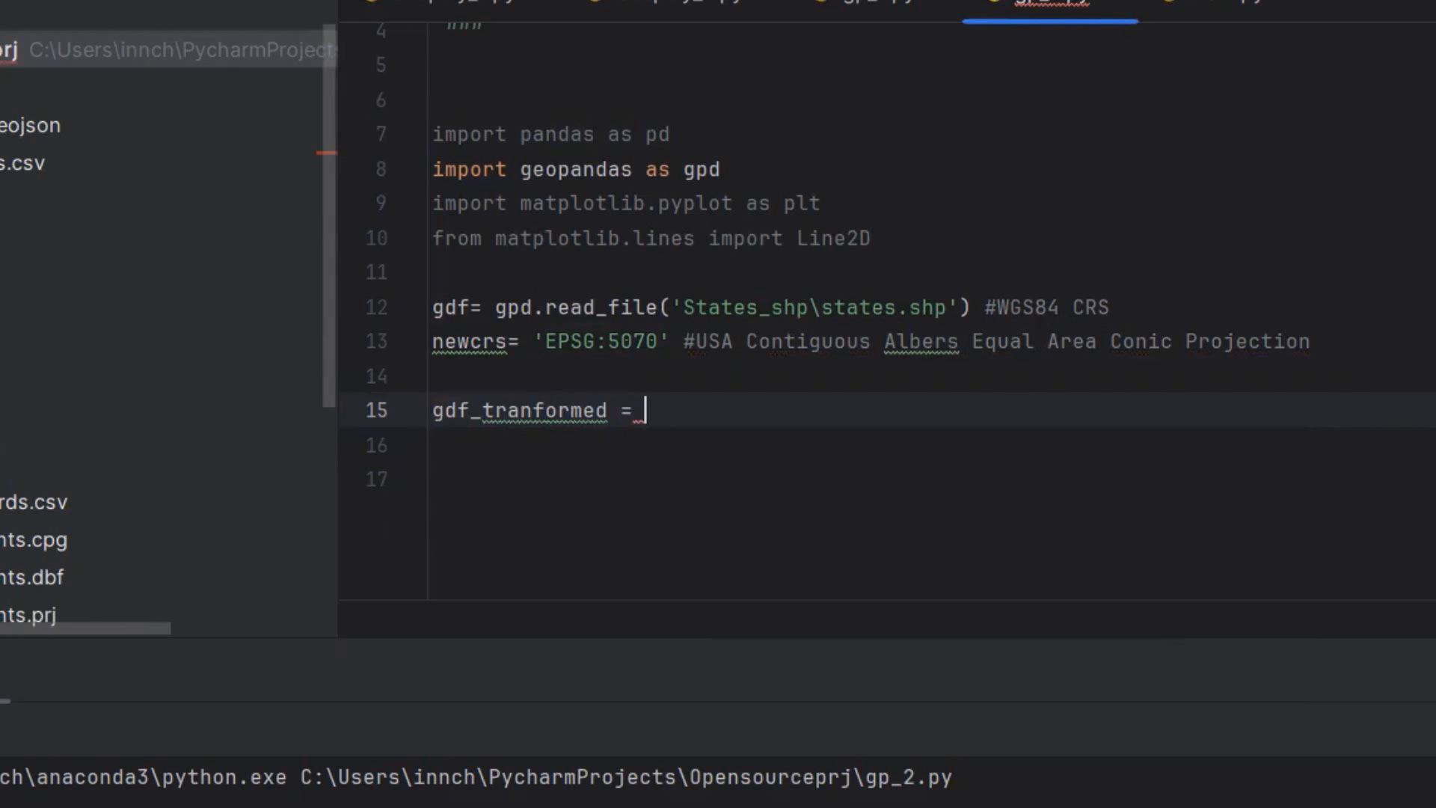
pyautogui.write('gd')
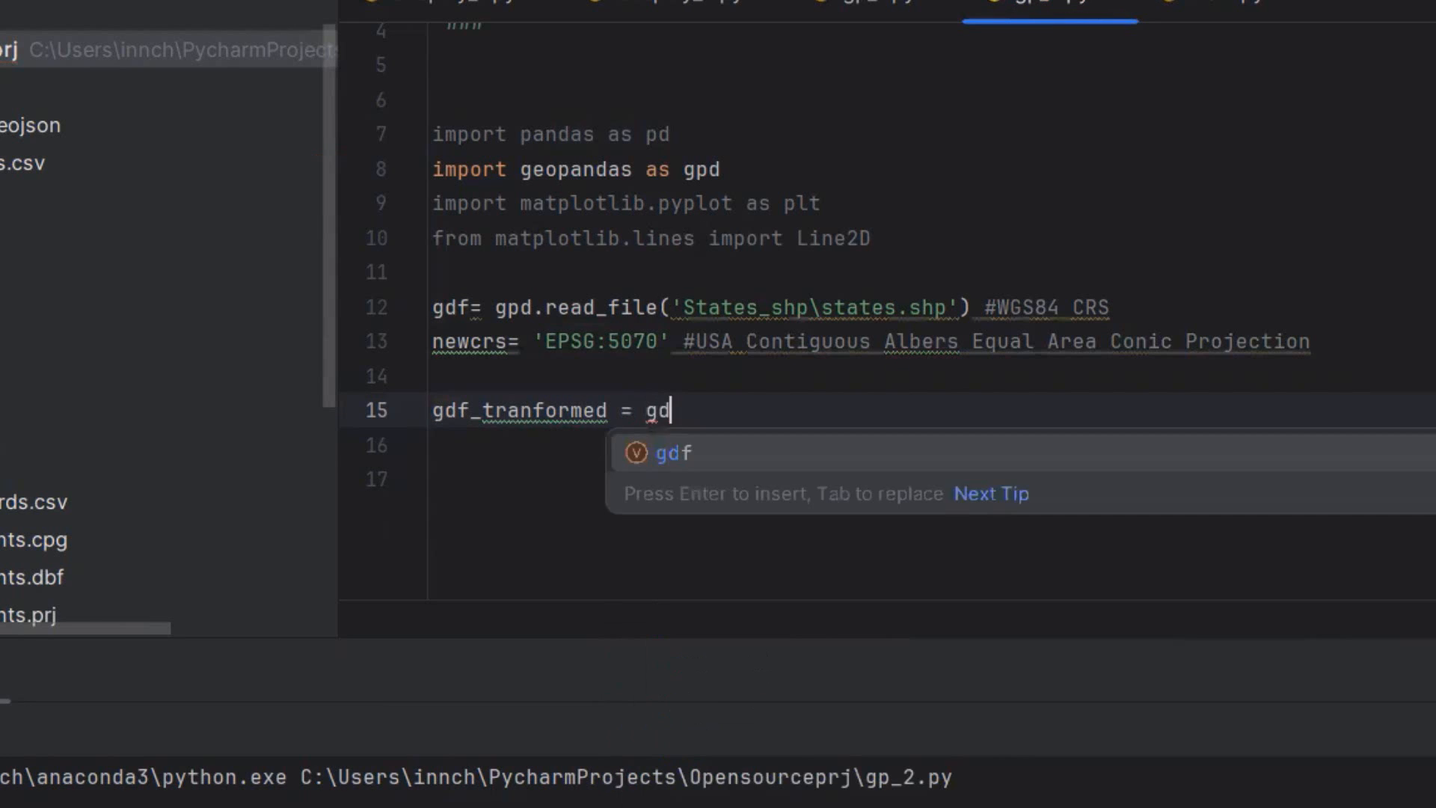
pyautogui.write('f.to_crs(')
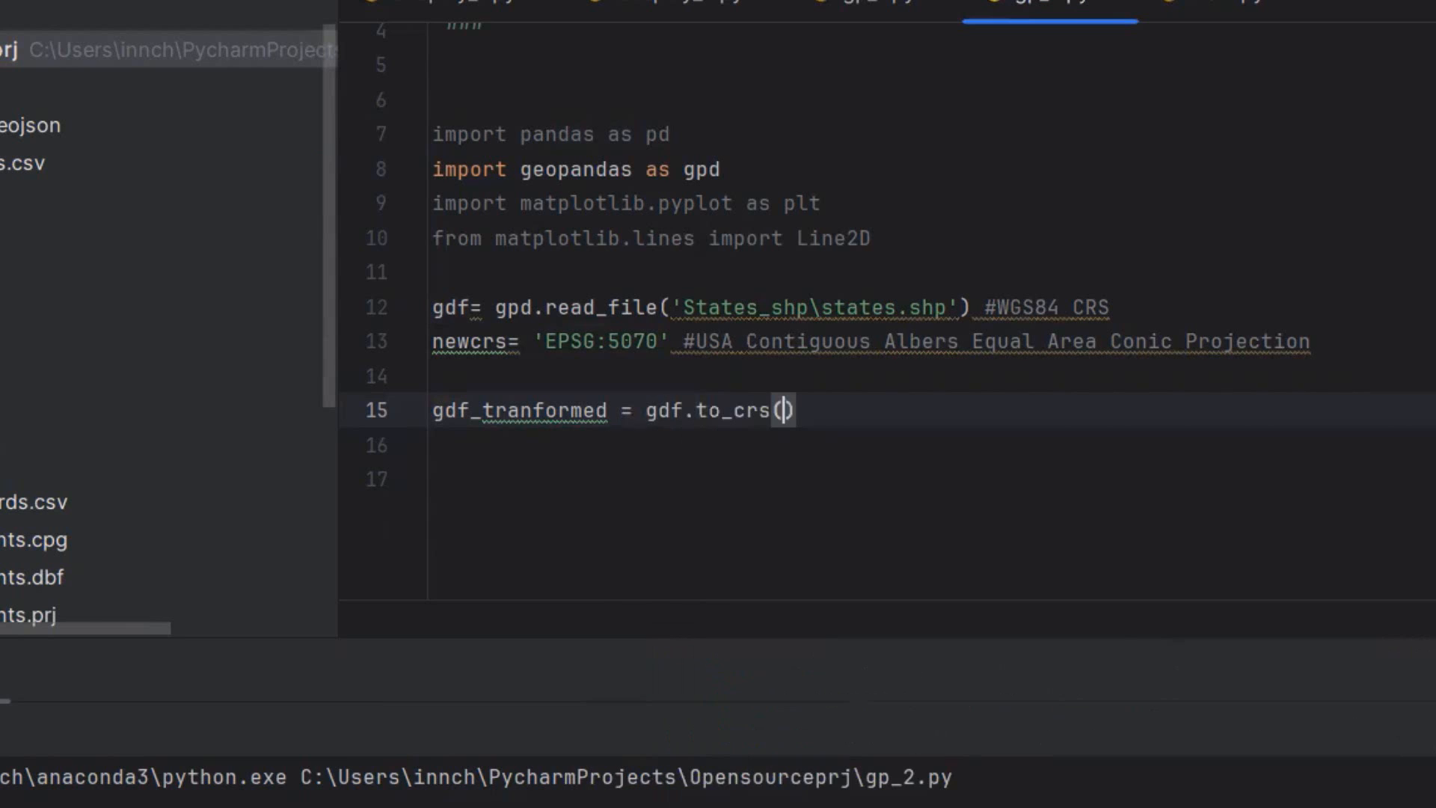
pyautogui.click(776, 409)
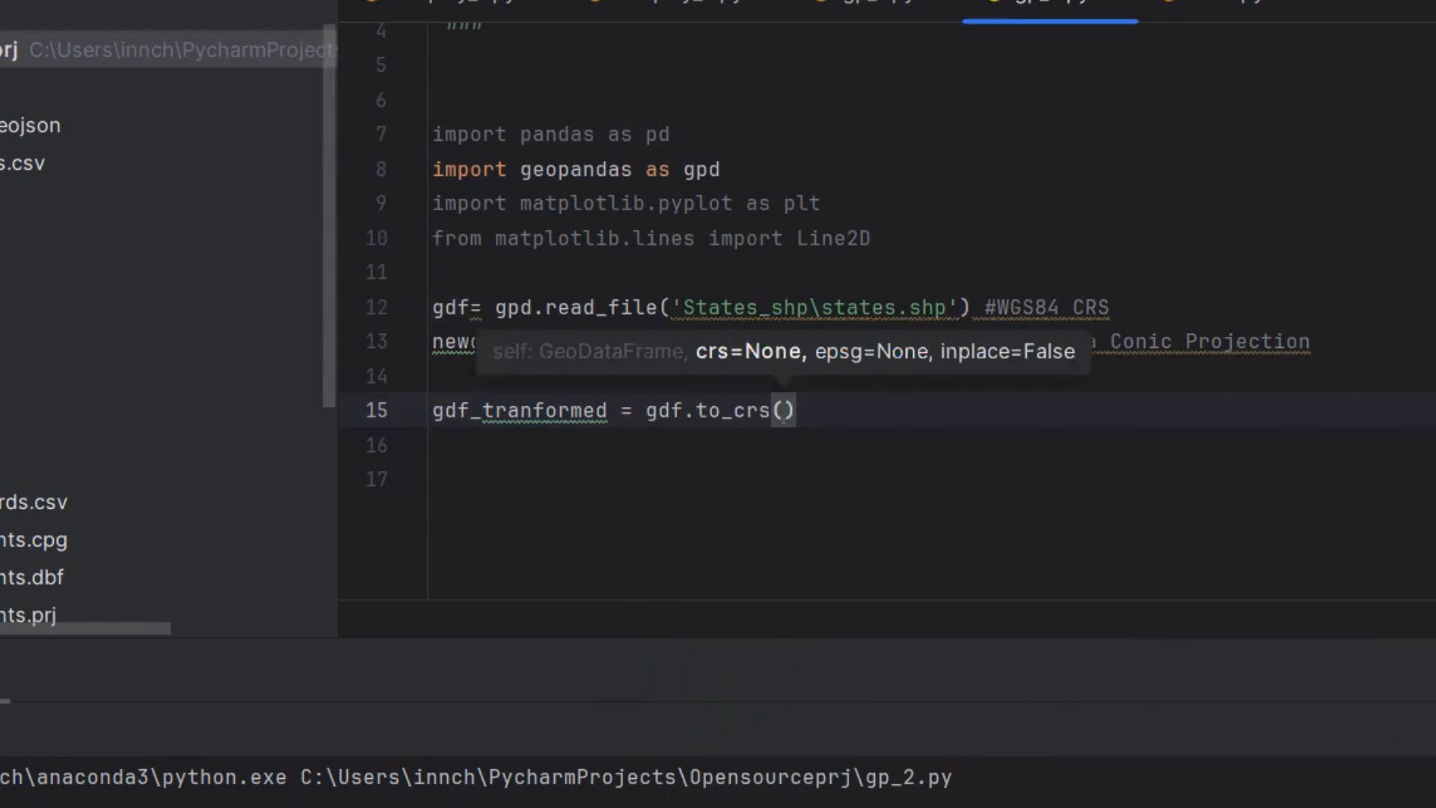
pyautogui.write('newcrs')
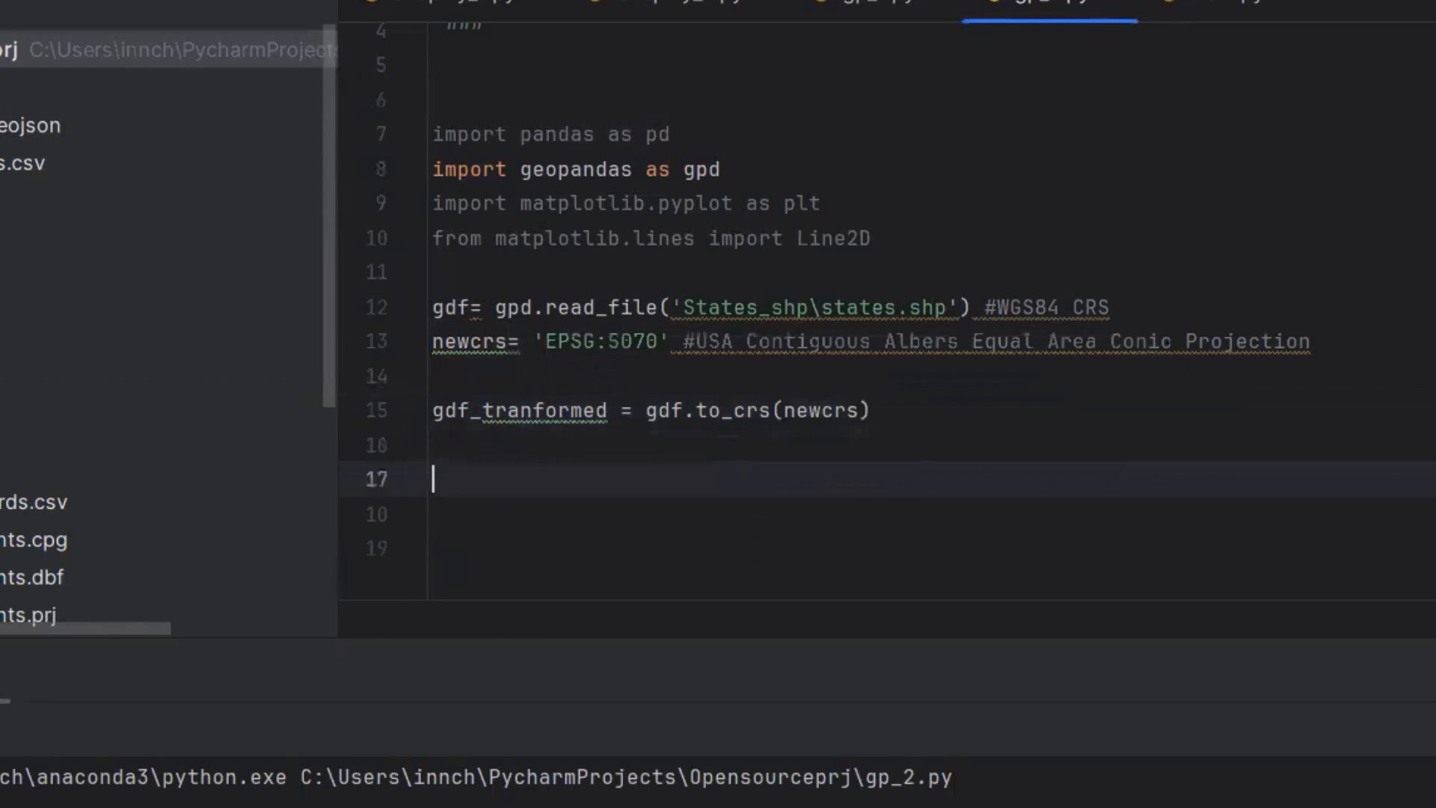
# Add print(gdf.crs) for the original CRS and begin a second print statement
pyautogui.write('print')
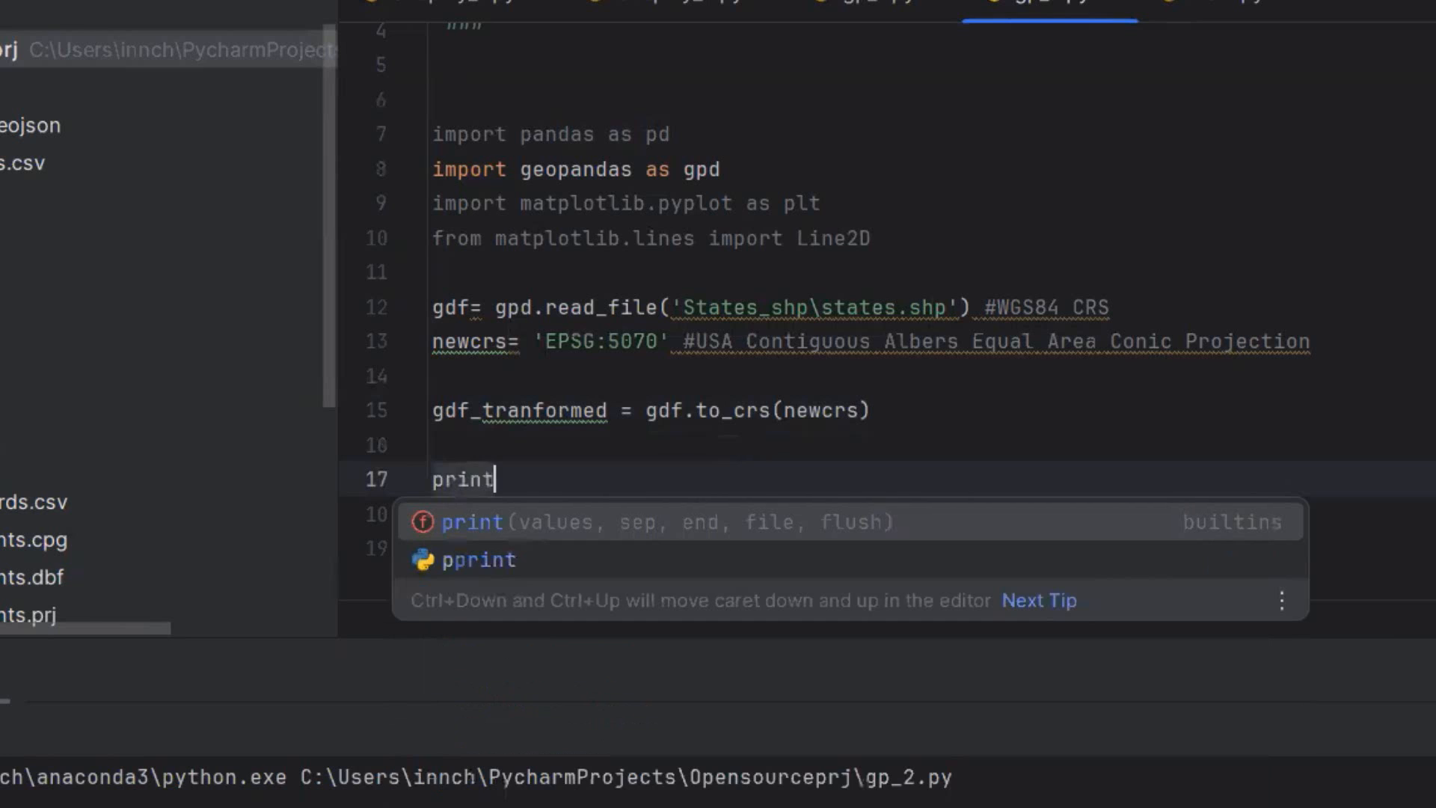
pyautogui.write('(gdf')
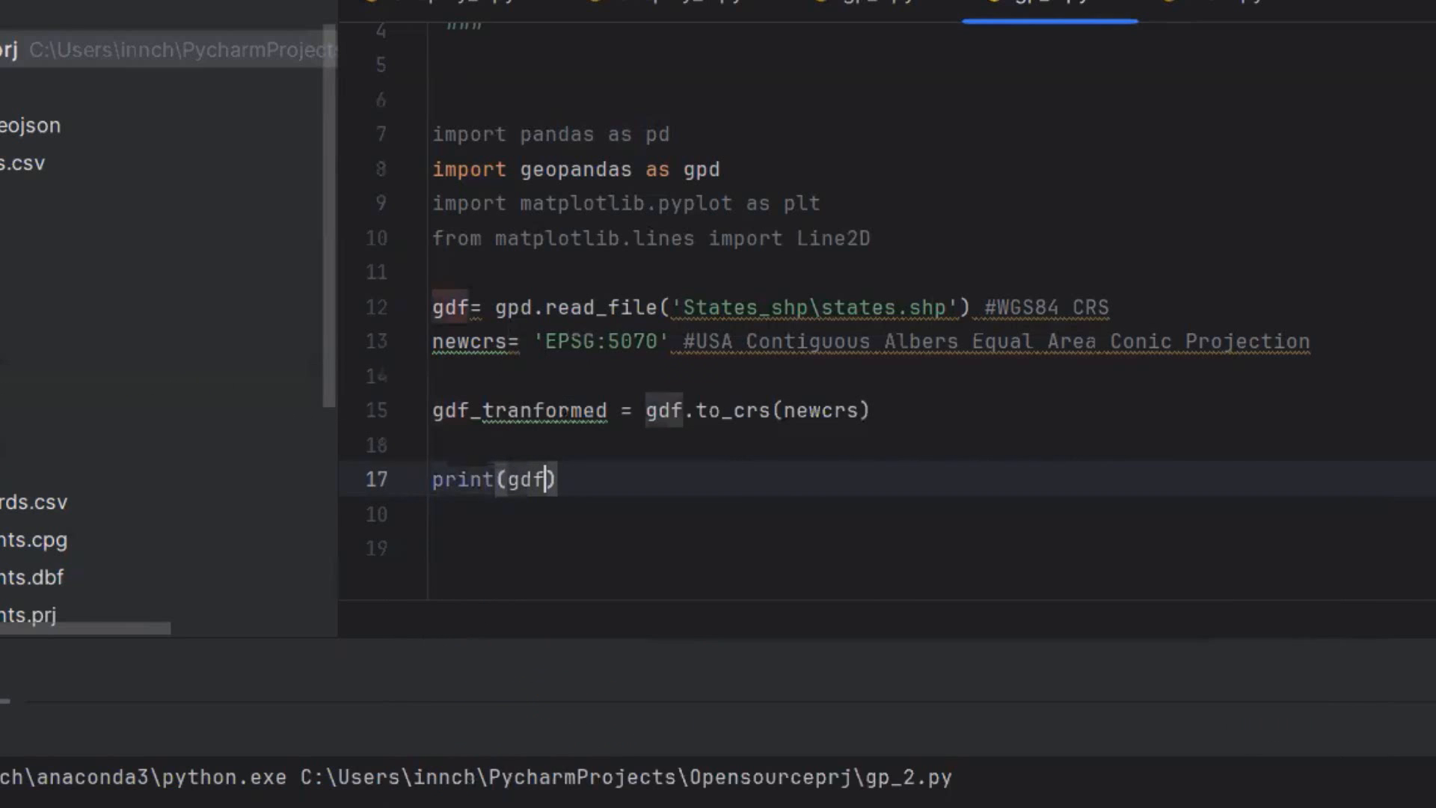
pyautogui.write('.crs')
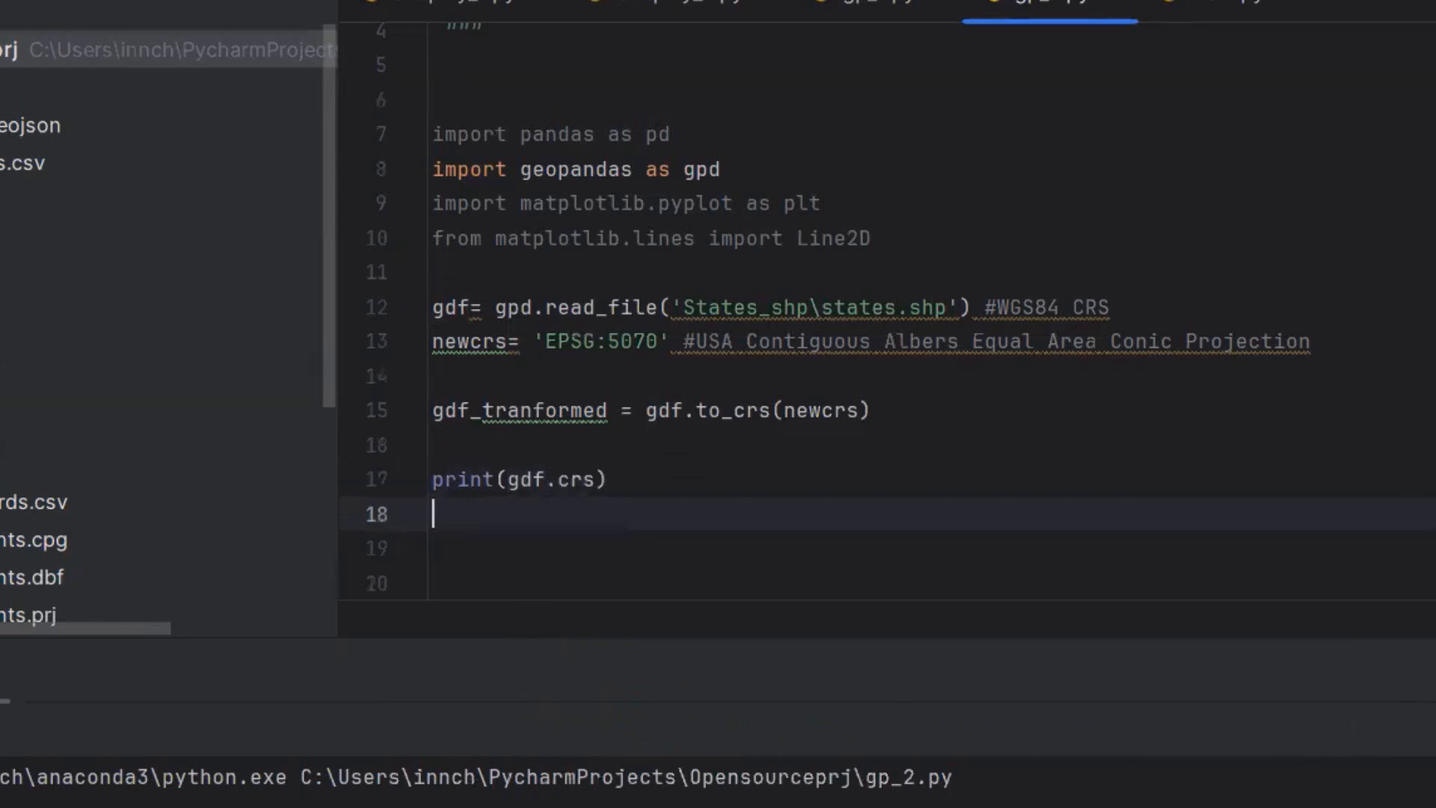
pyautogui.write('print(')
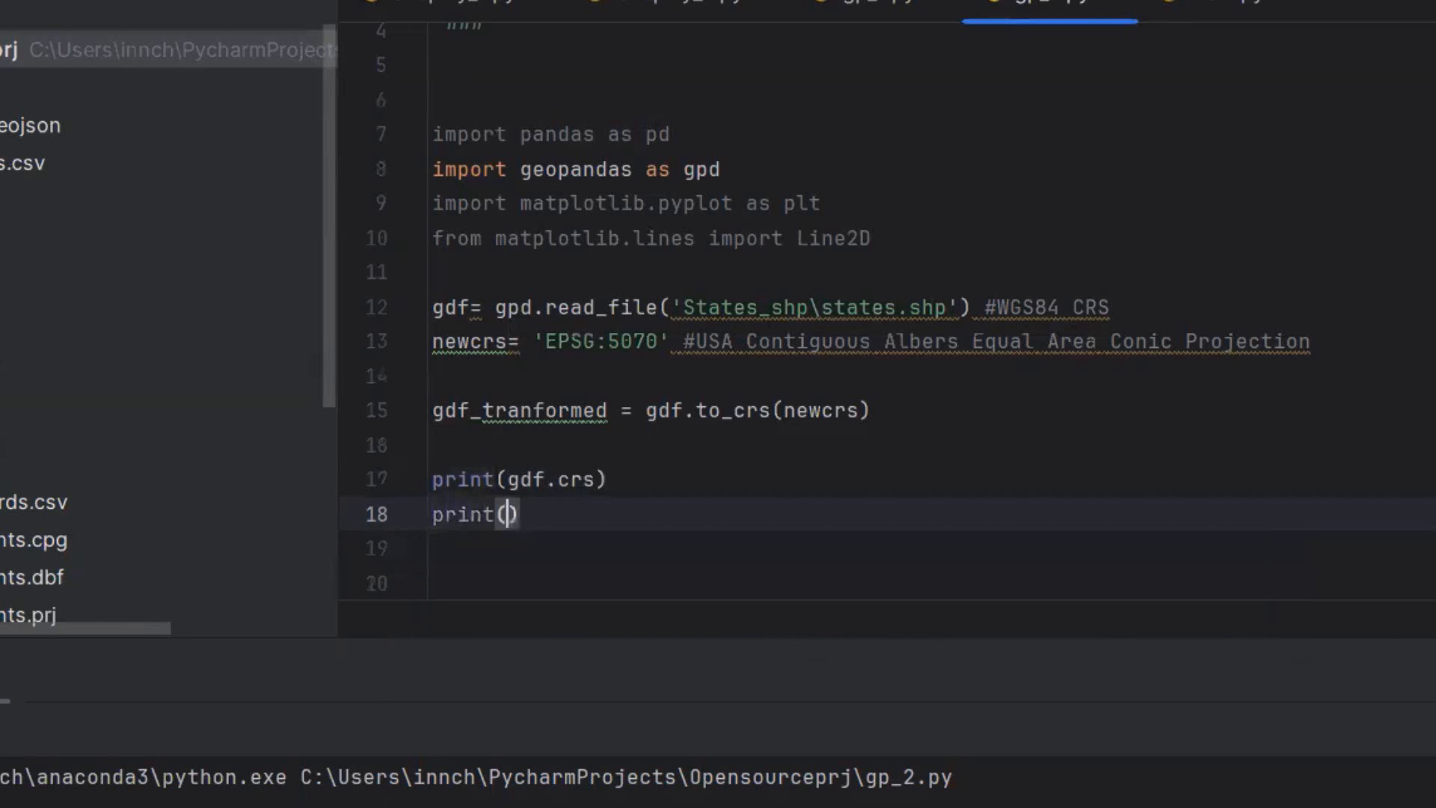
# Run gp_2 so the console shows the WGS 84 and EPSG:5070 coordinate systems
pyautogui.rightClick(623, 367)
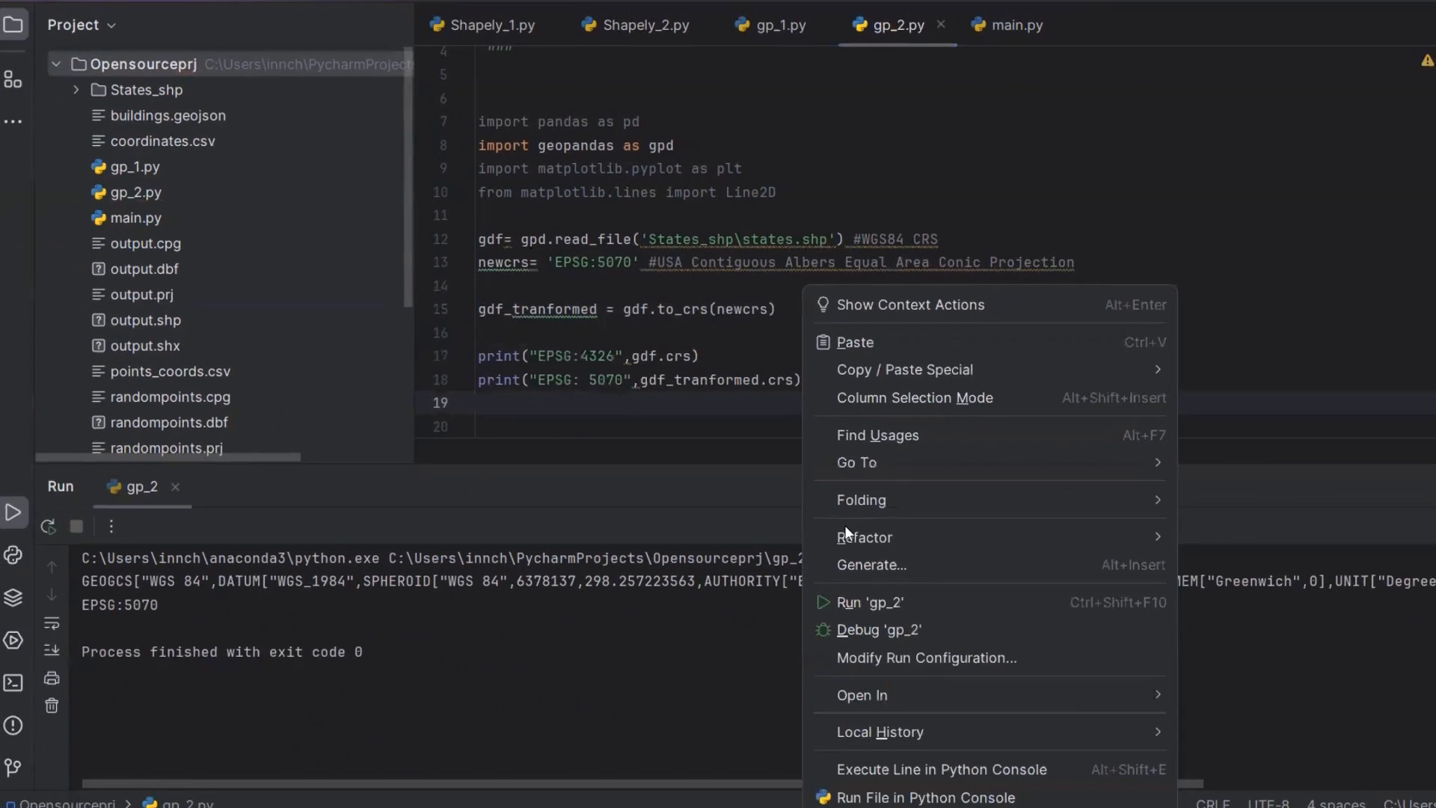
pyautogui.click(868, 601)
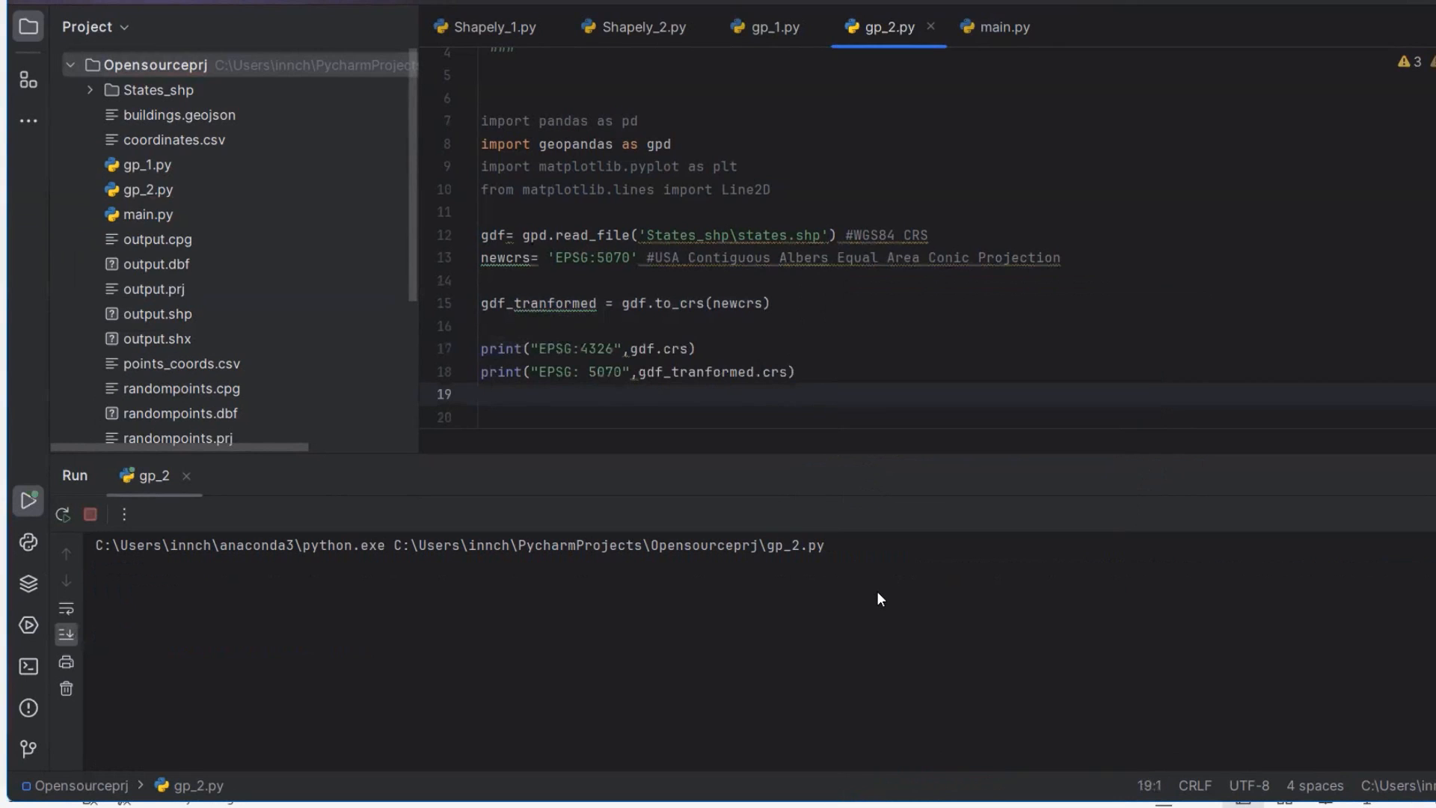
pyautogui.click(28, 500)
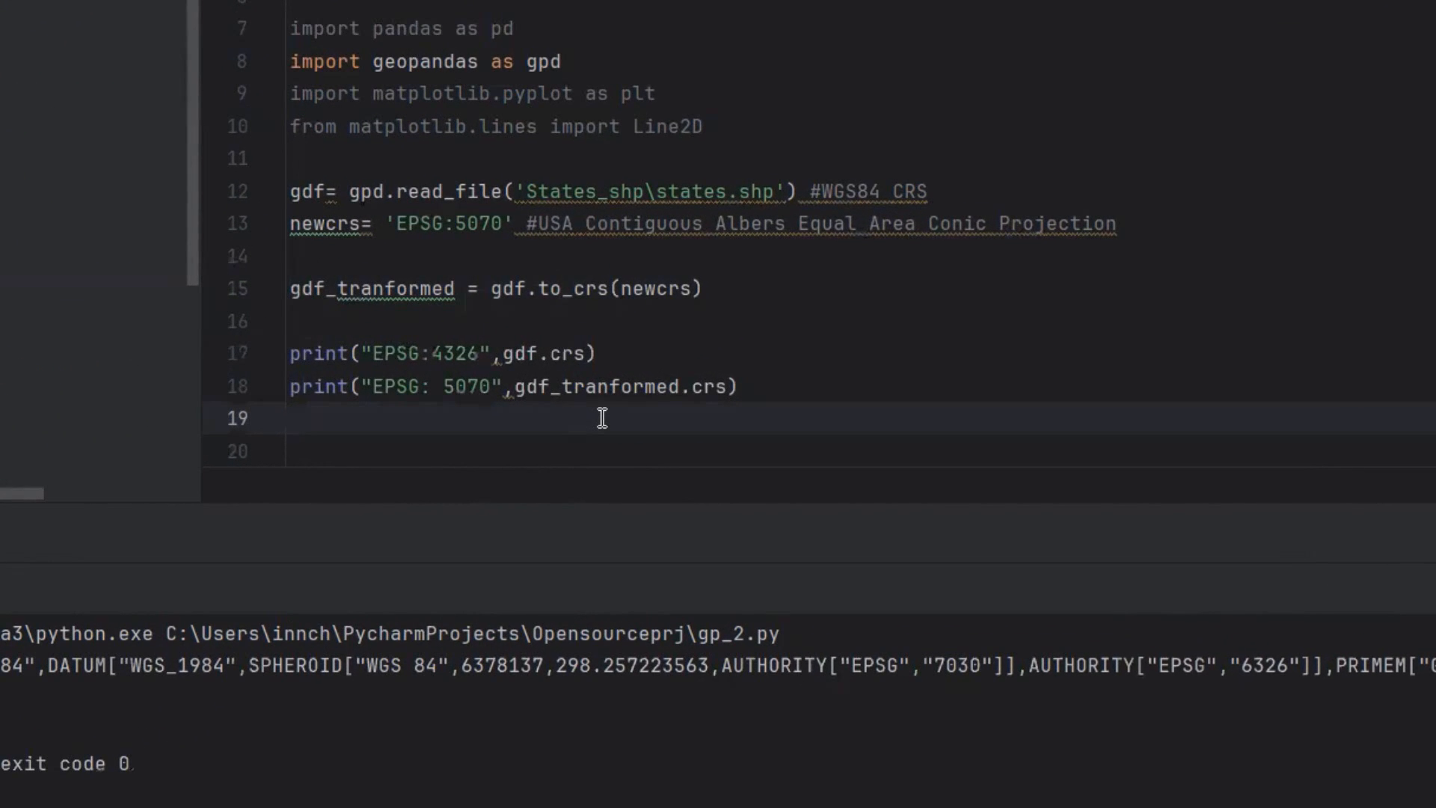
# Begin the line FL = gdf_tranformed.query('') for selecting a state
pyautogui.write('FL= gdf_tranformed')
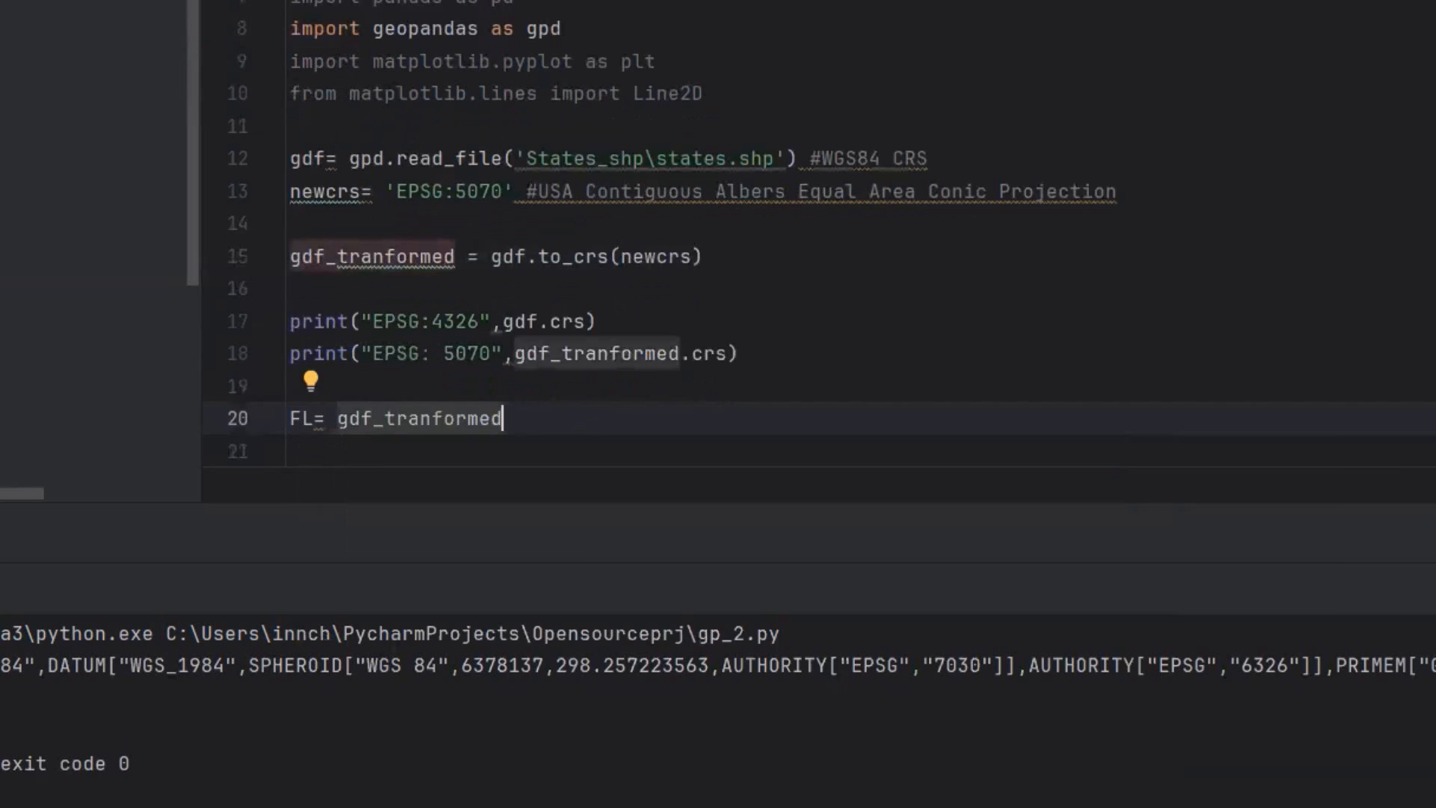
pyautogui.write('.query()')
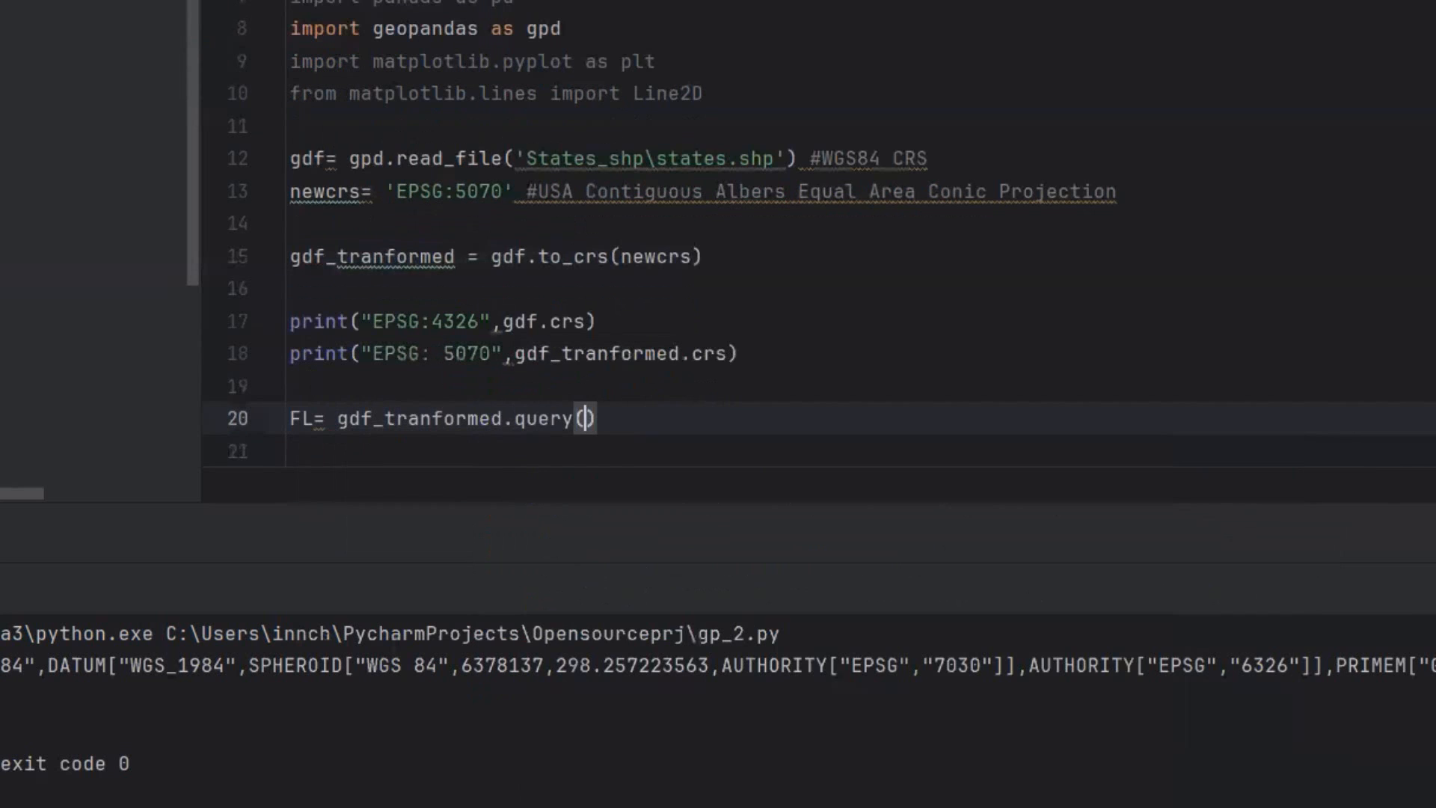
pyautogui.write("'")
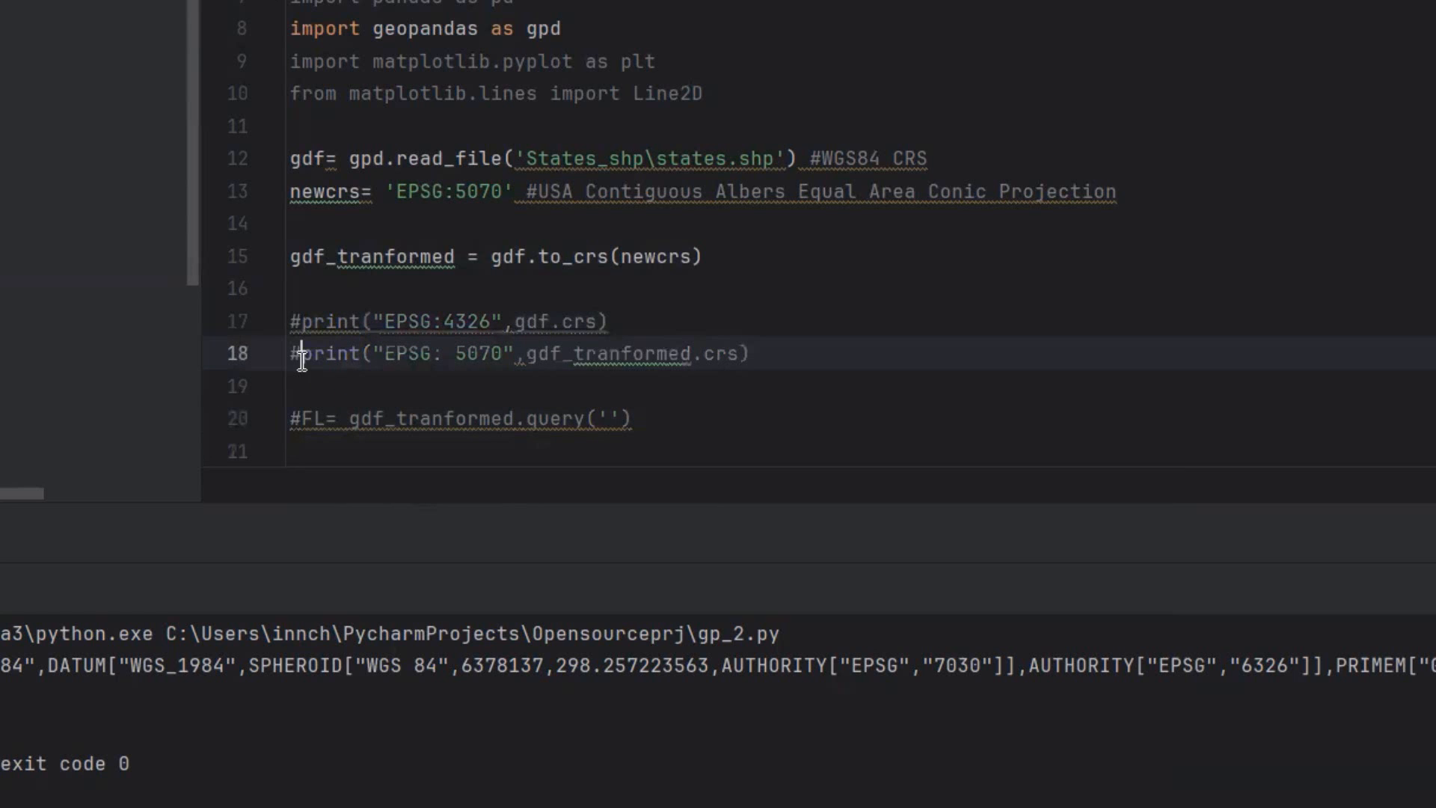
# Add print(gdf_tranformed.columns) and run the script to list column names
pyautogui.write('pri')
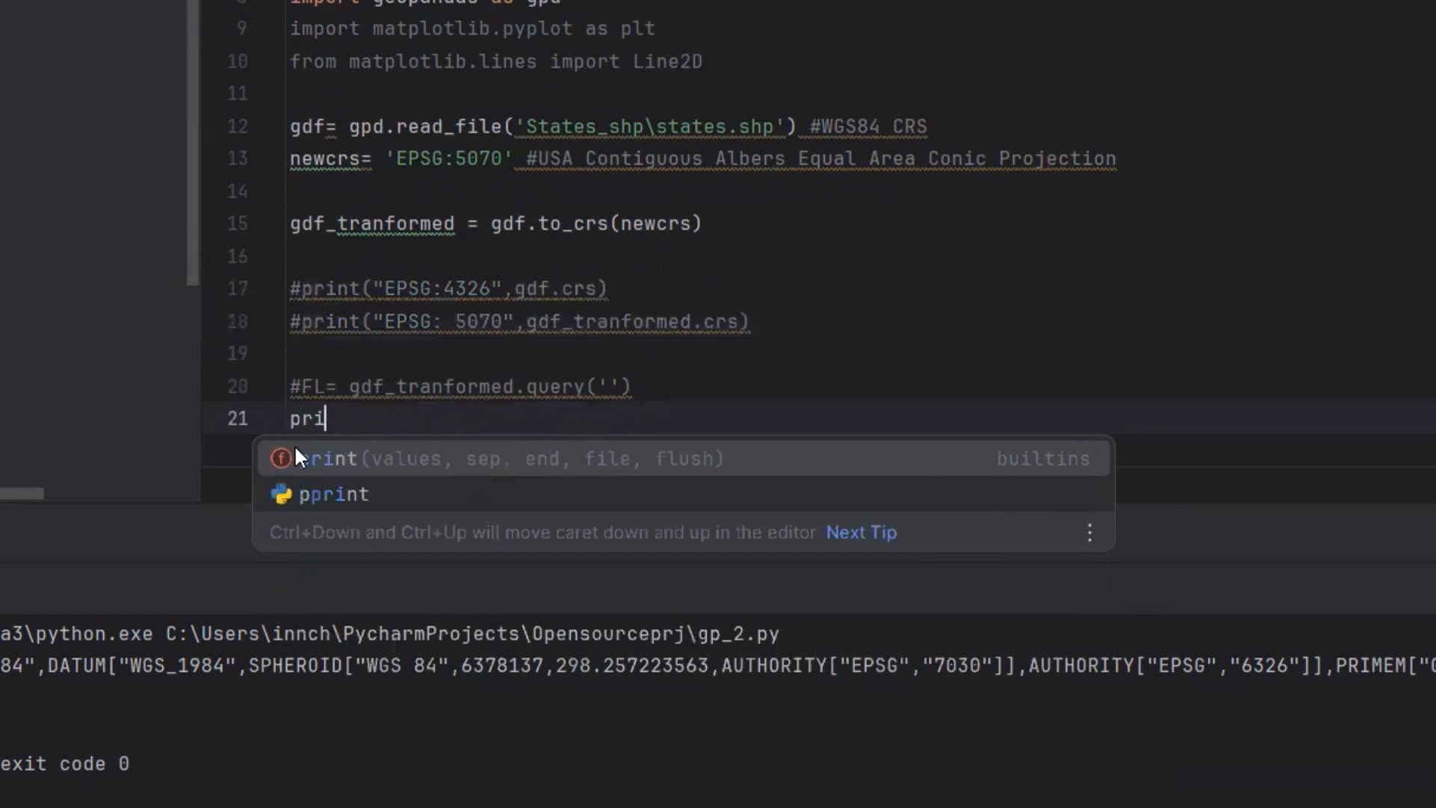
pyautogui.click(338, 457)
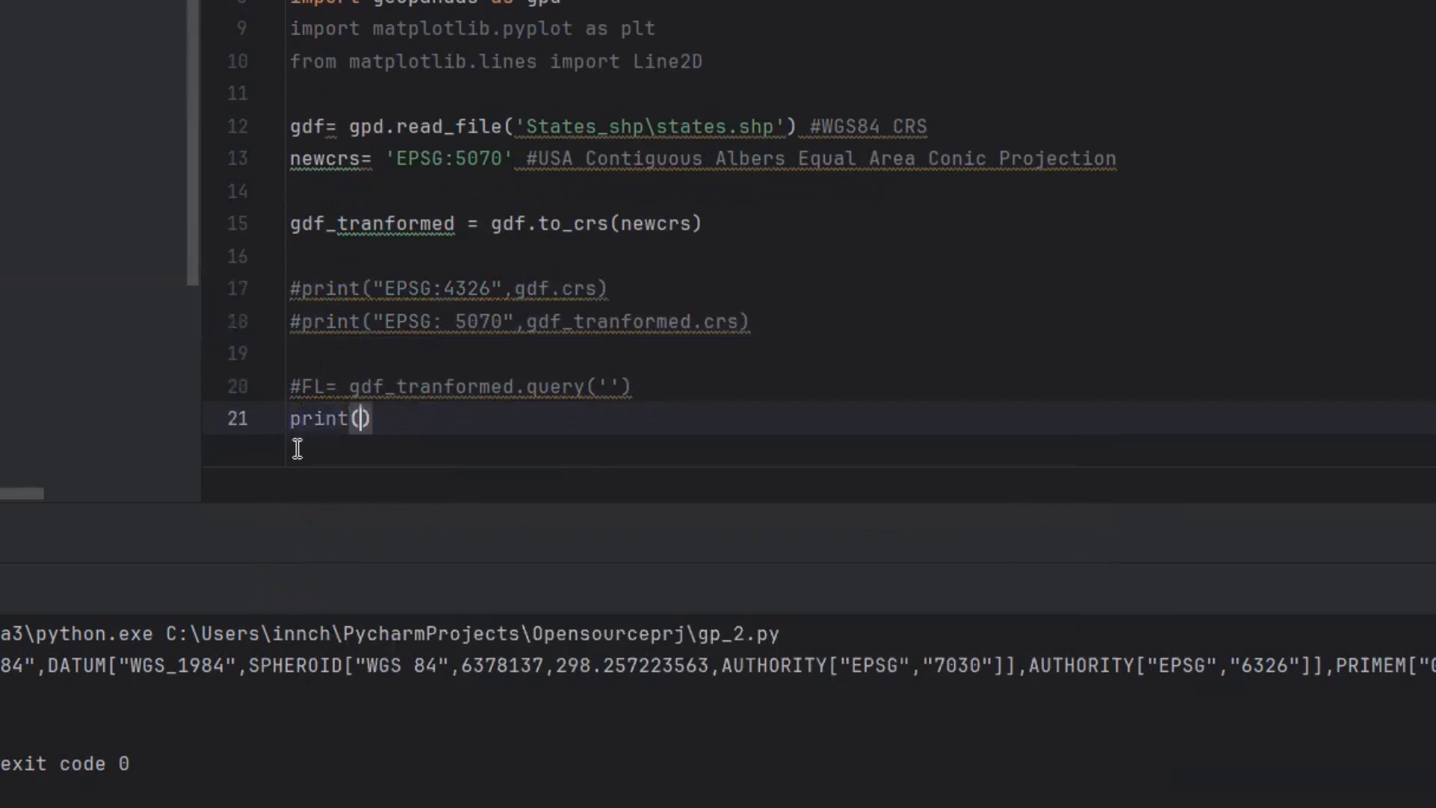
pyautogui.write('gdf_tranformed.')
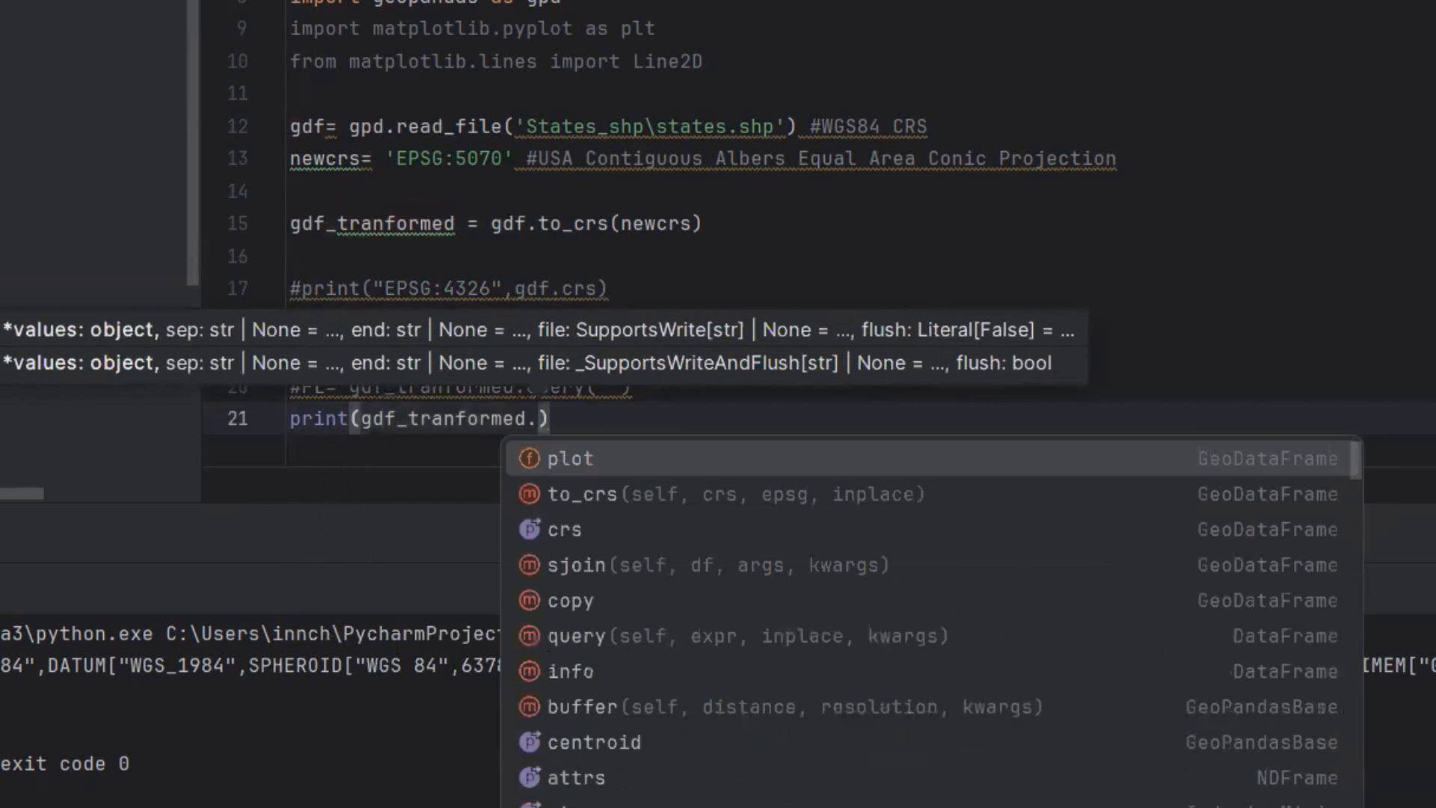
pyautogui.write('co')
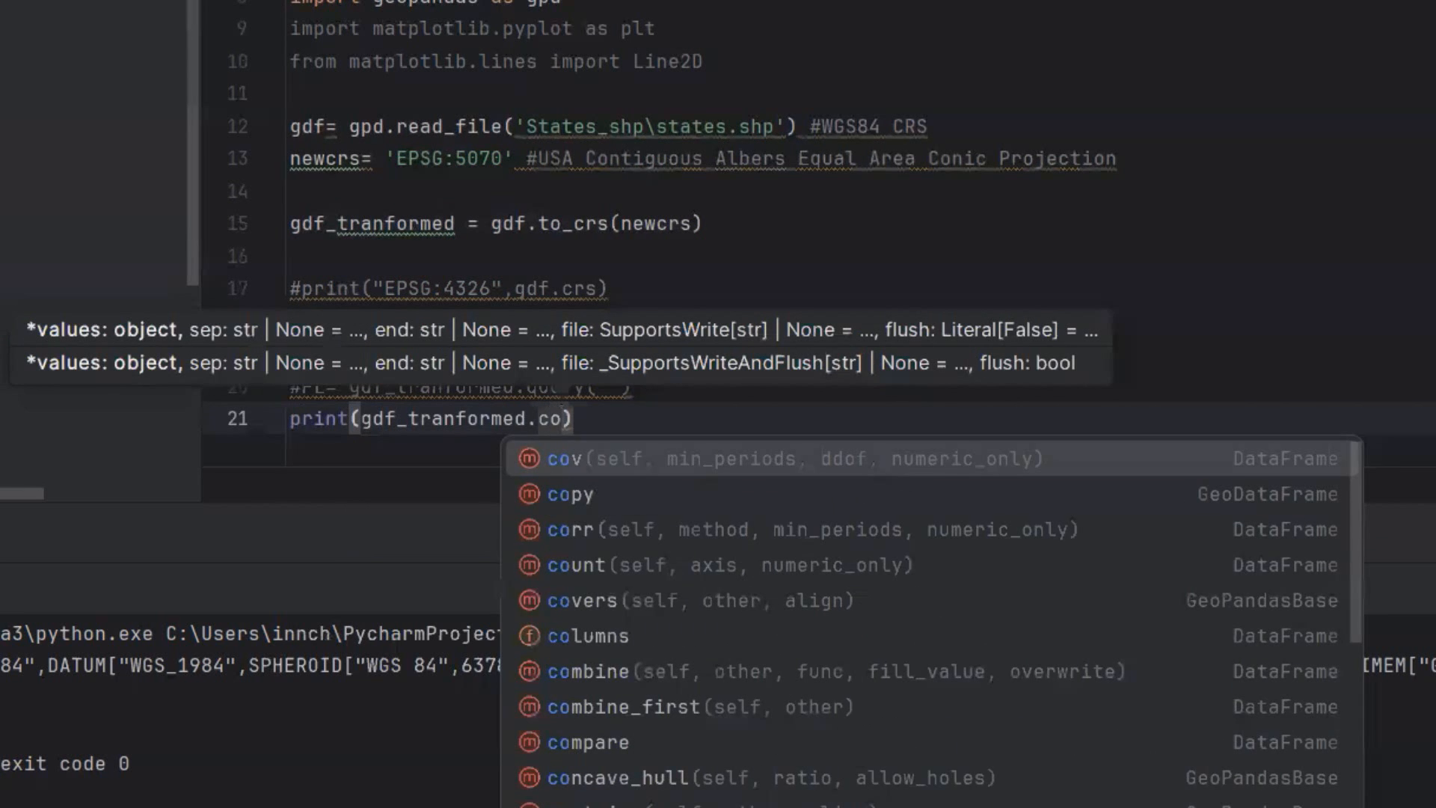
pyautogui.click(587, 635)
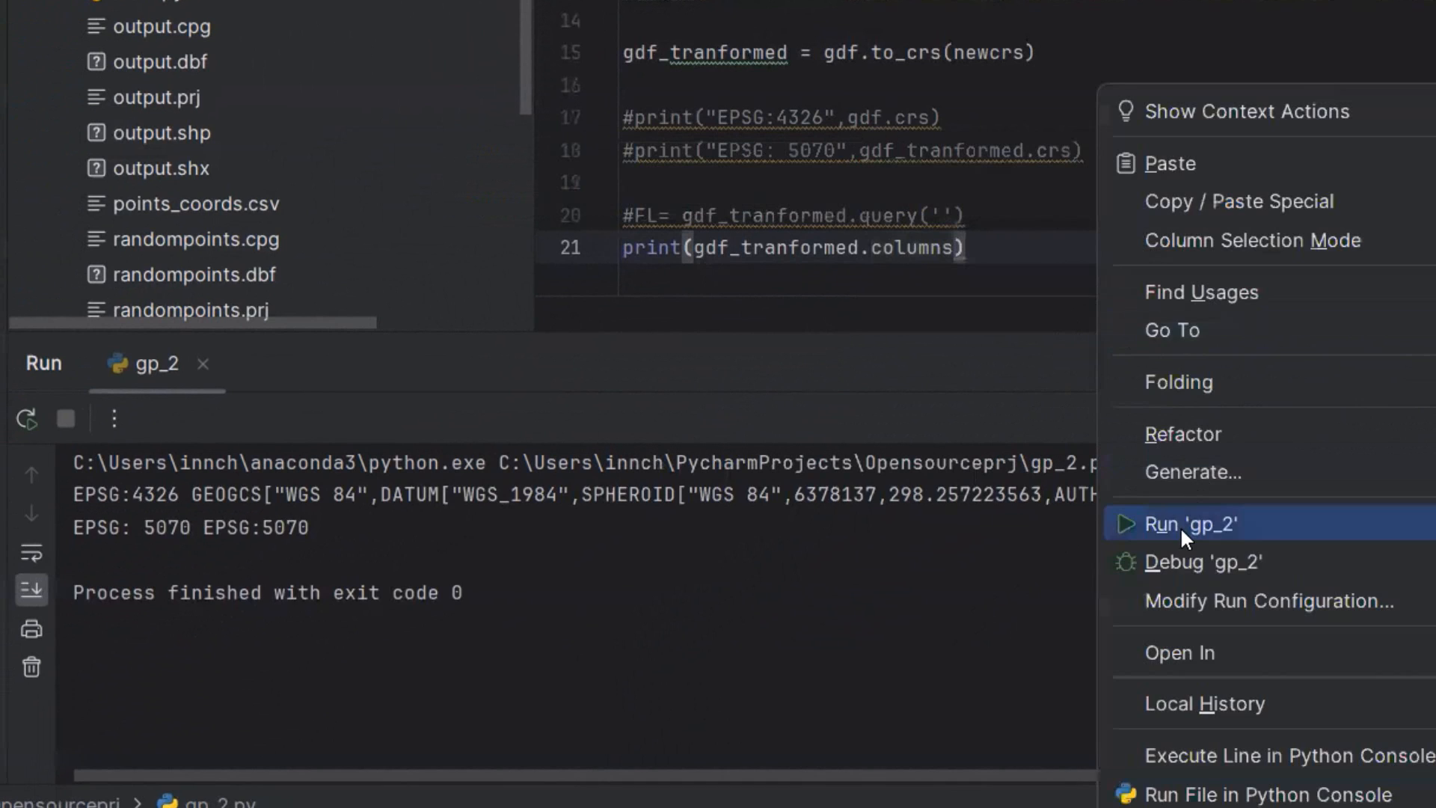
pyautogui.click(1190, 522)
pyautogui.write('#')
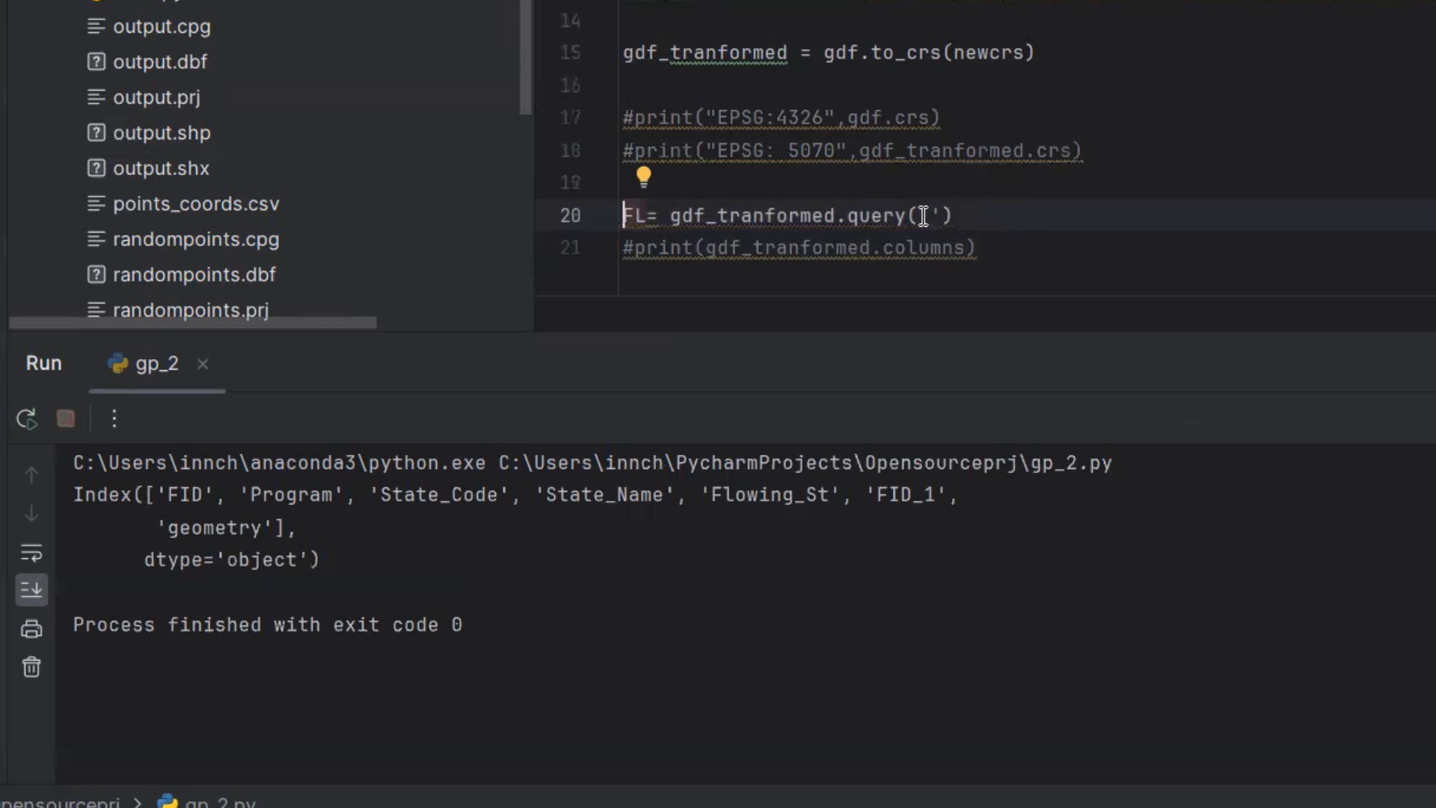
# Fill the query with State_Name =="FLORIDA" so FL holds Florida's rows
pyautogui.write('State')
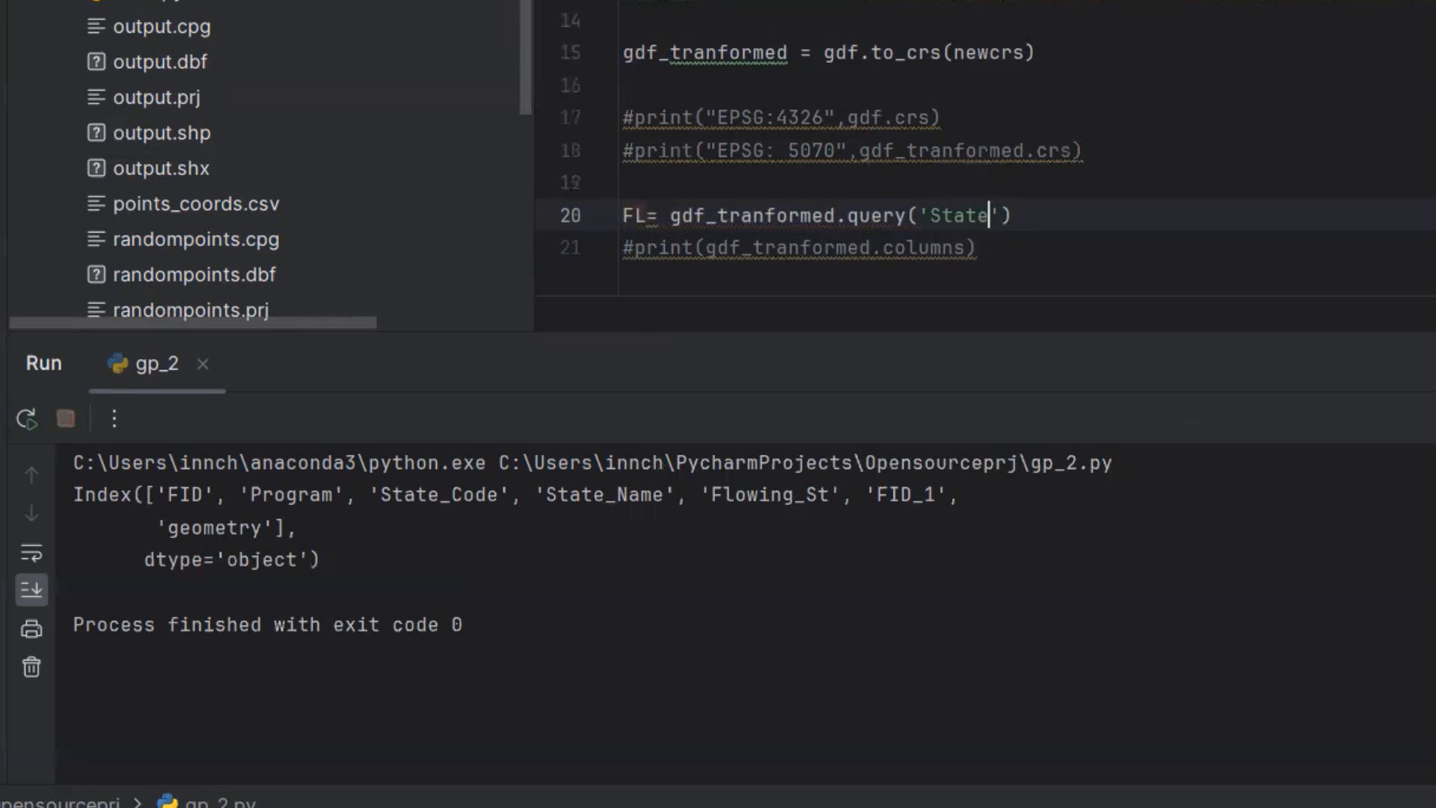
pyautogui.write('_Name')
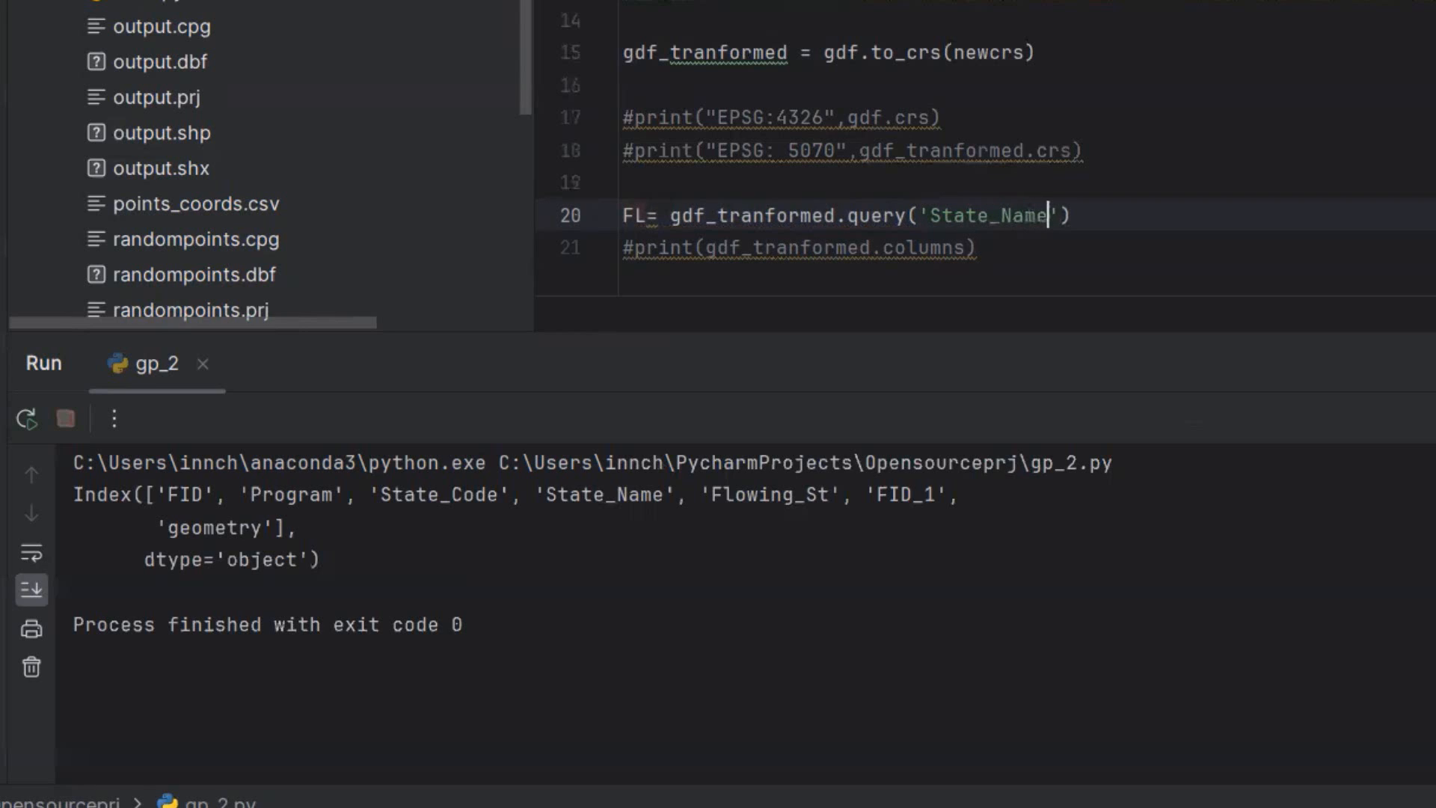
pyautogui.write('=="')
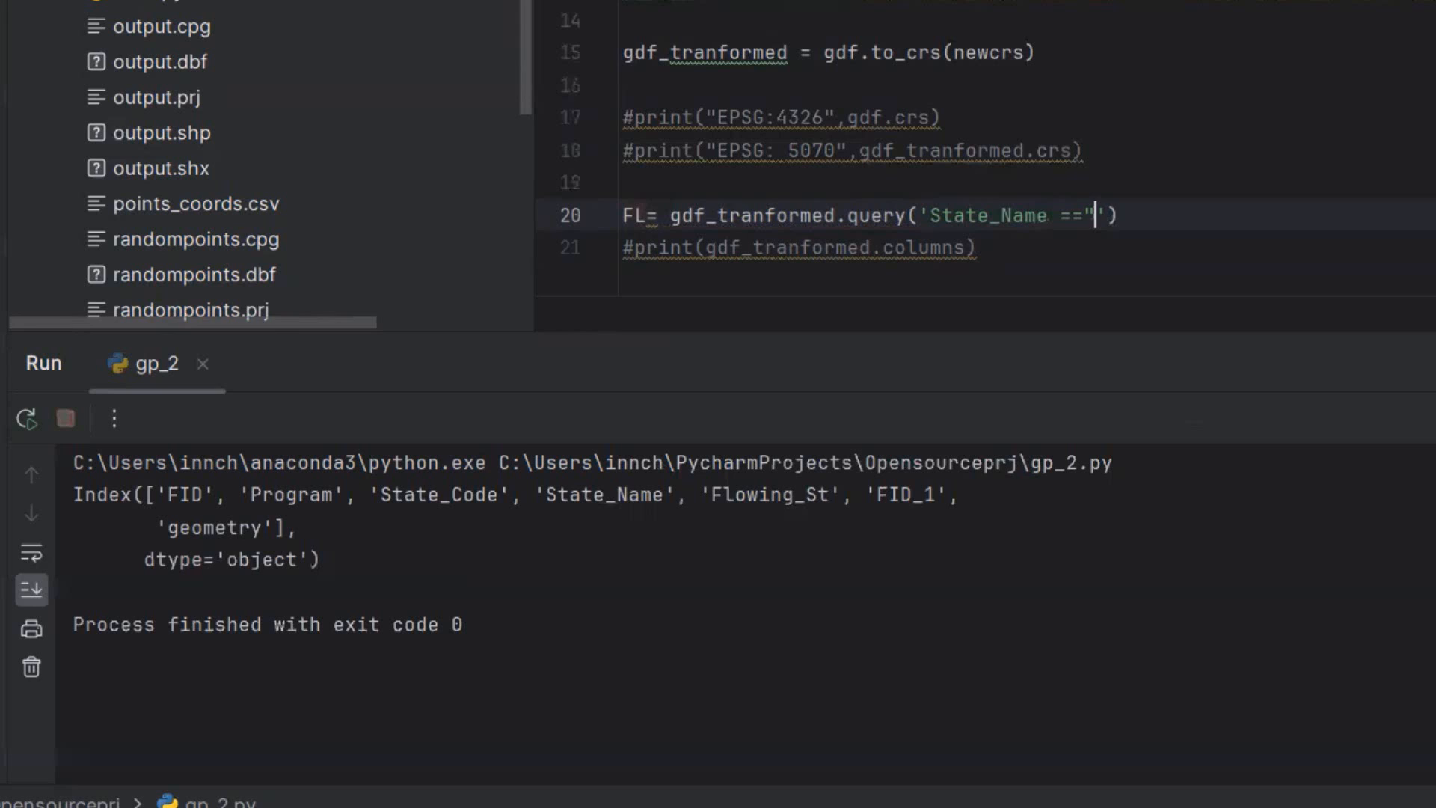
pyautogui.write('FLORIDA')
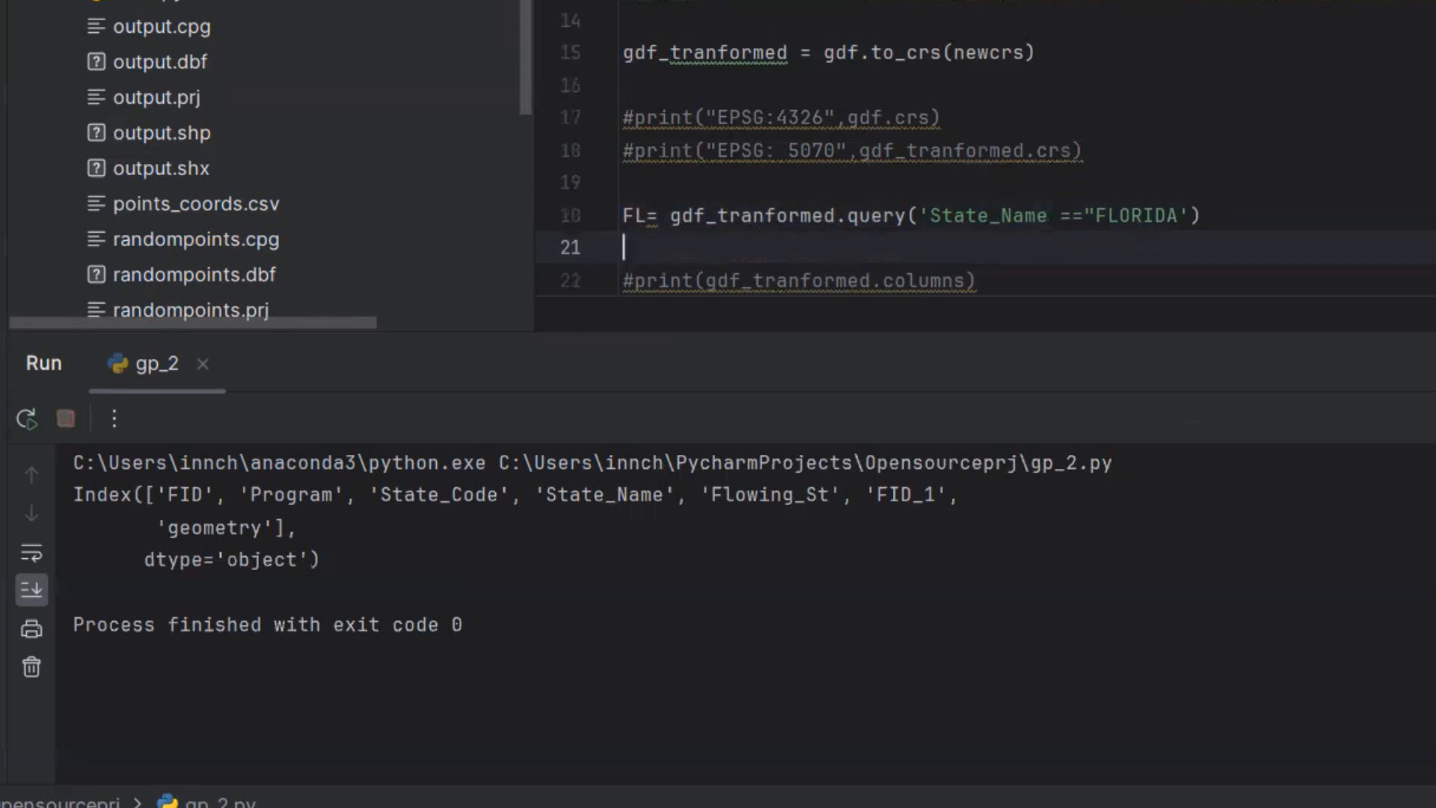
# Store FL.buffer(distance=20000) as FL_buffer to buffer Florida by 20000 metres
pyautogui.write('F')
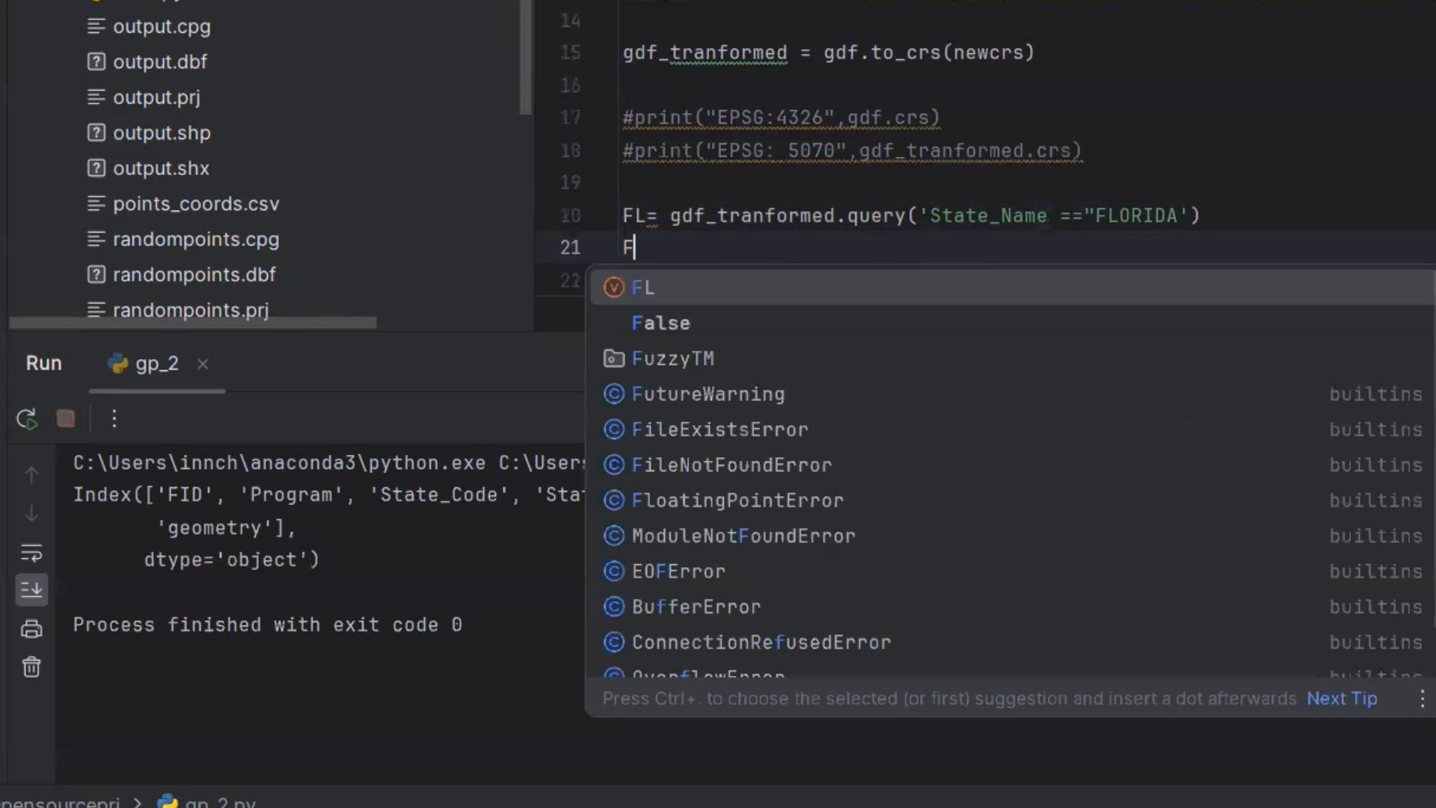
pyautogui.write('L')
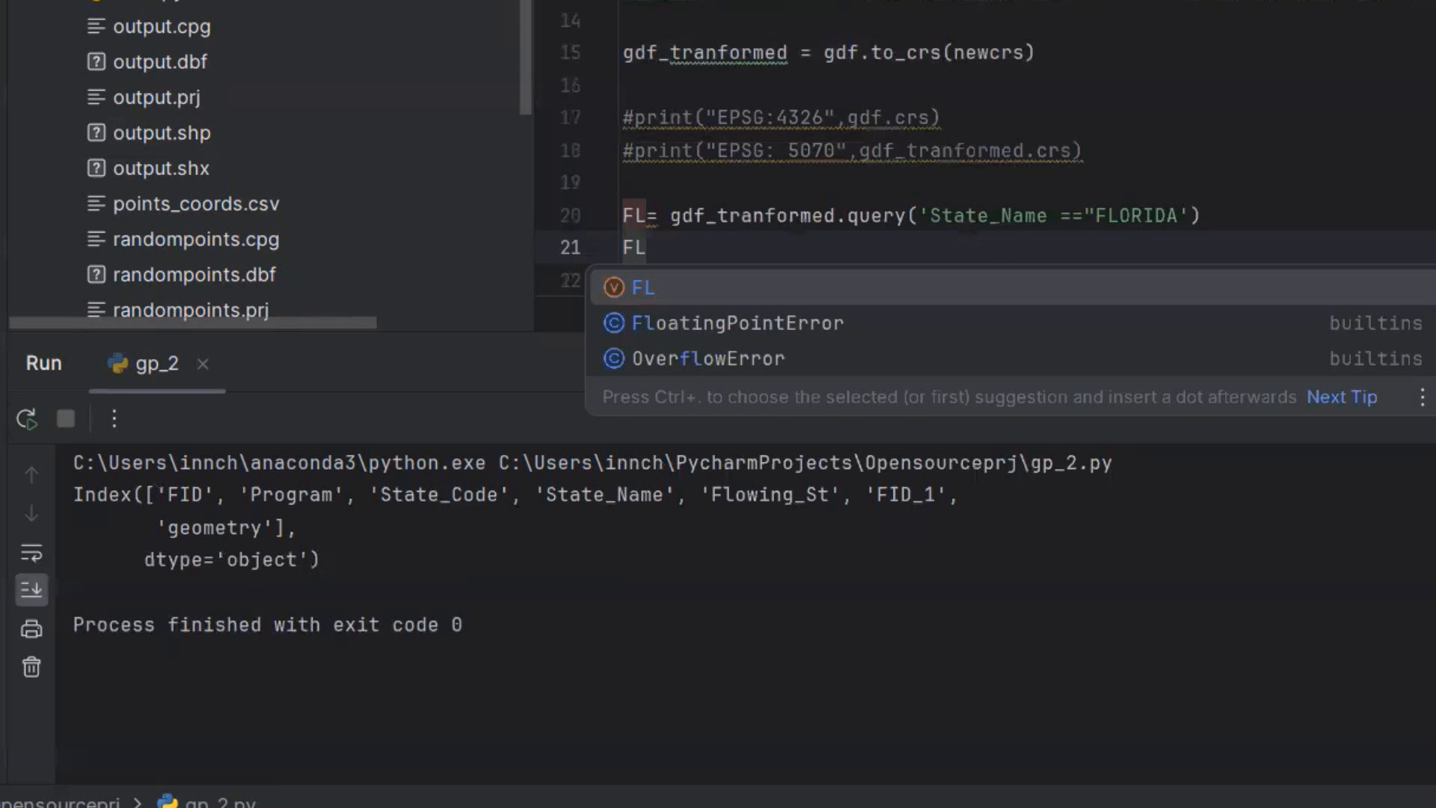
pyautogui.write('_bu')
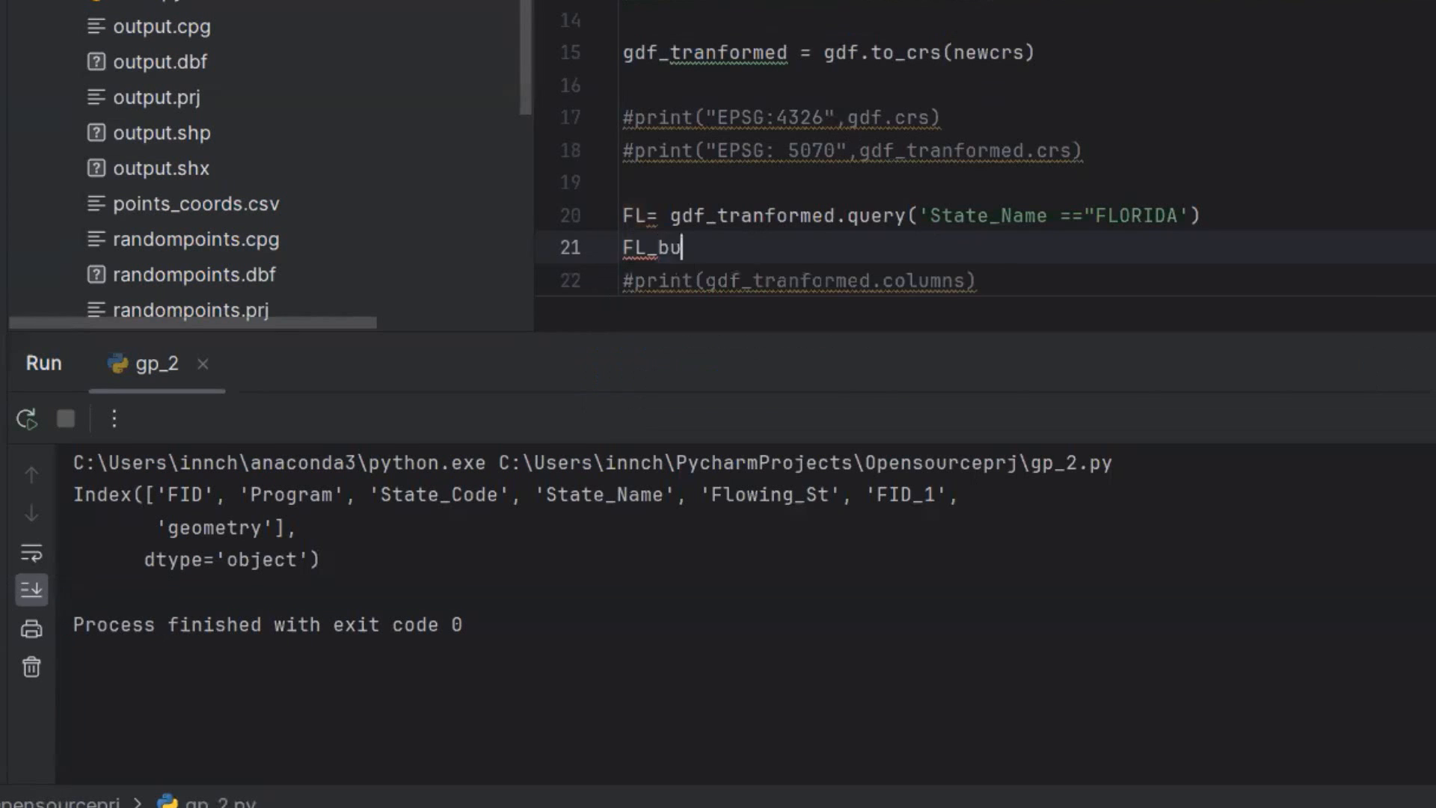
pyautogui.write('ffer')
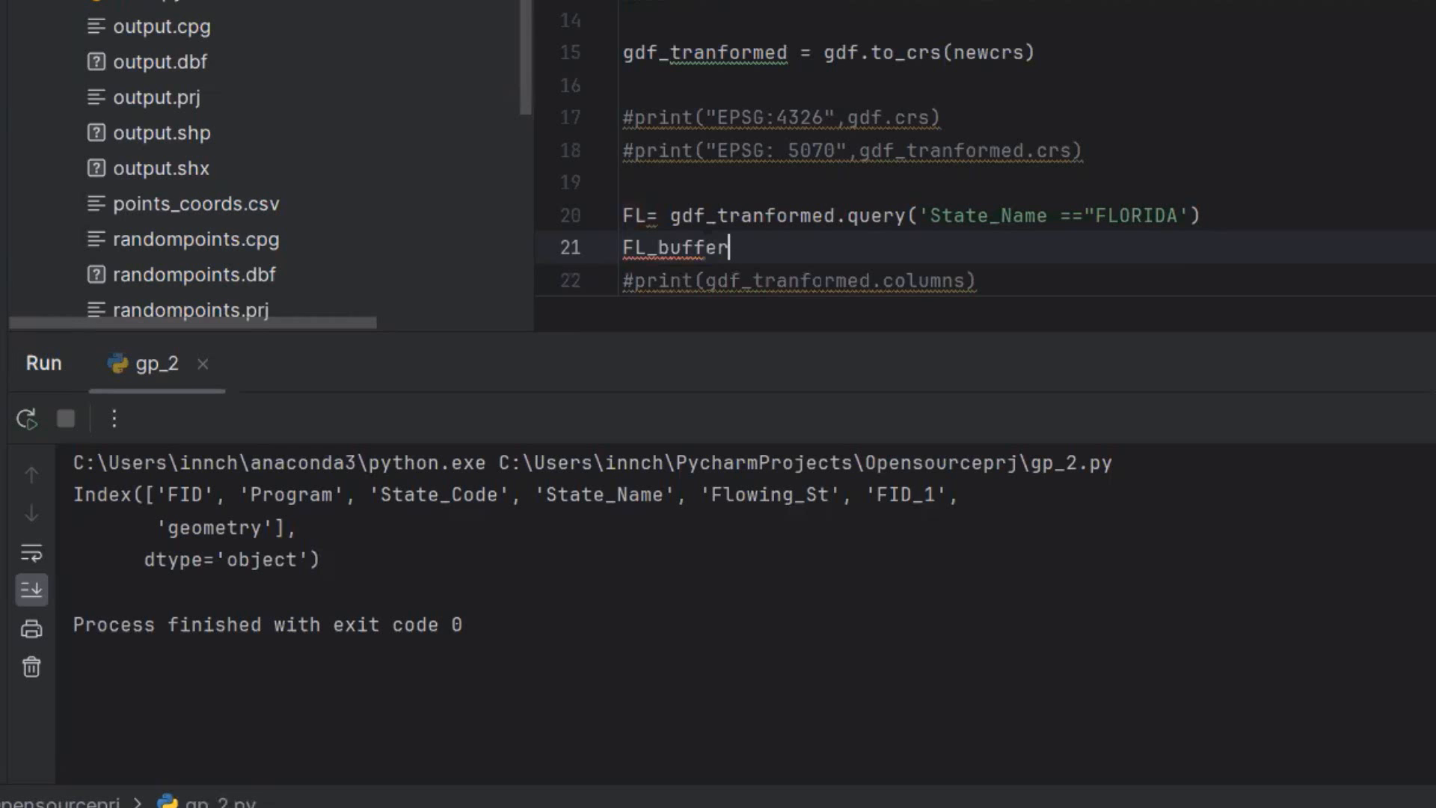
pyautogui.write('=')
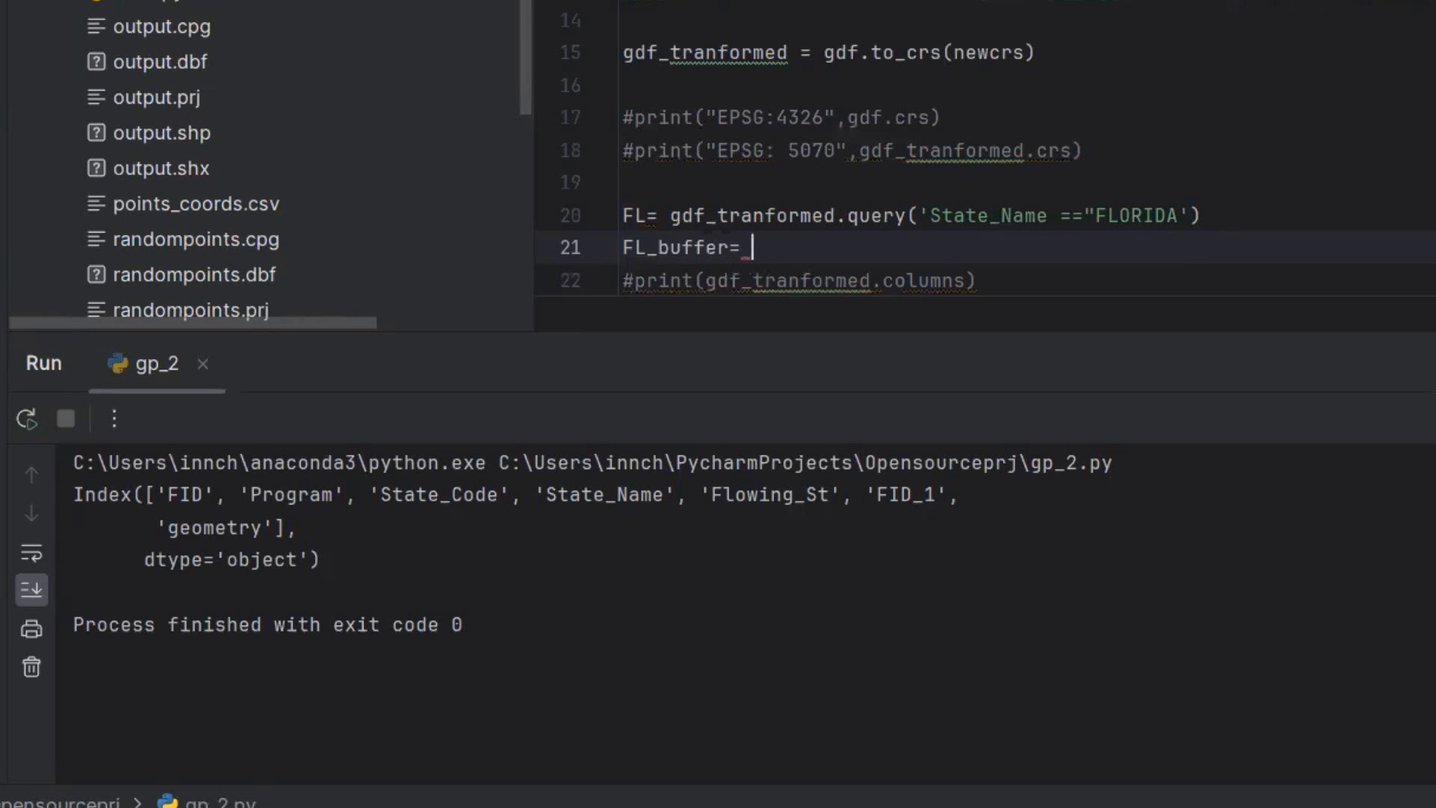
pyautogui.write('FL.')
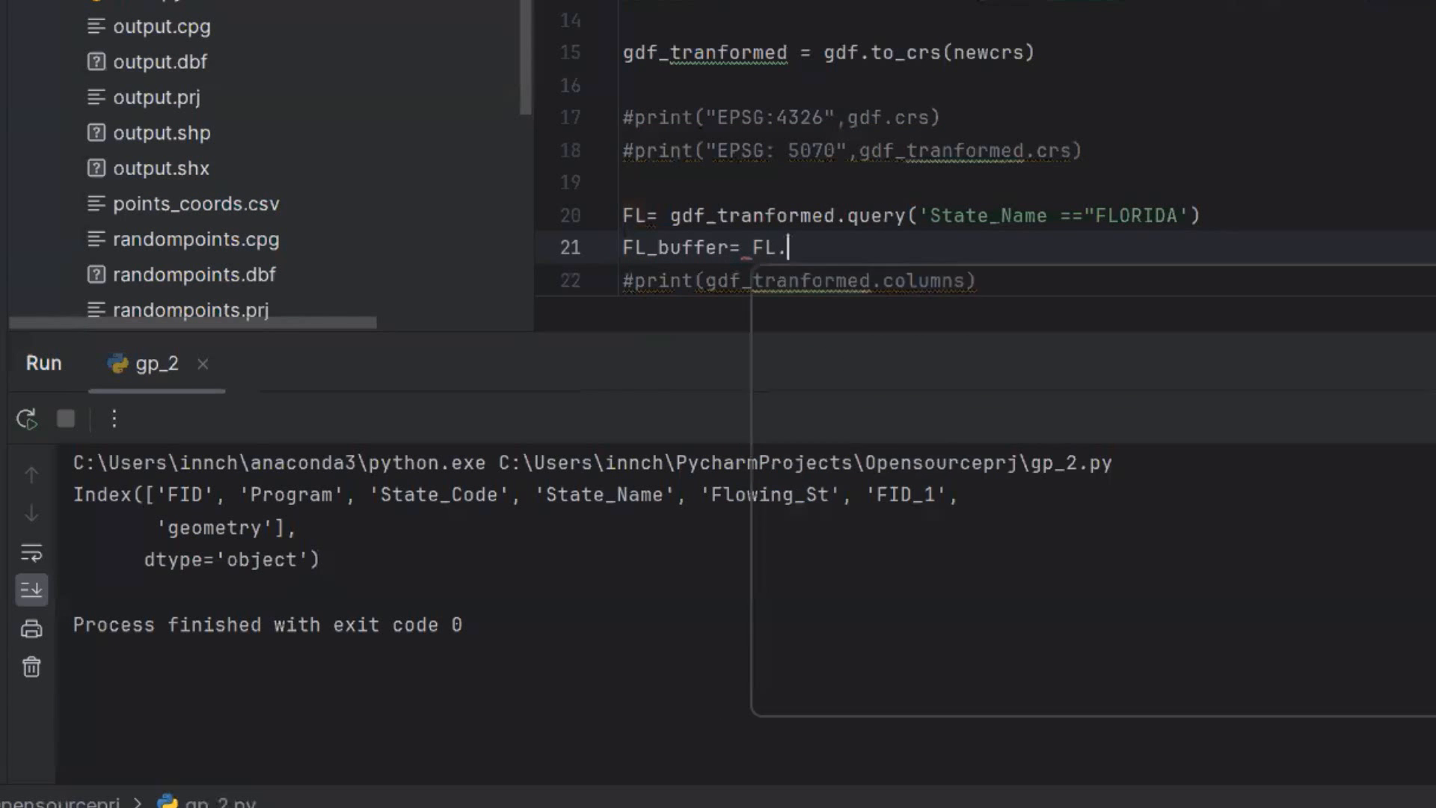
pyautogui.write('buffer()')
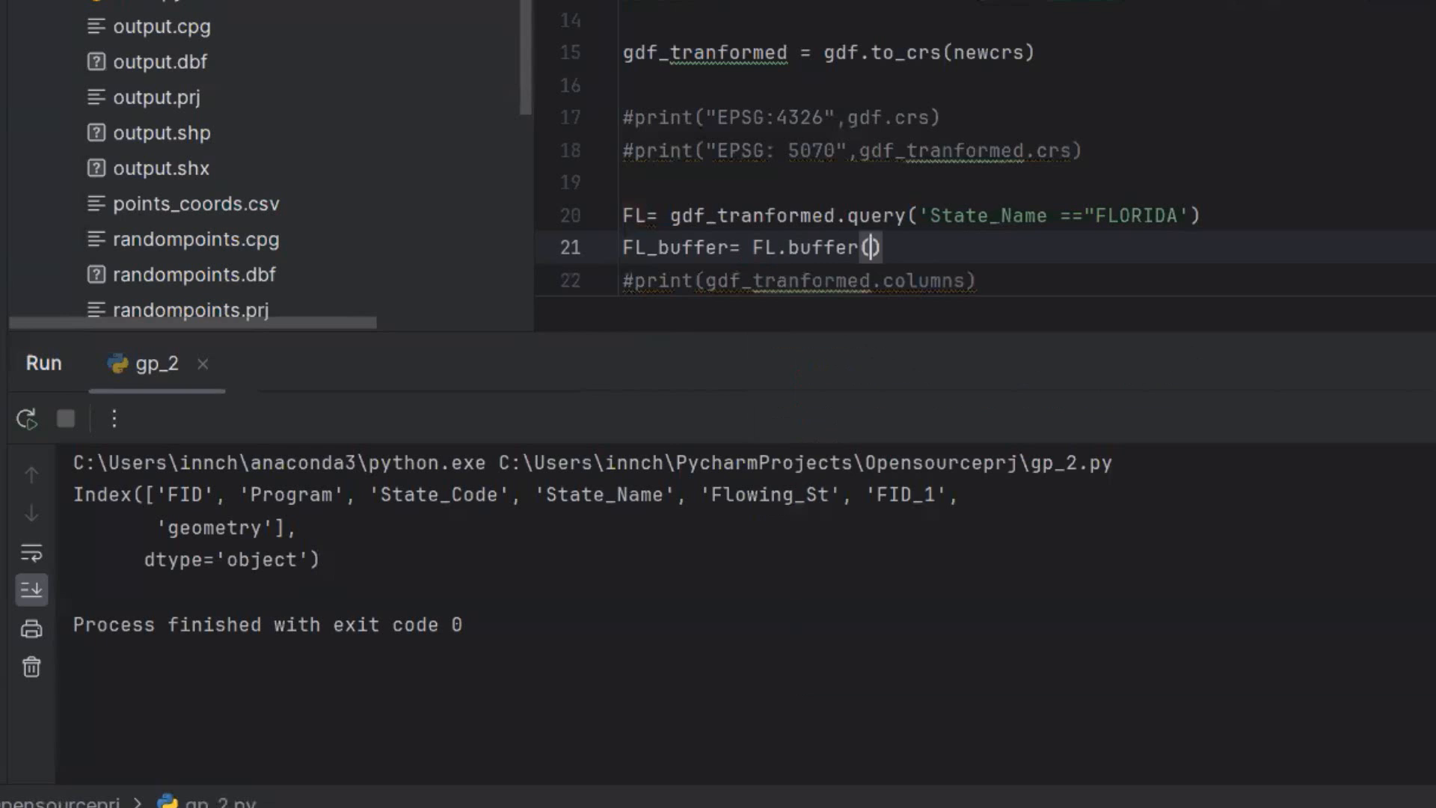
pyautogui.write('distance=')
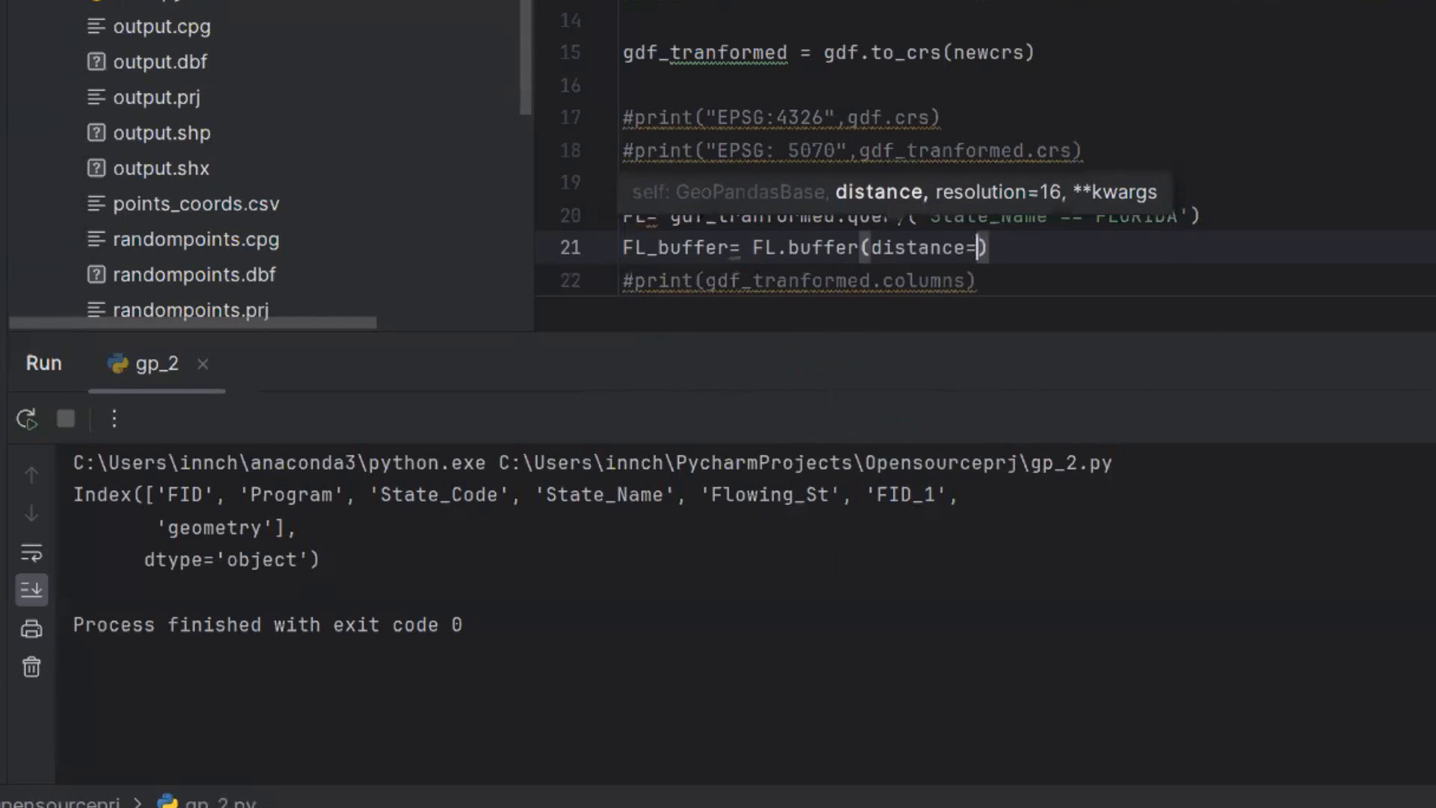
pyautogui.write('2')
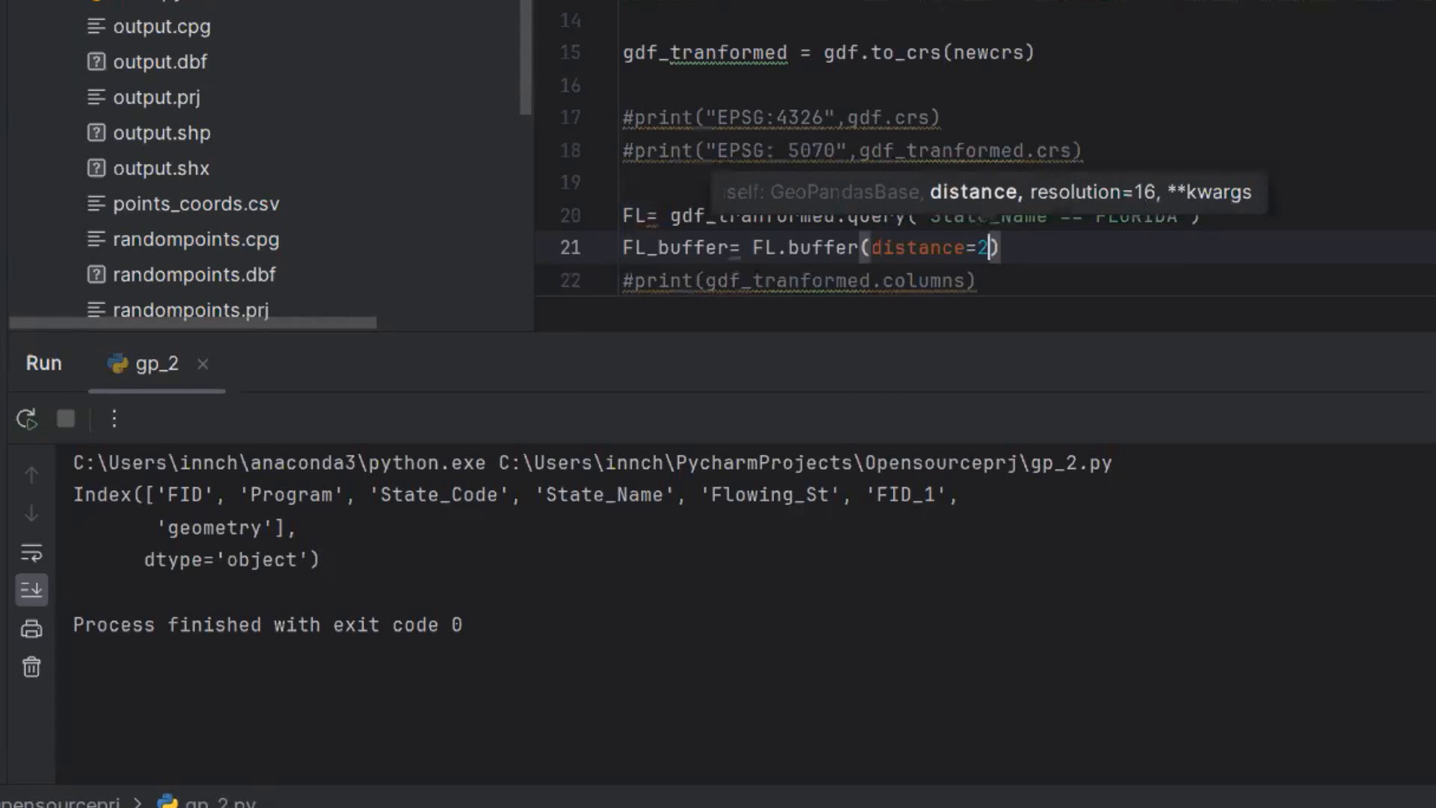
pyautogui.write('0000')
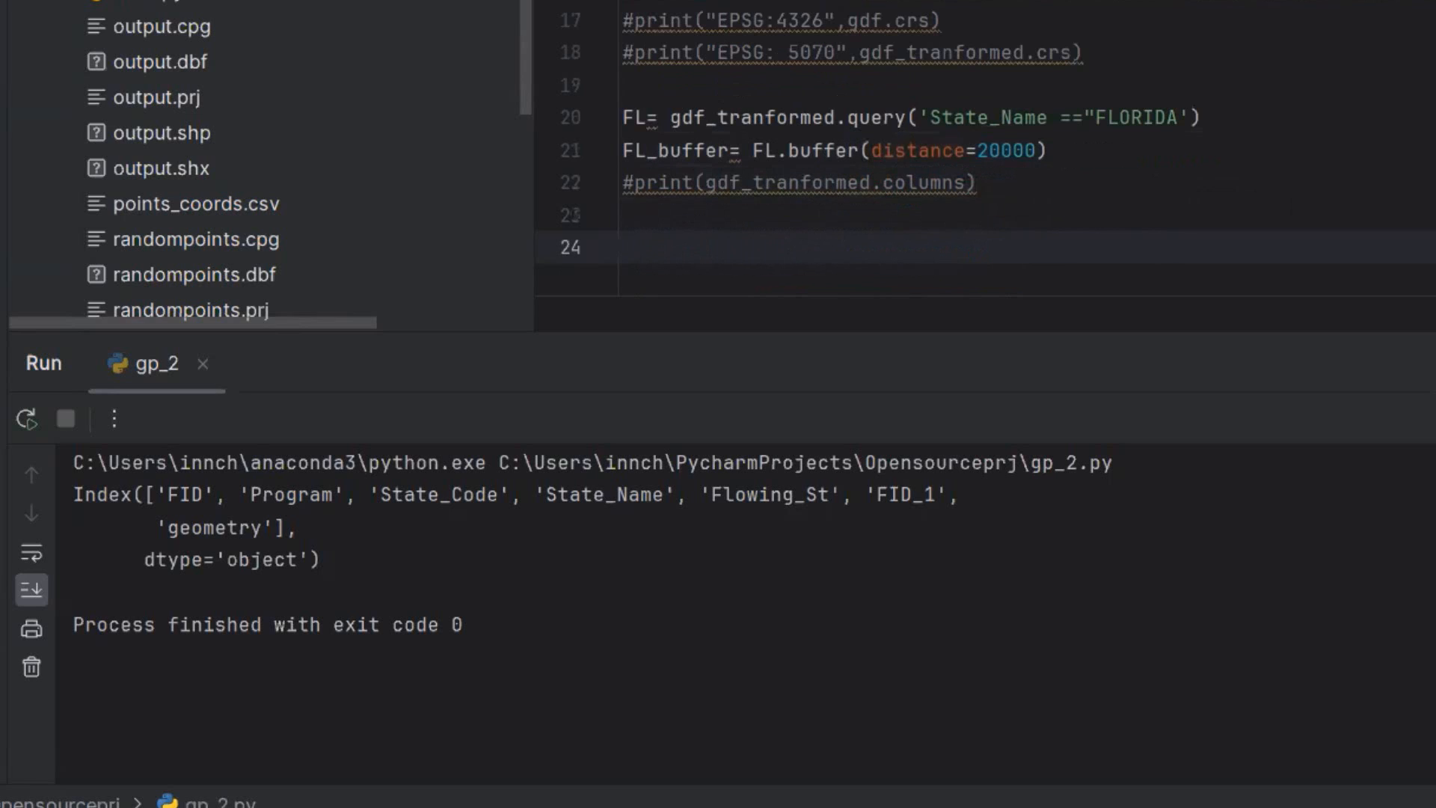
# Add a #matplotlib comment and create fig, ax with plt.subplots(figsize=(10,10))
pyautogui.write('#matplotlib')
pyautogui.write('fig,')
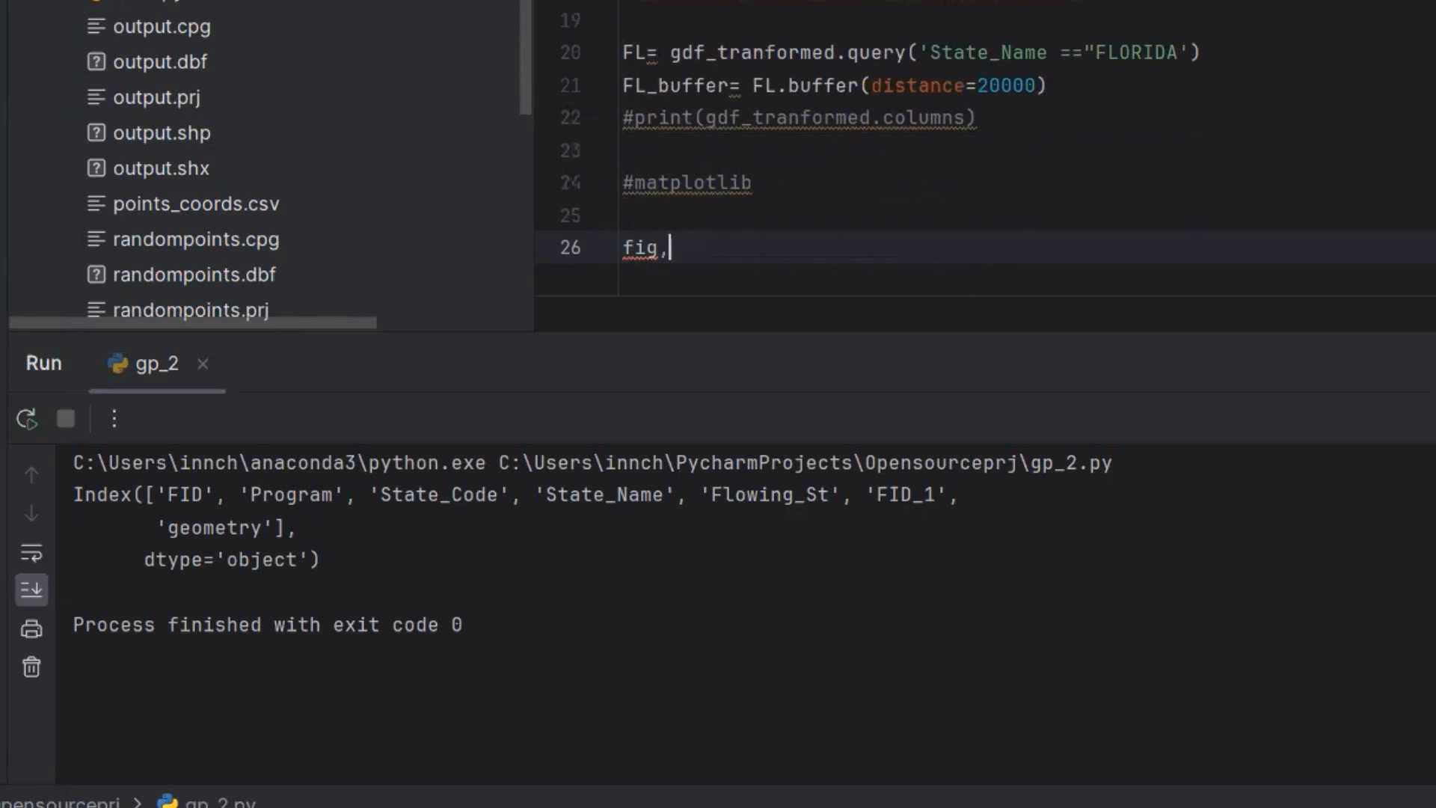
pyautogui.write('a')
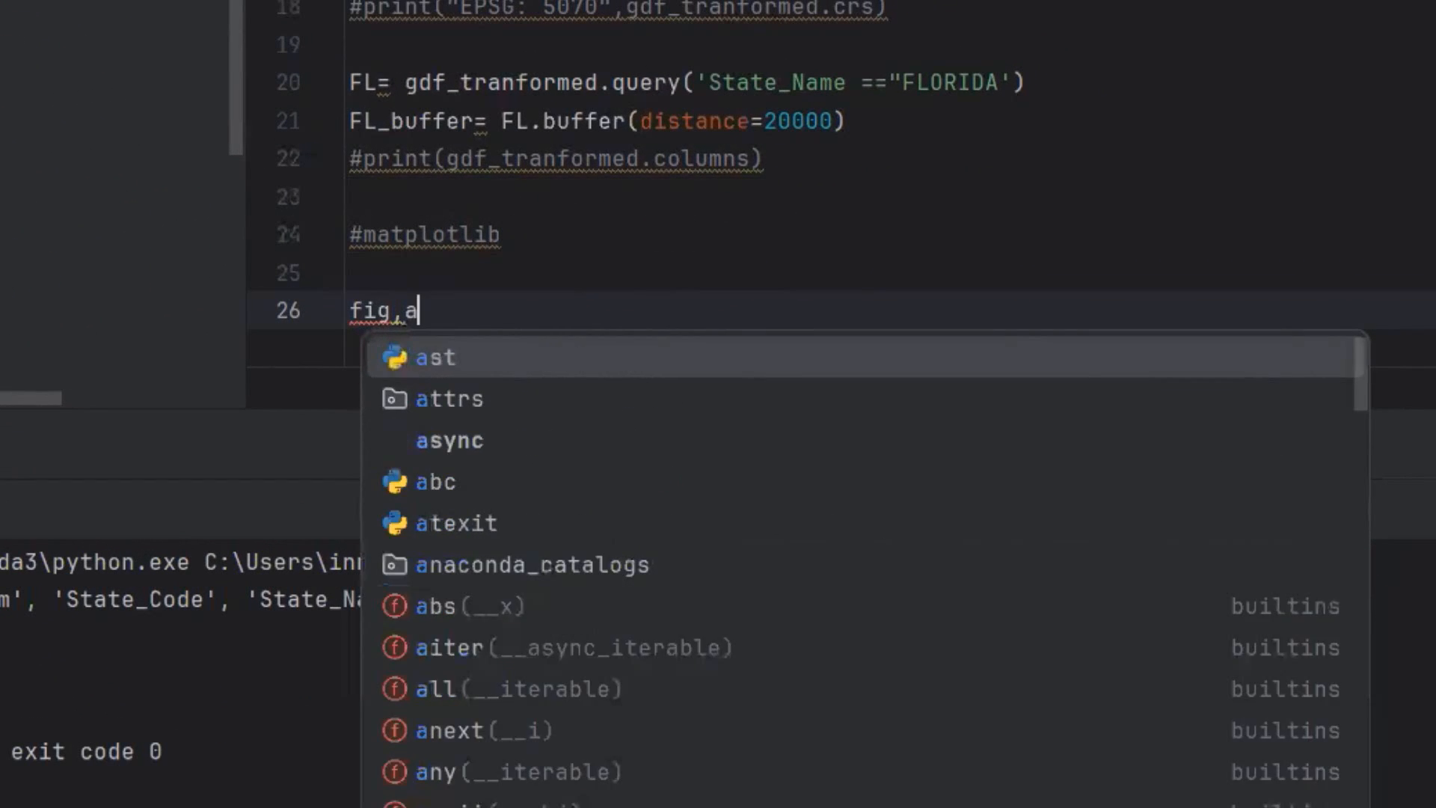
pyautogui.write('x =')
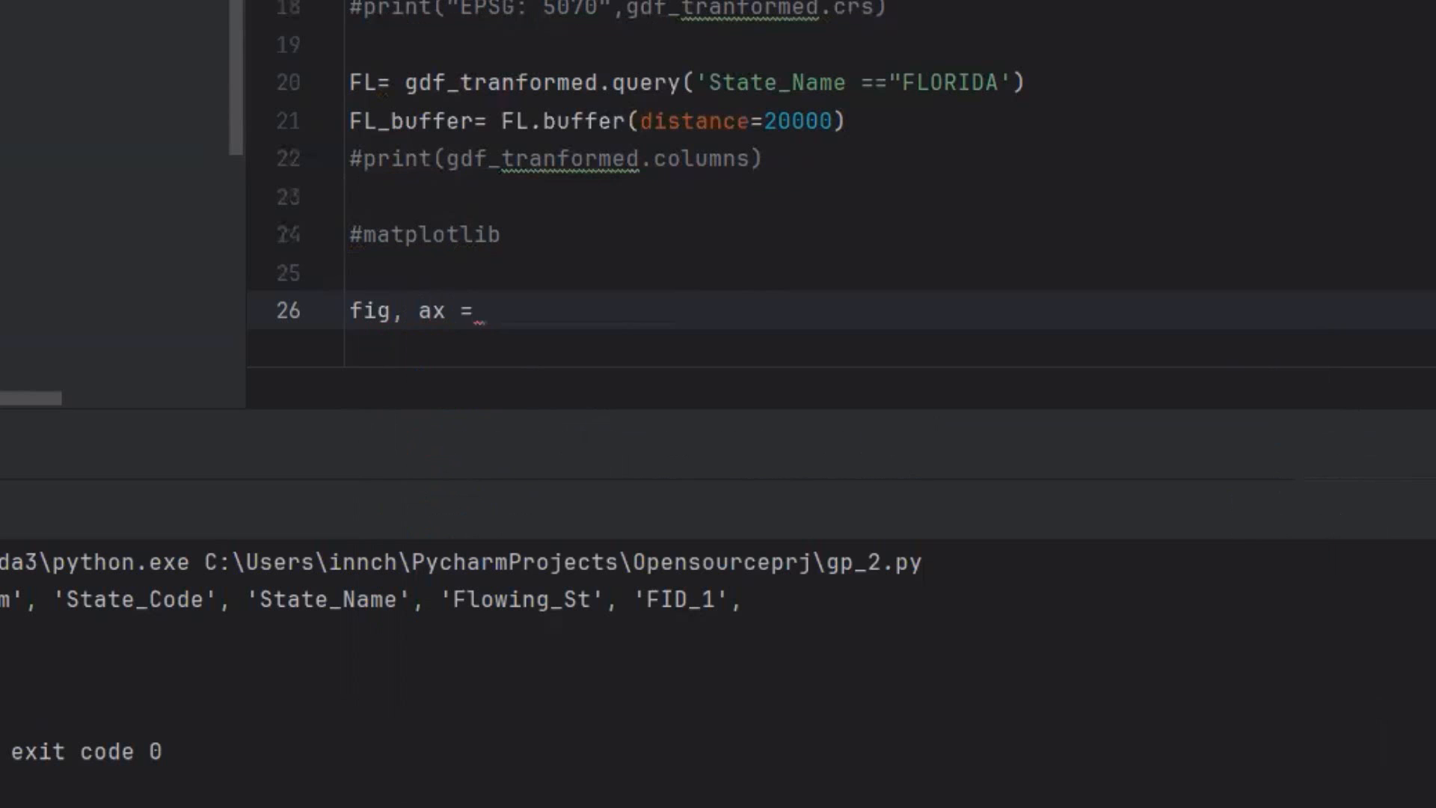
pyautogui.write('plt.s')
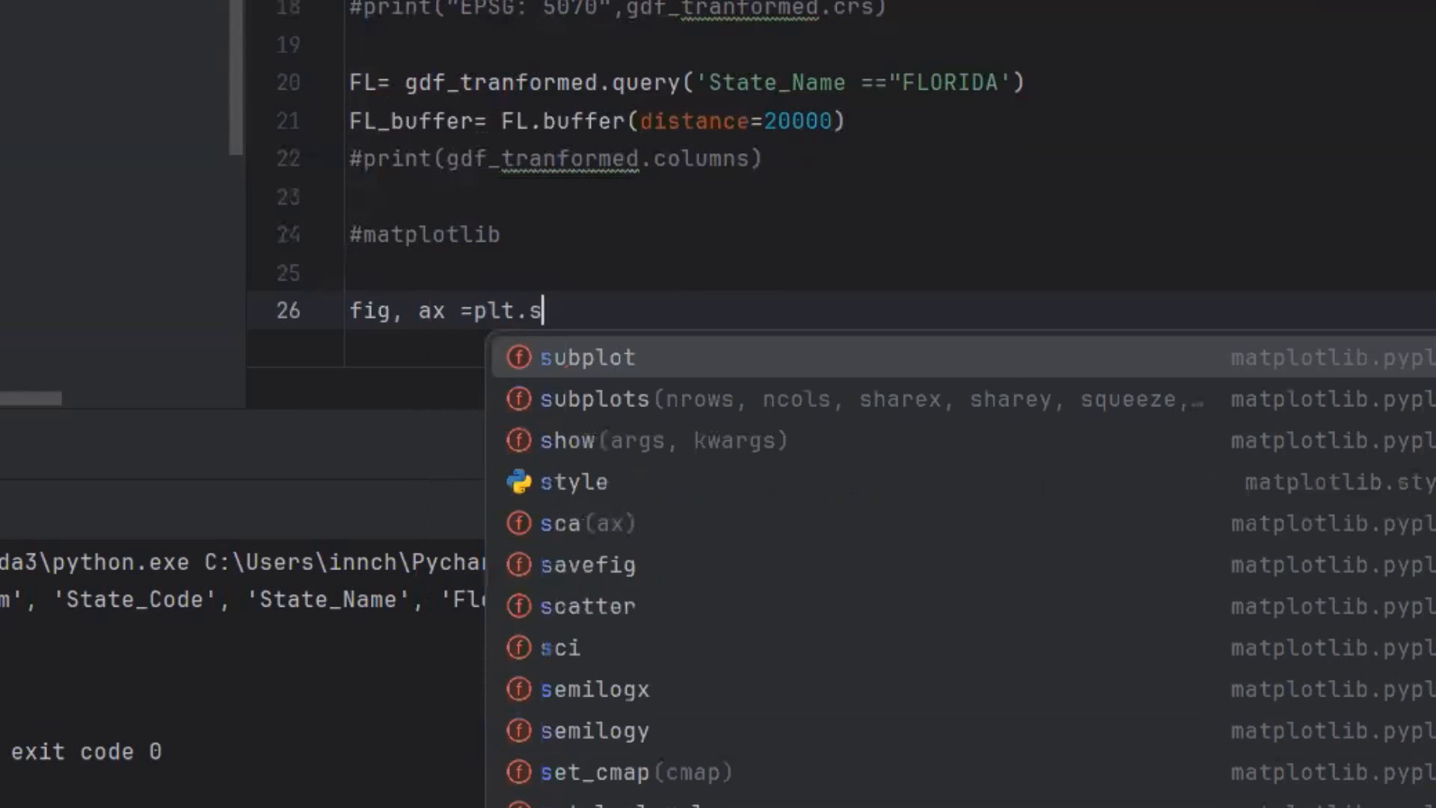
pyautogui.write('ubplots(f')
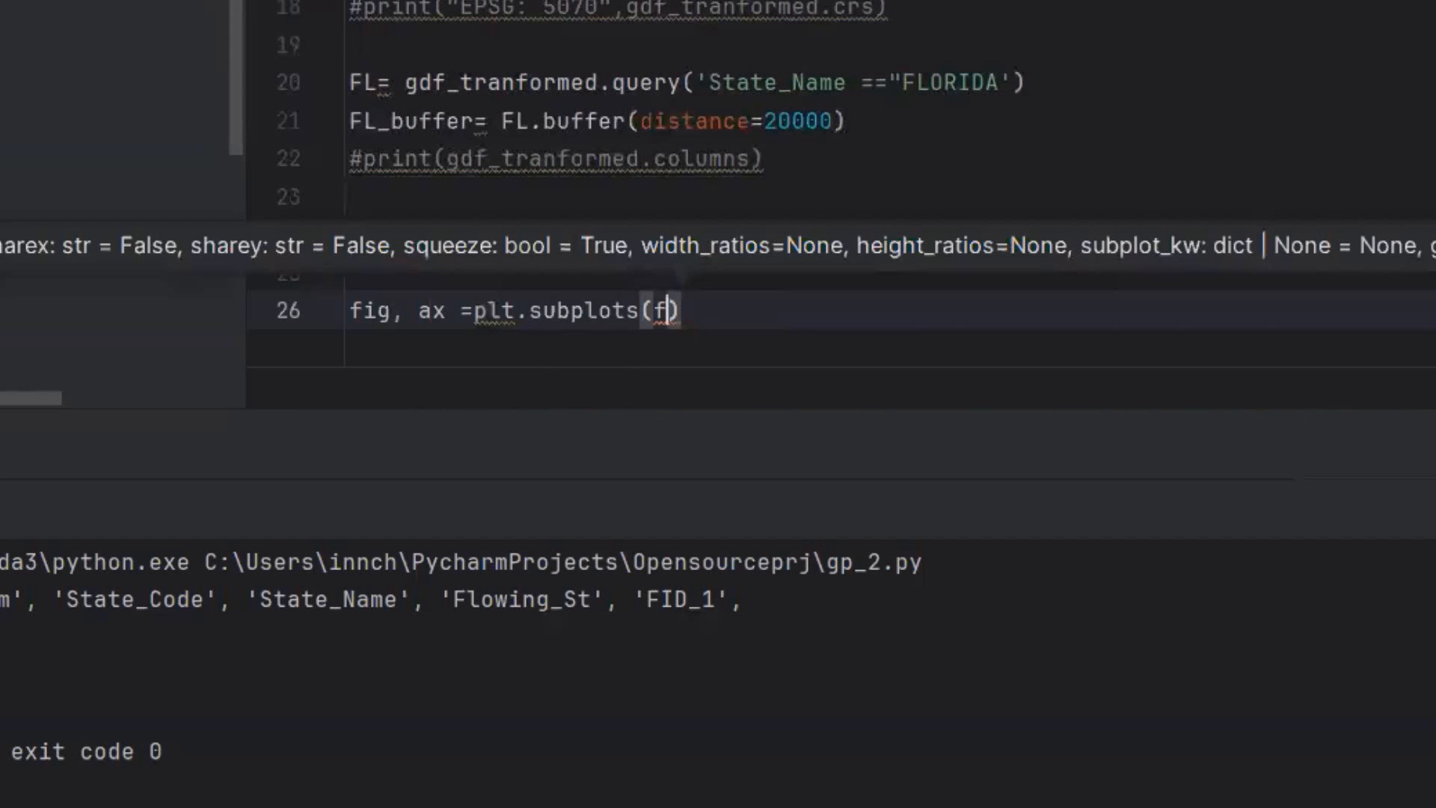
pyautogui.write('ig')
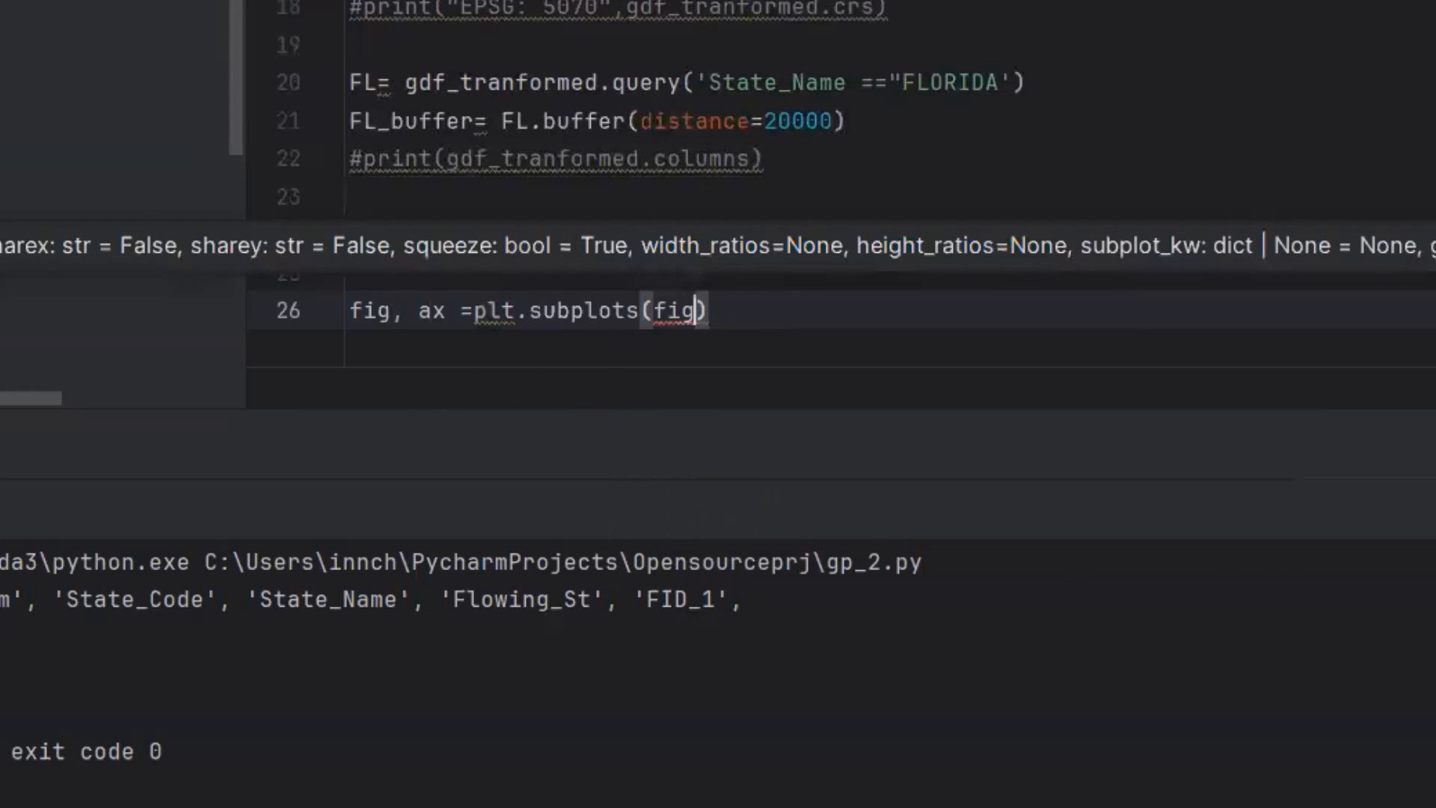
pyautogui.write('size')
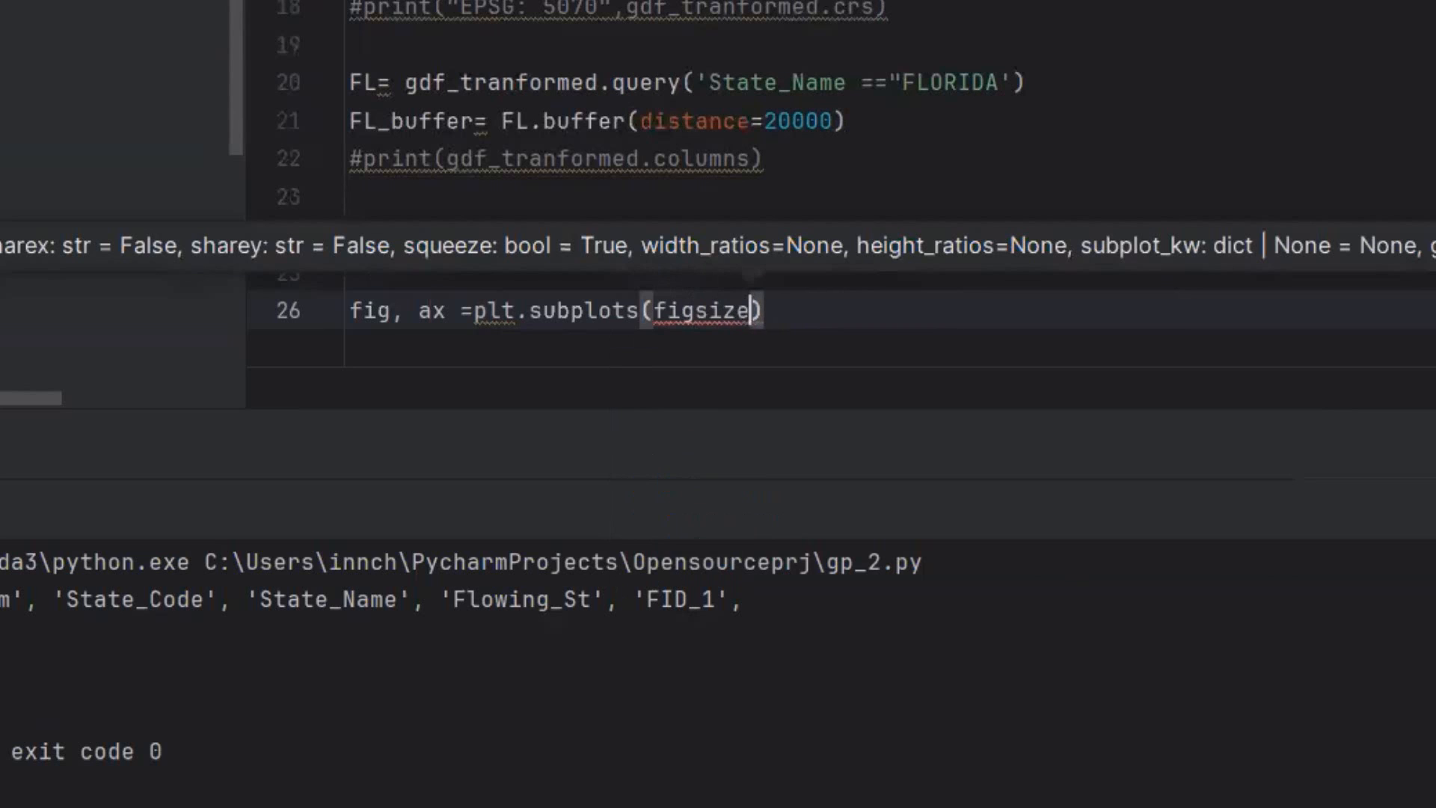
pyautogui.write('=(10,10')
pyautogui.write('FL')
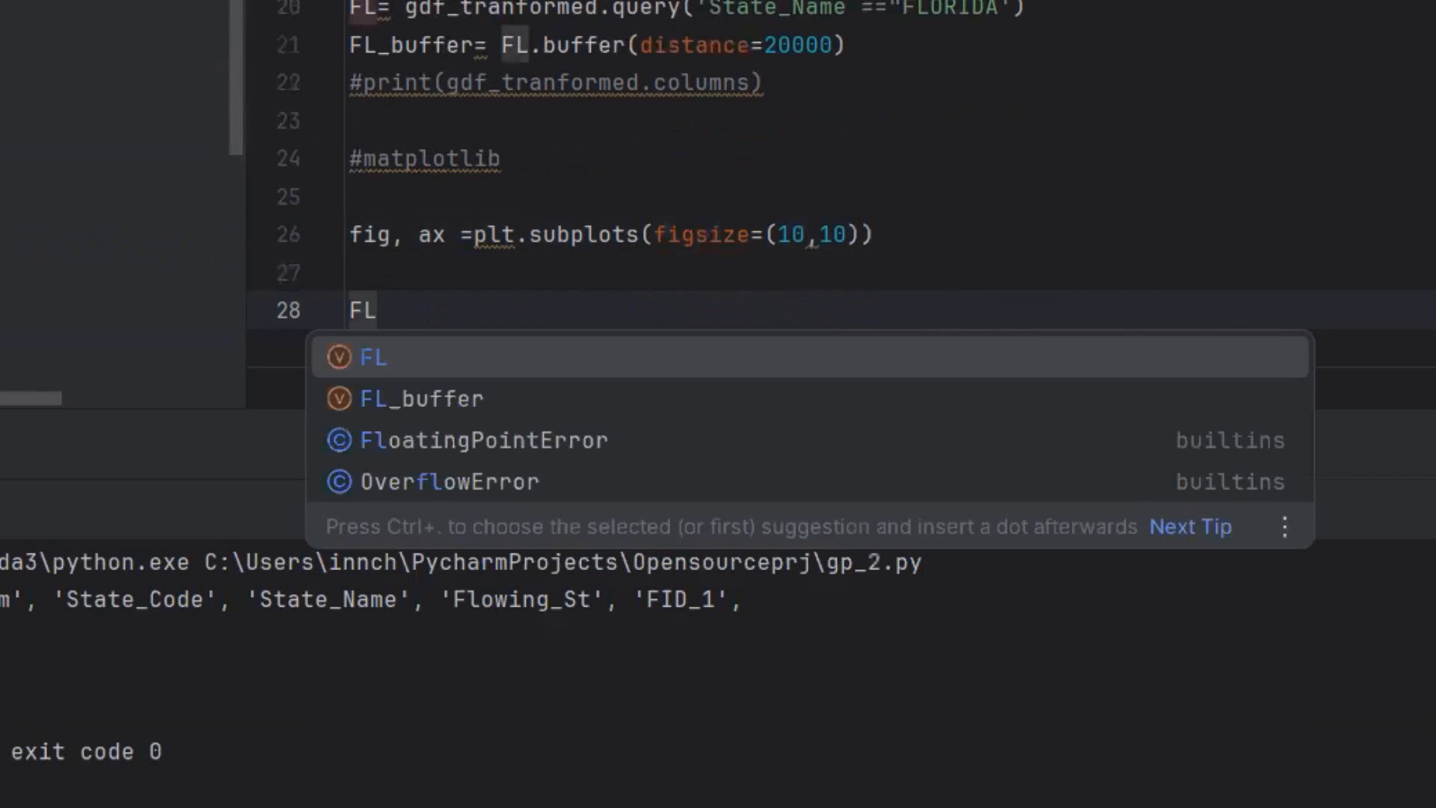
# Plot Florida with FL.plot(ax=ax, color='blue', alpha=0.5)
pyautogui.write('.pl')
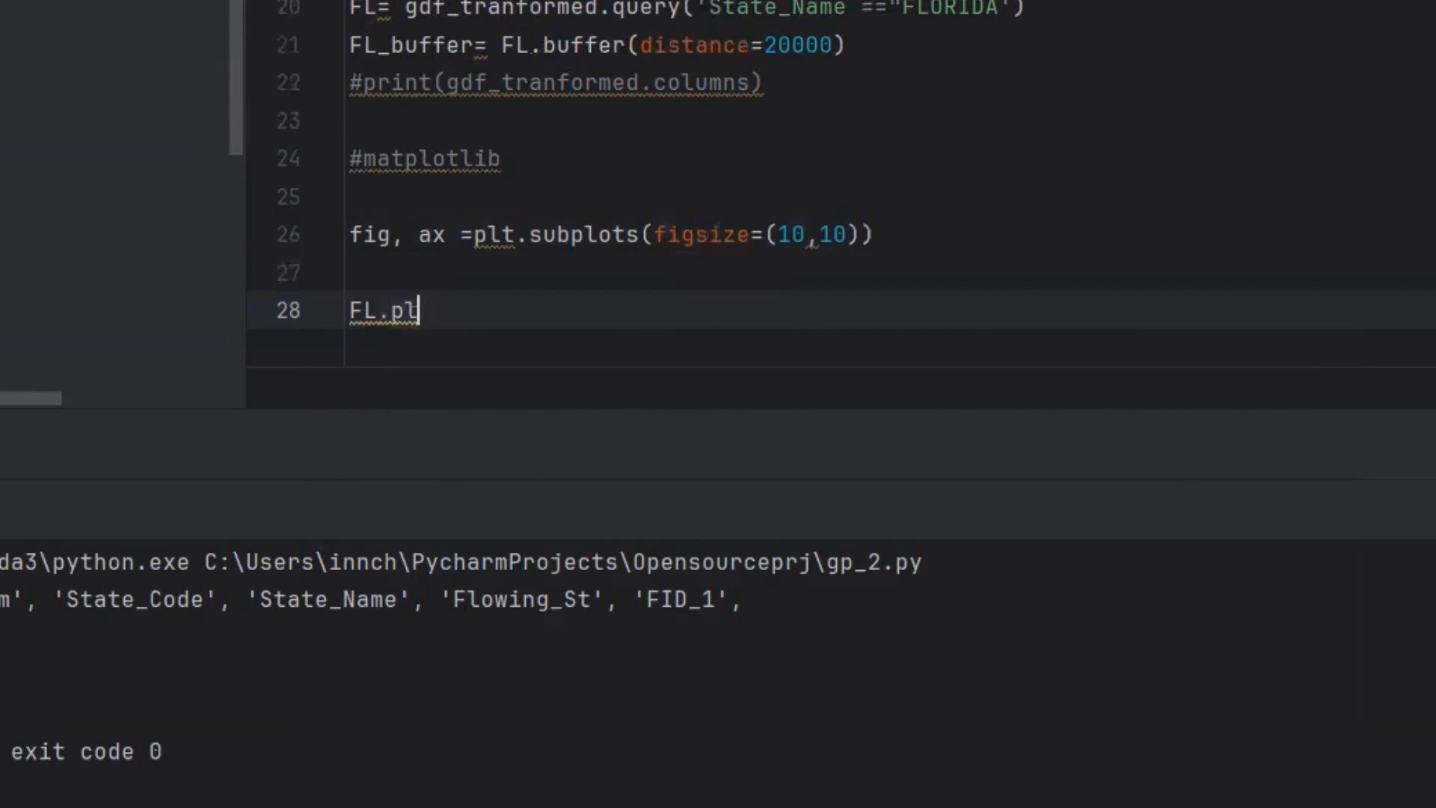
pyautogui.write('ot')
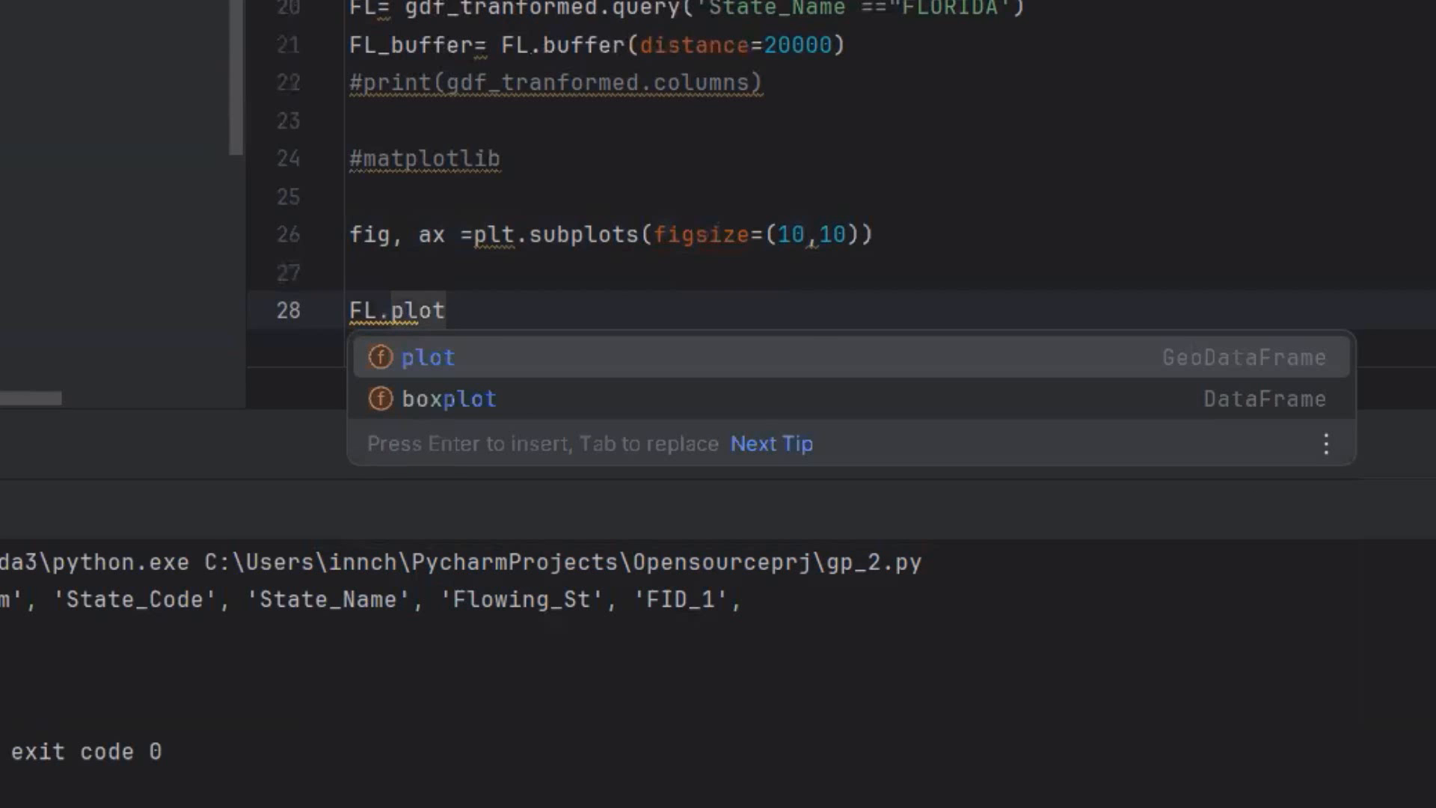
pyautogui.write('(ax=ax,')
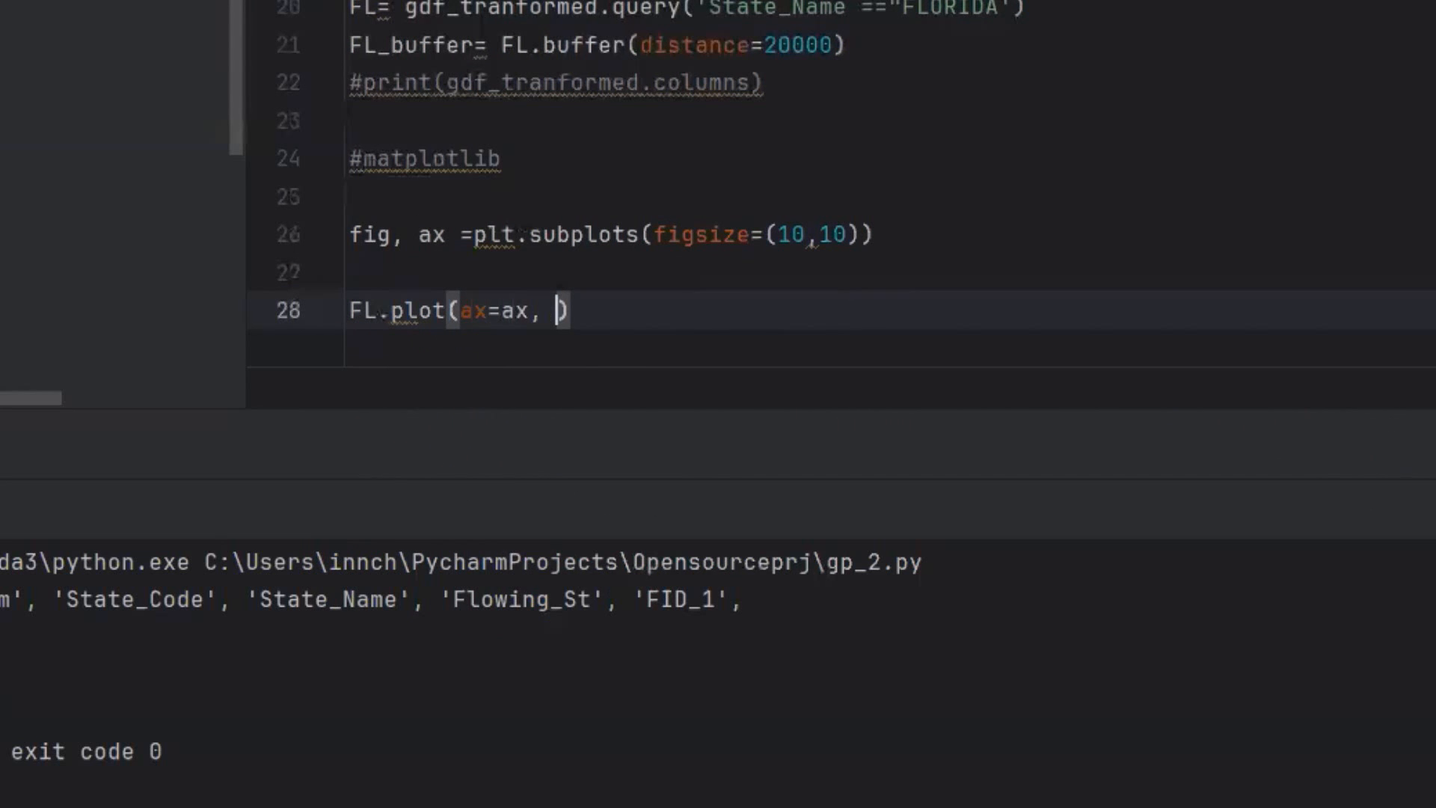
pyautogui.write('color')
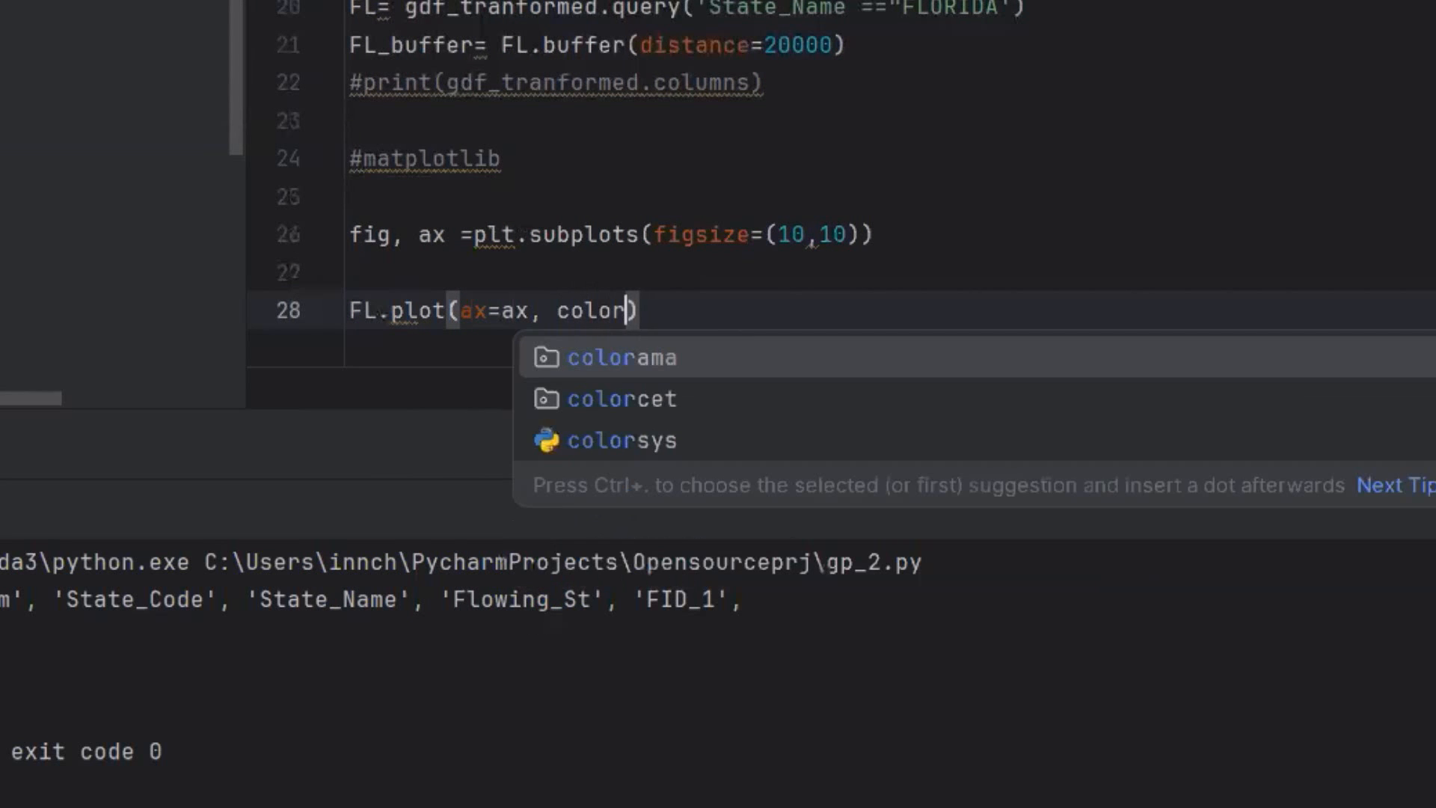
pyautogui.write("='b'")
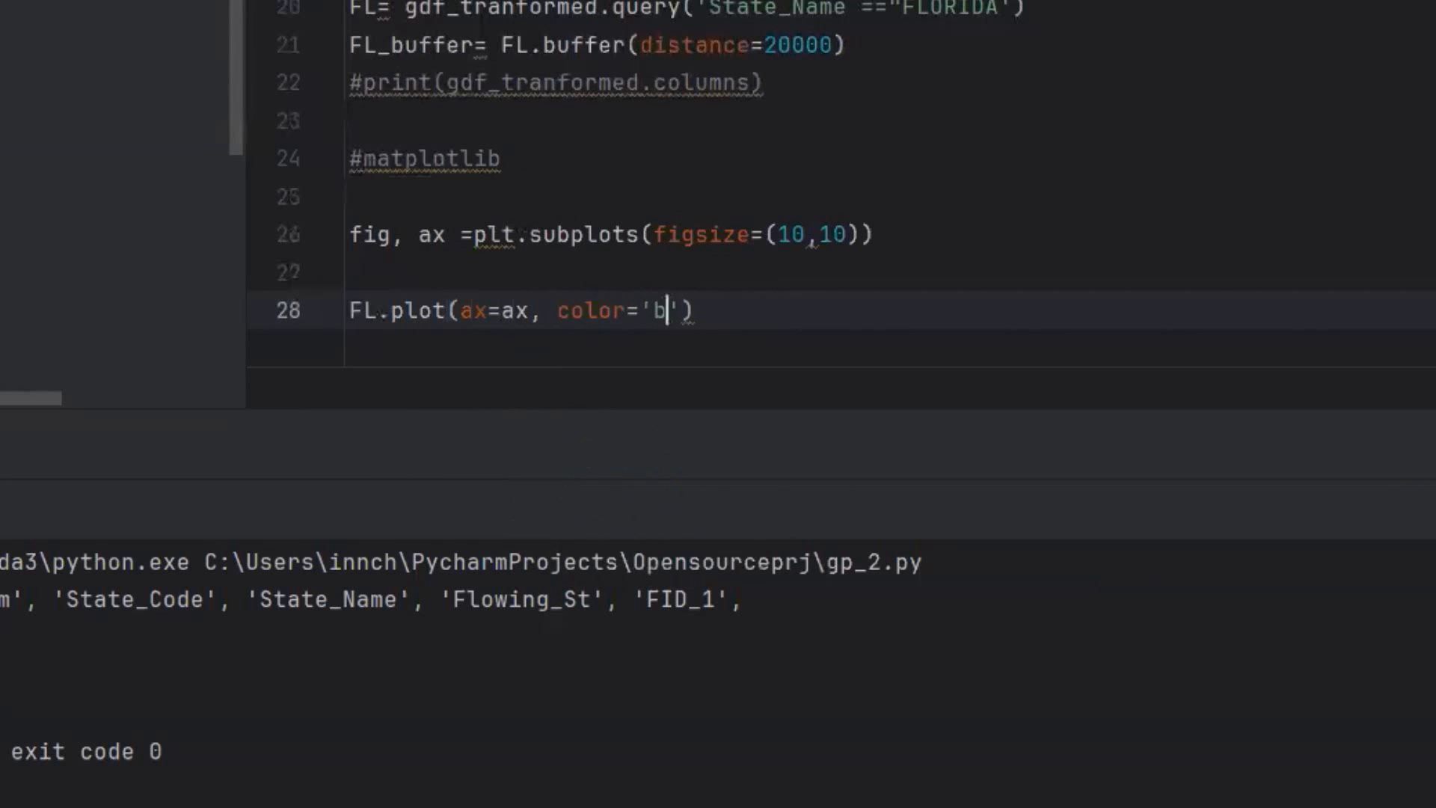
pyautogui.write('lue')
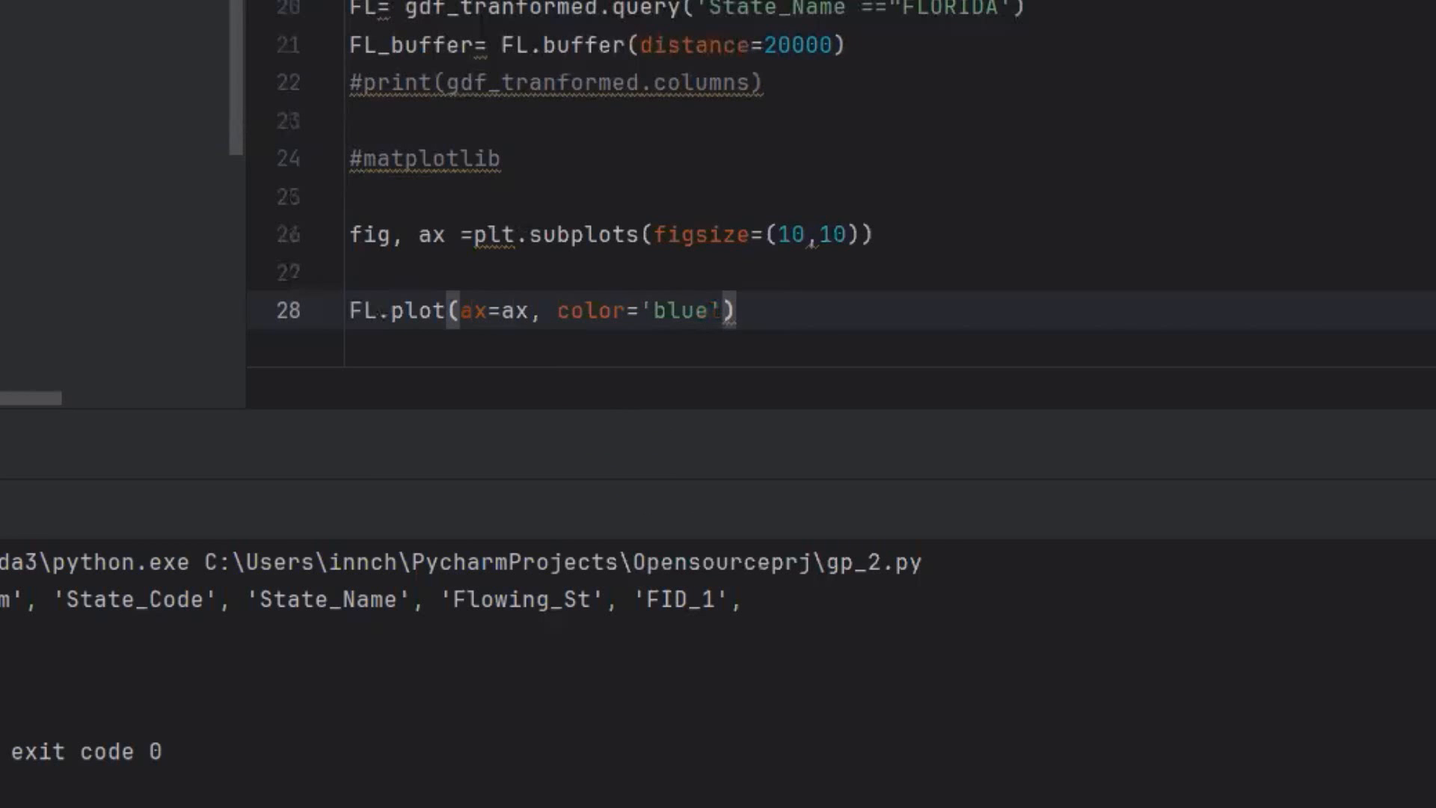
pyautogui.write(', alpha')
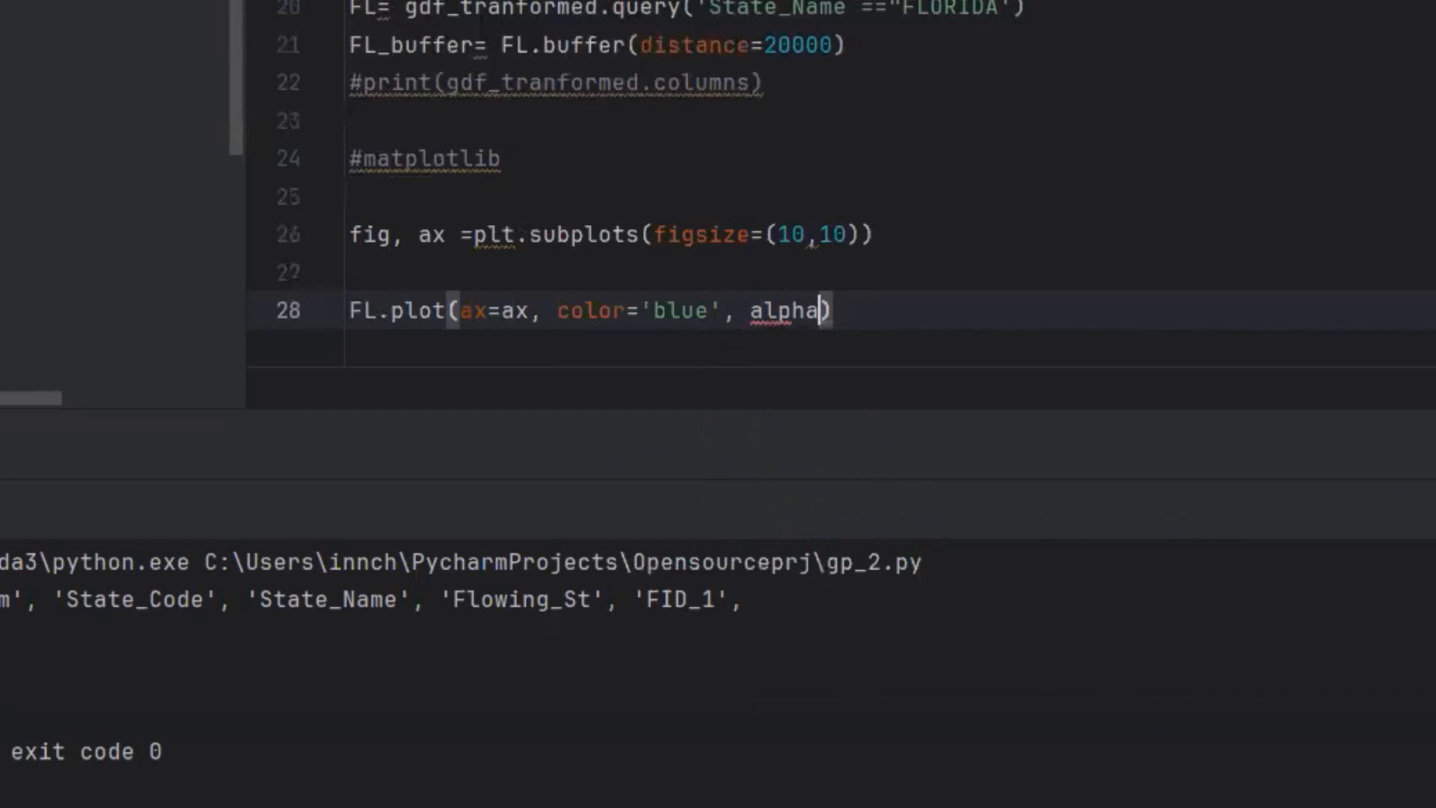
pyautogui.write('=')
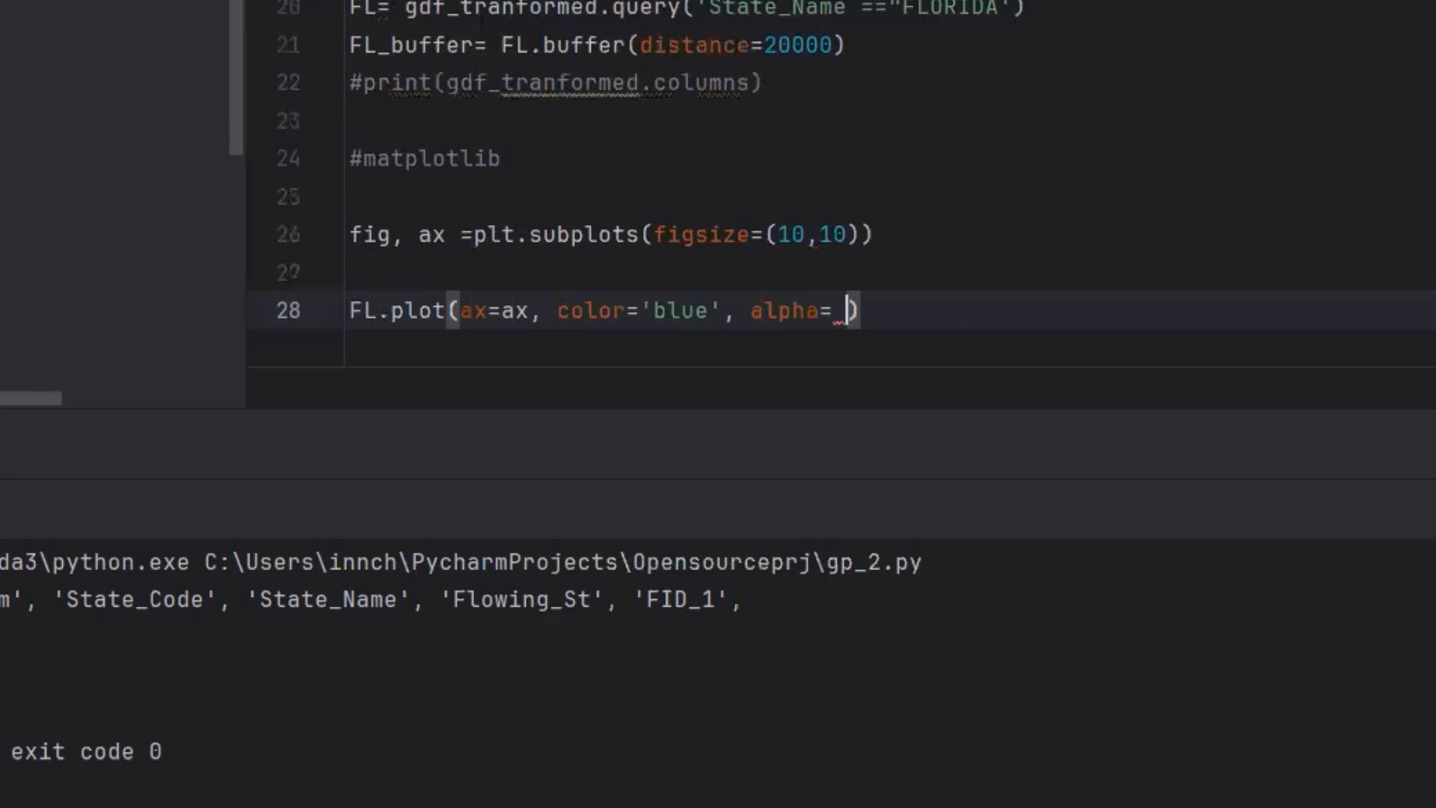
pyautogui.write('0.5)')
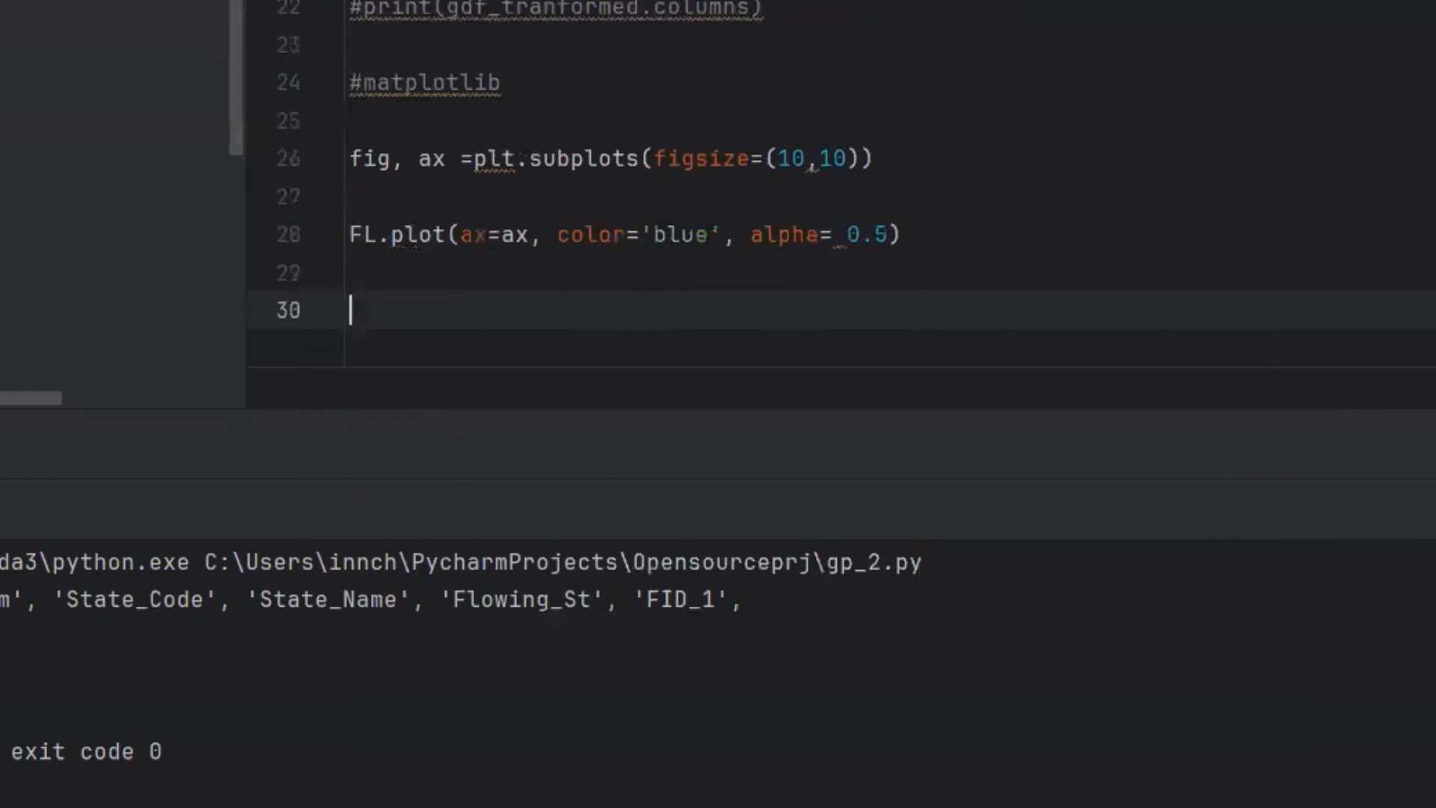
# Plot FL_buffer on ax in red at alpha 0.5 and add plt.show()
pyautogui.write('FL_buffer')
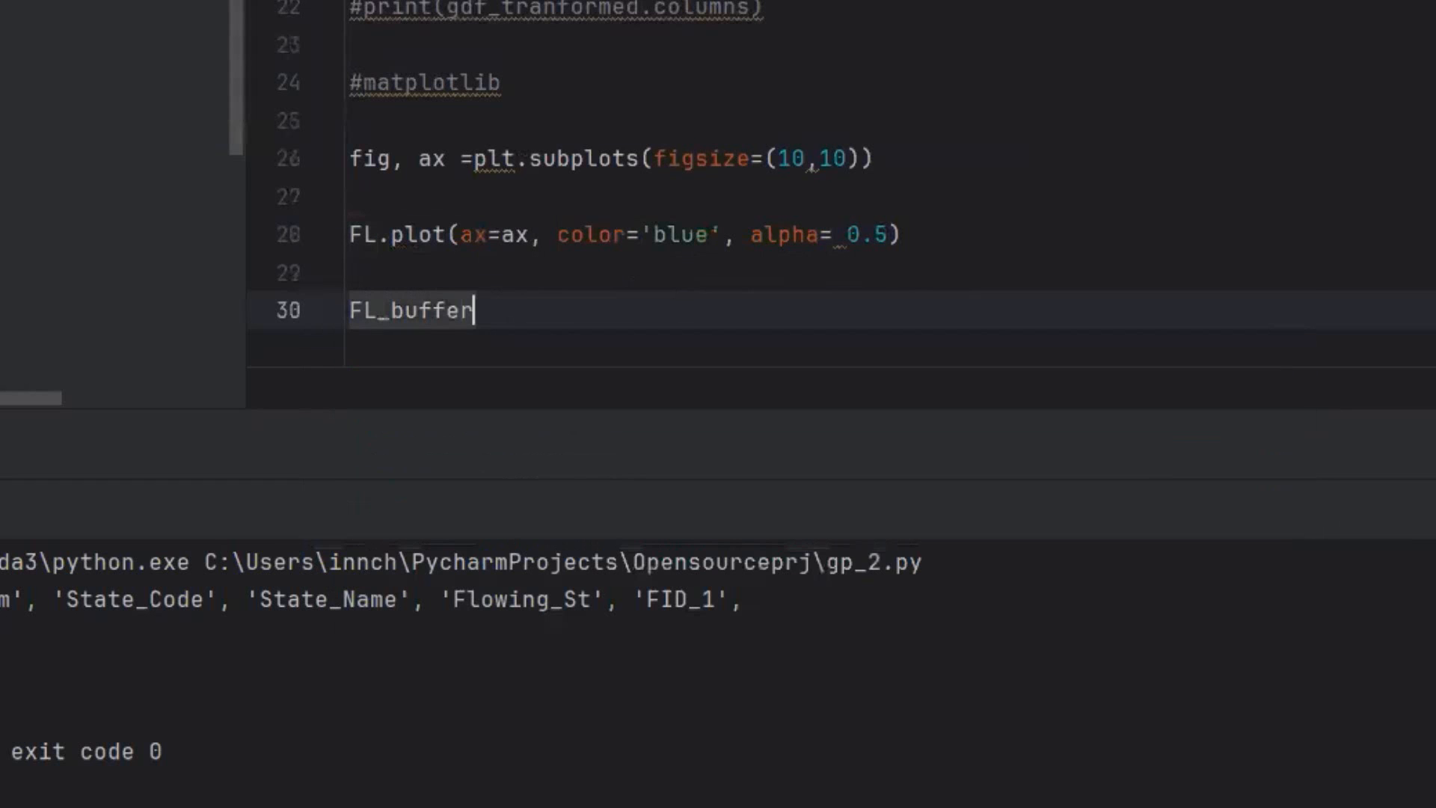
pyautogui.moveTo(474, 224)
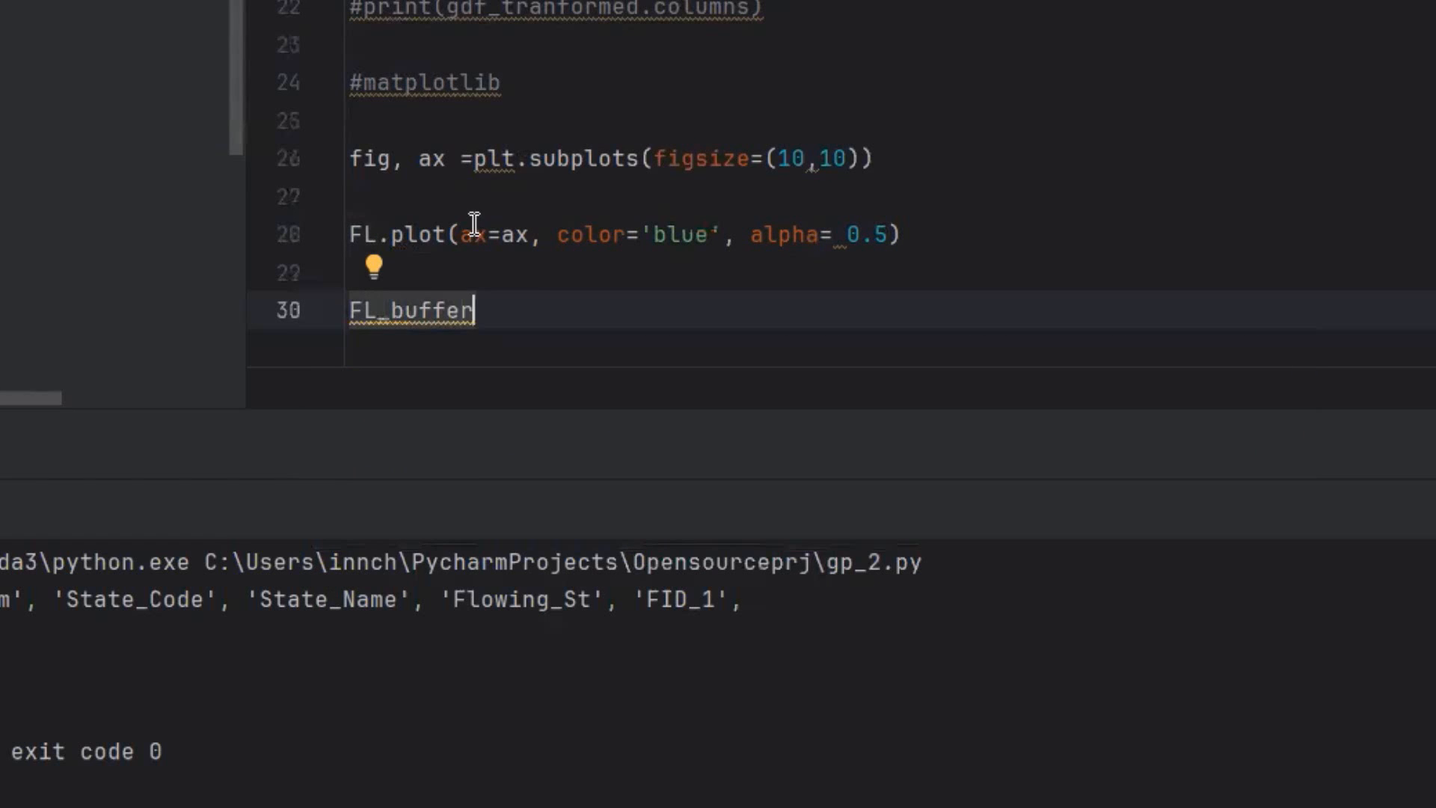
pyautogui.moveTo(641, 270)
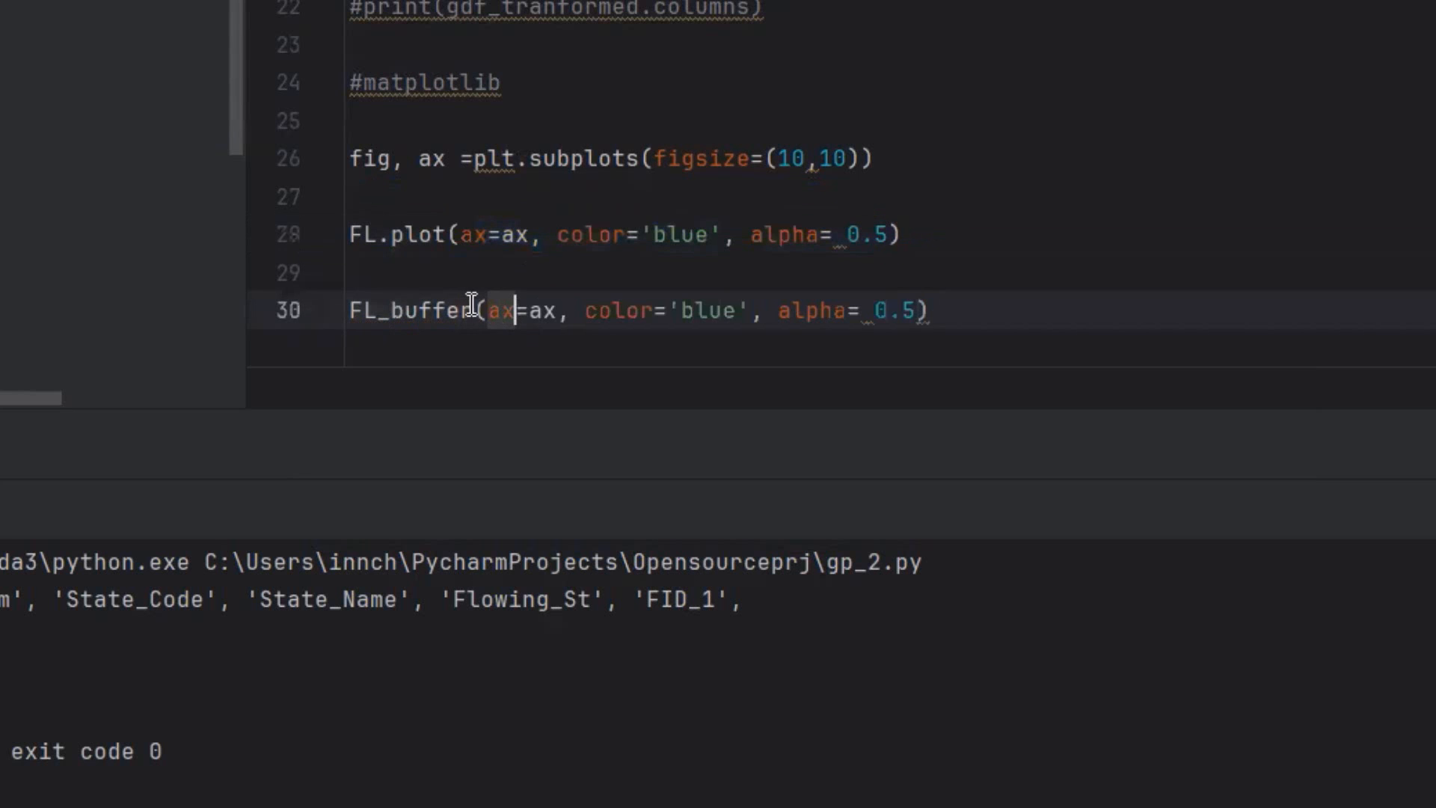
pyautogui.write('.plot')
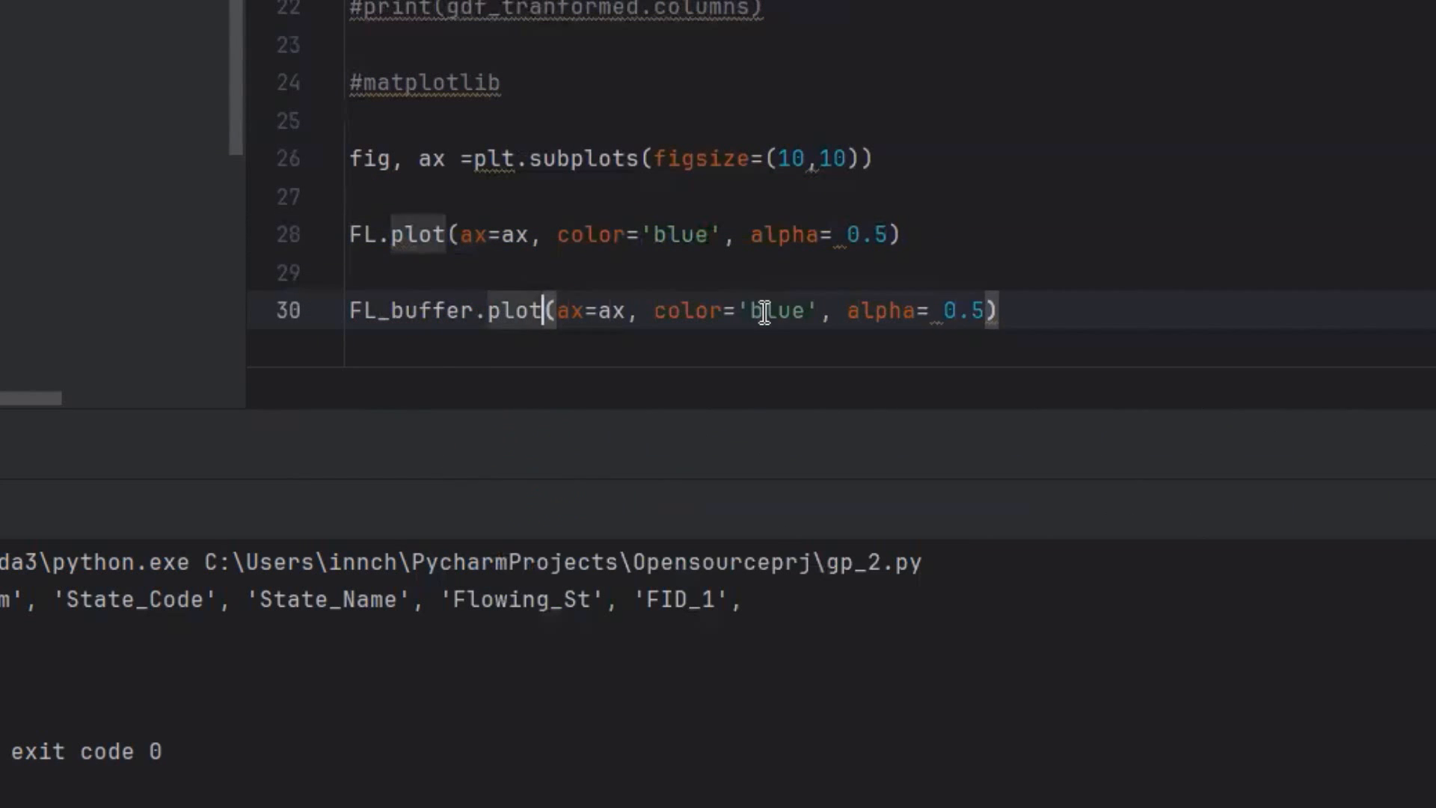
pyautogui.write('red')
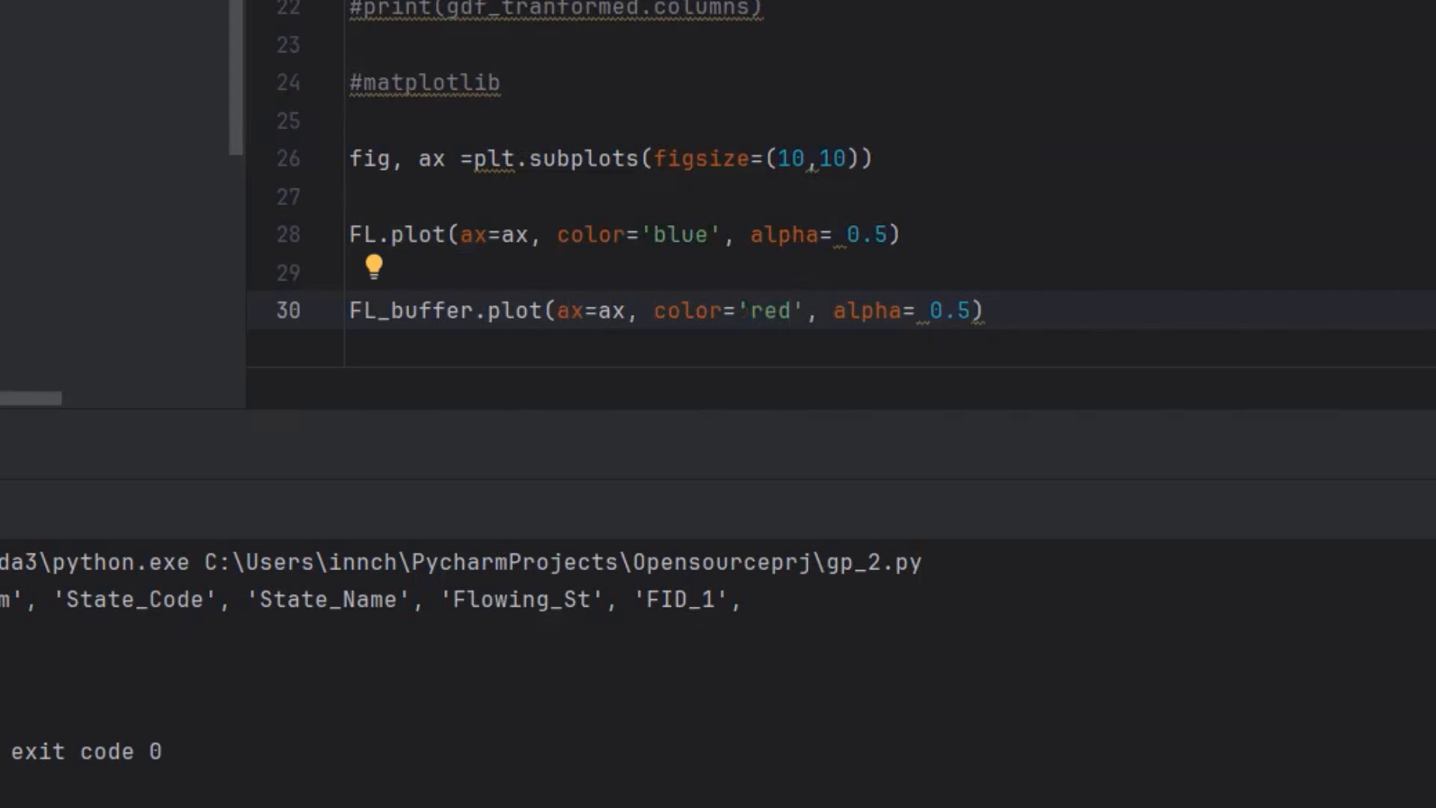
pyautogui.click(984, 310)
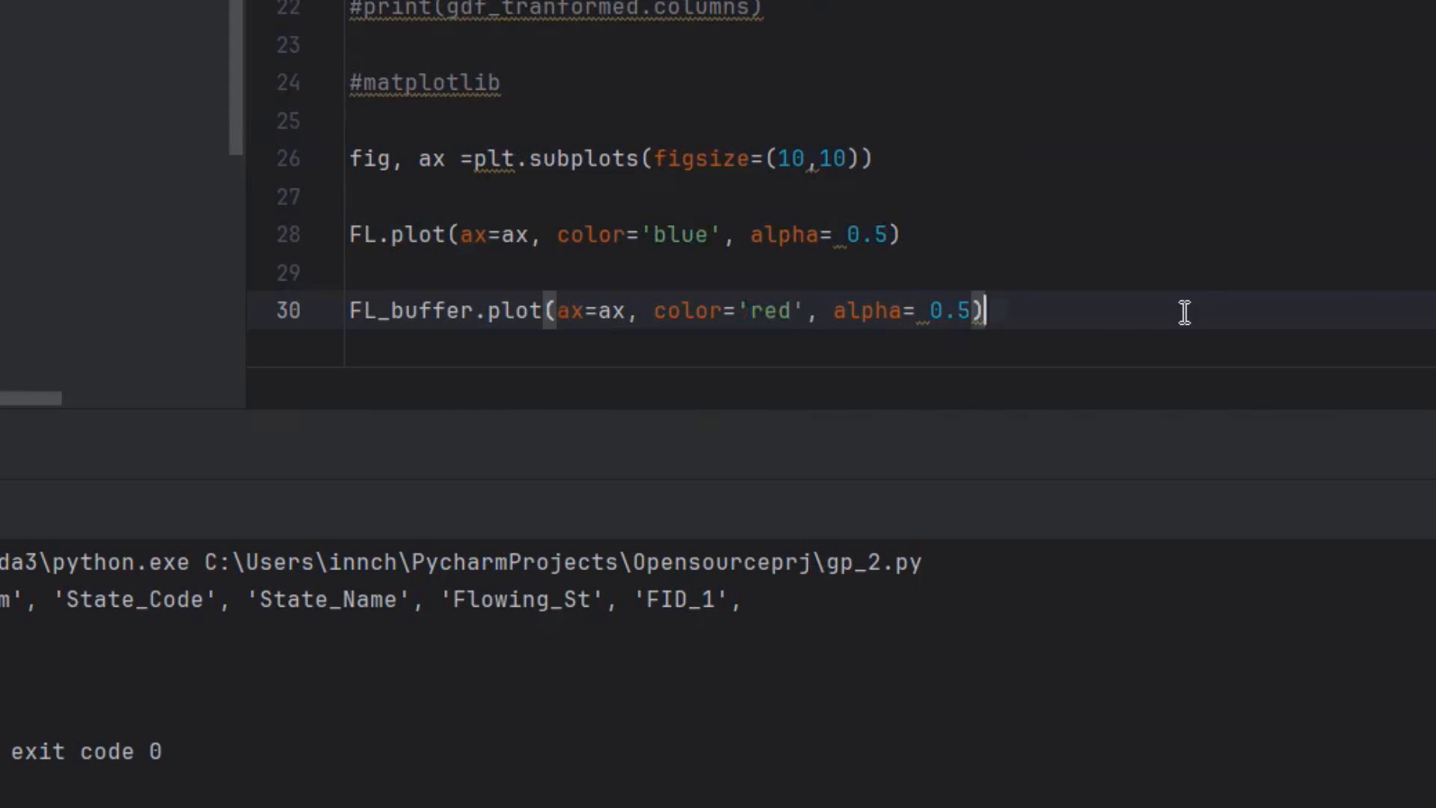
pyautogui.write('plt.show()')
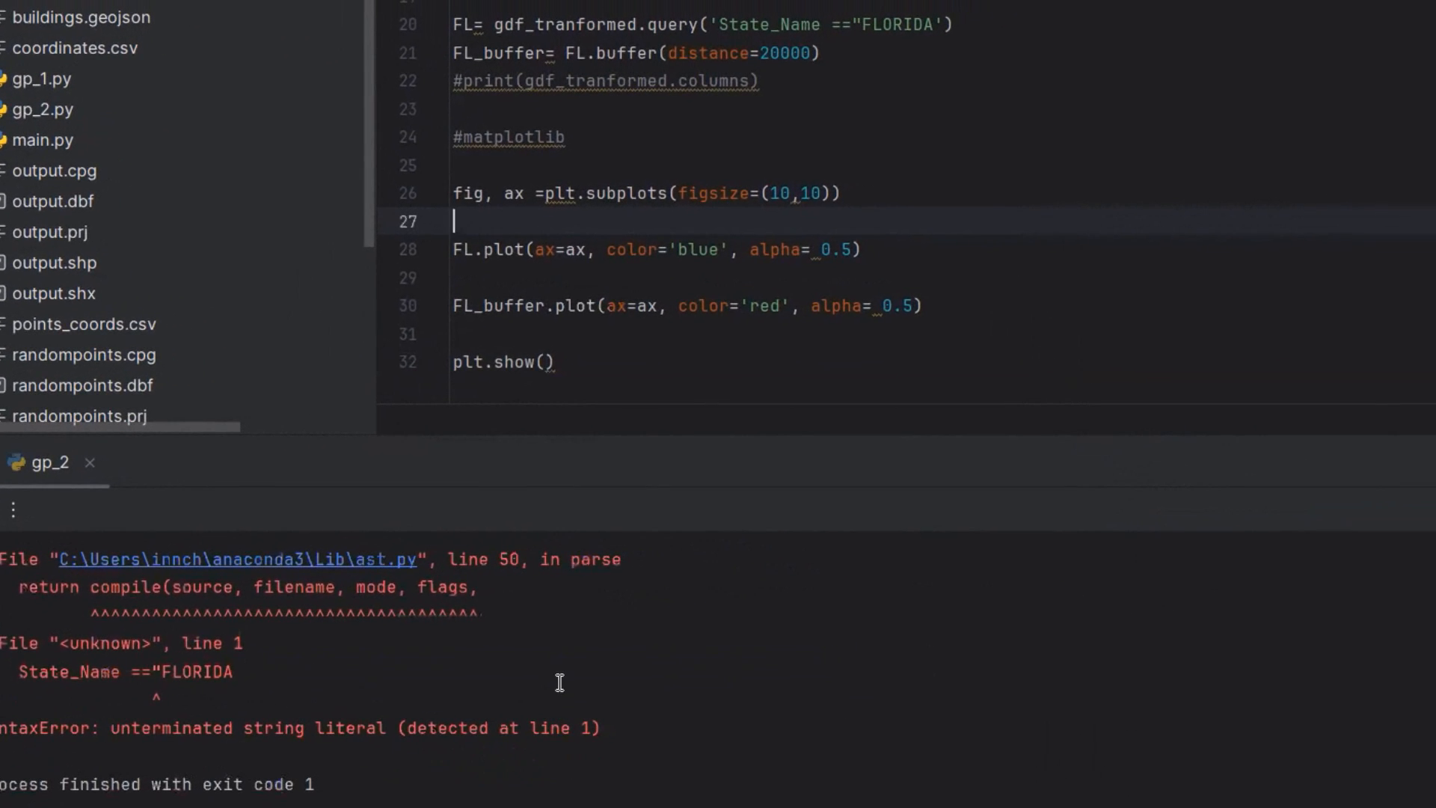
pyautogui.moveTo(954, 50)
pyautogui.write('"')
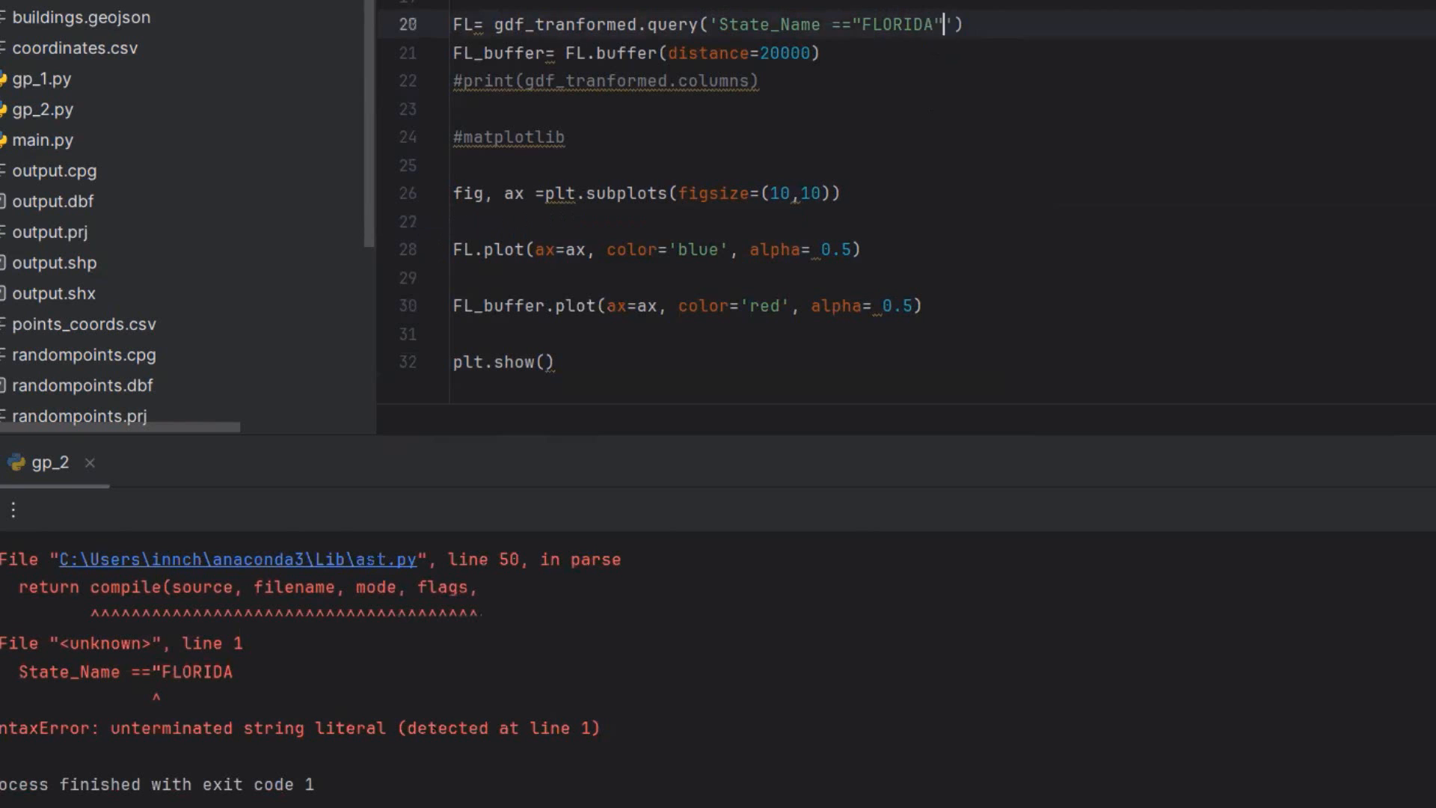
# Rerun gp_2 after closing the quote in the FLORIDA query
pyautogui.rightClick(696, 138)
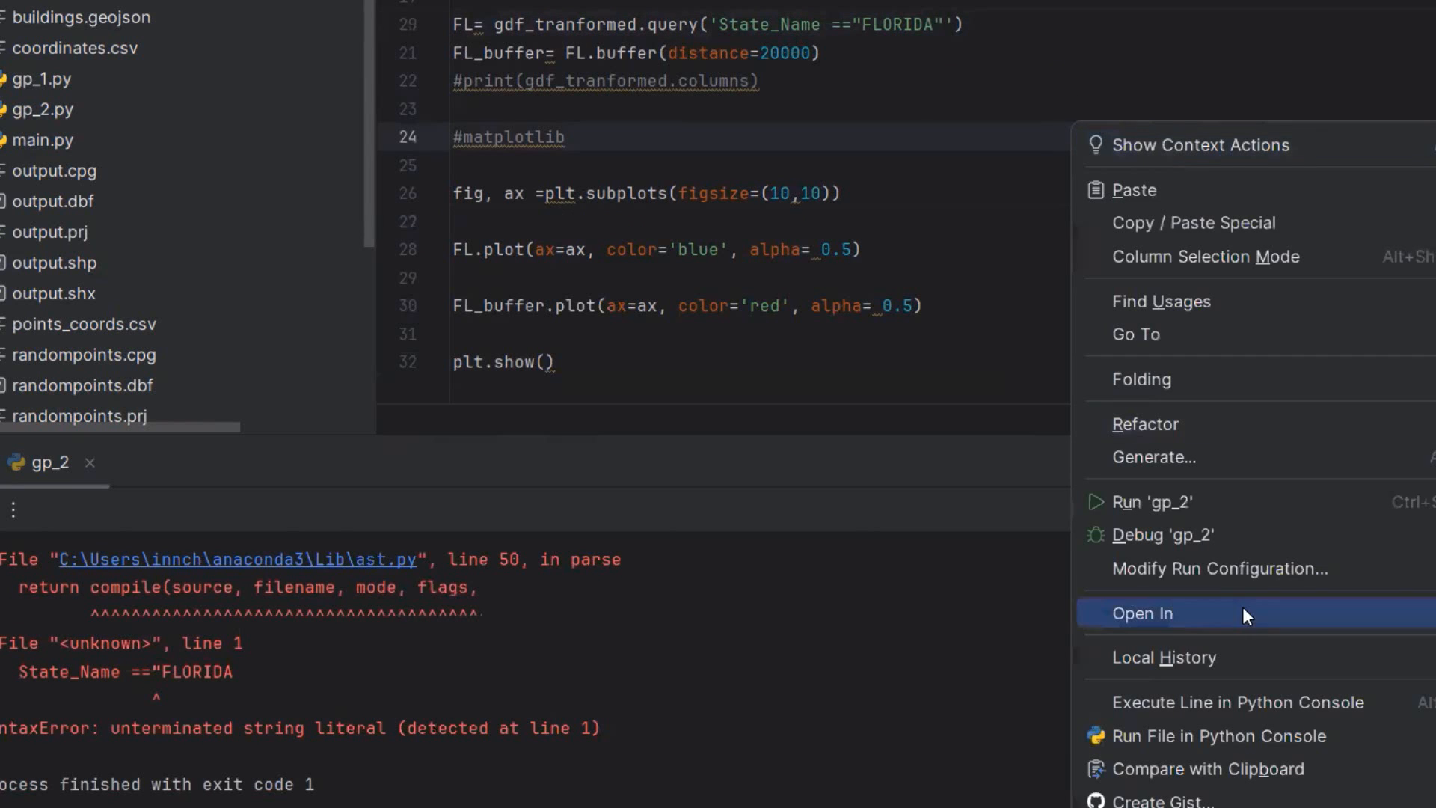
pyautogui.click(1150, 501)
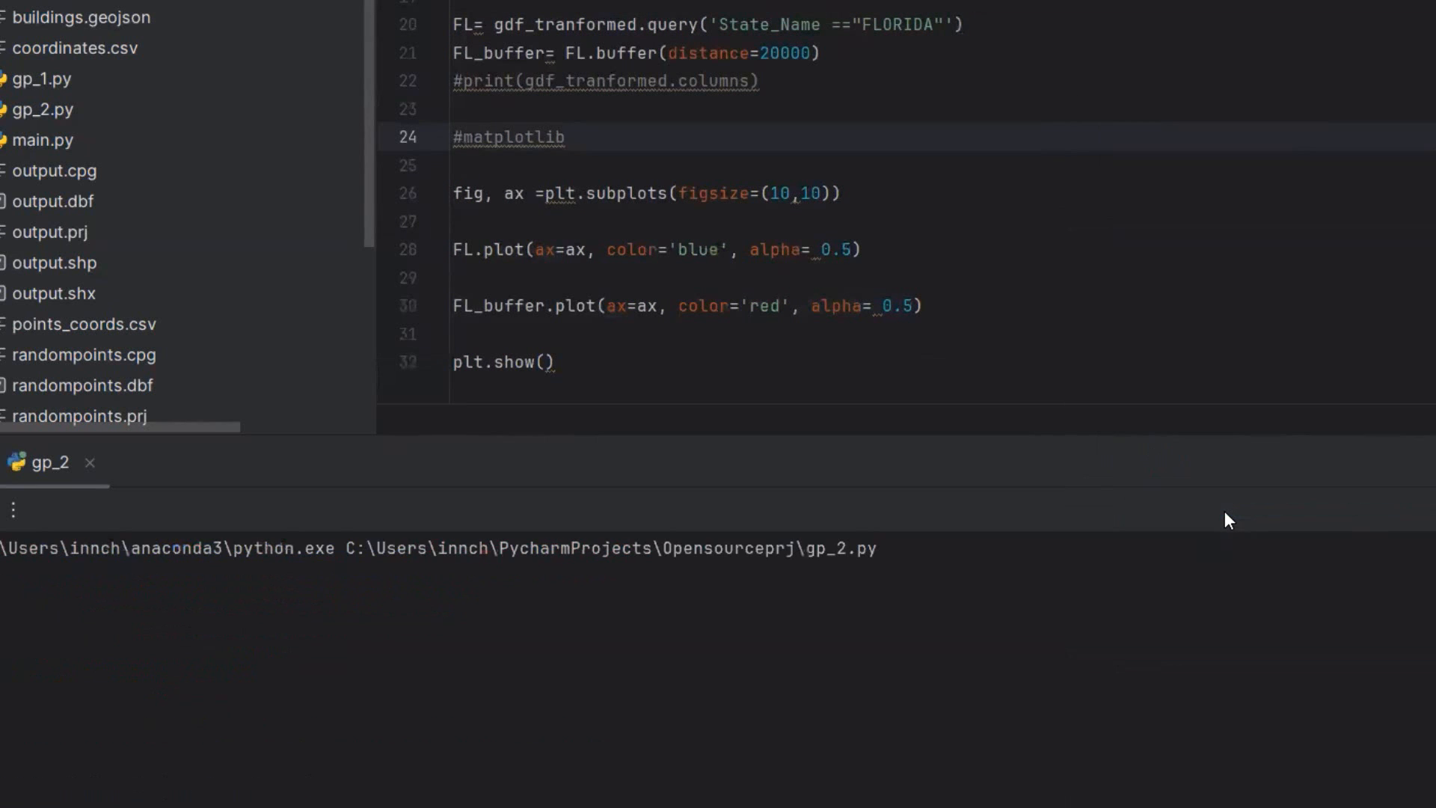